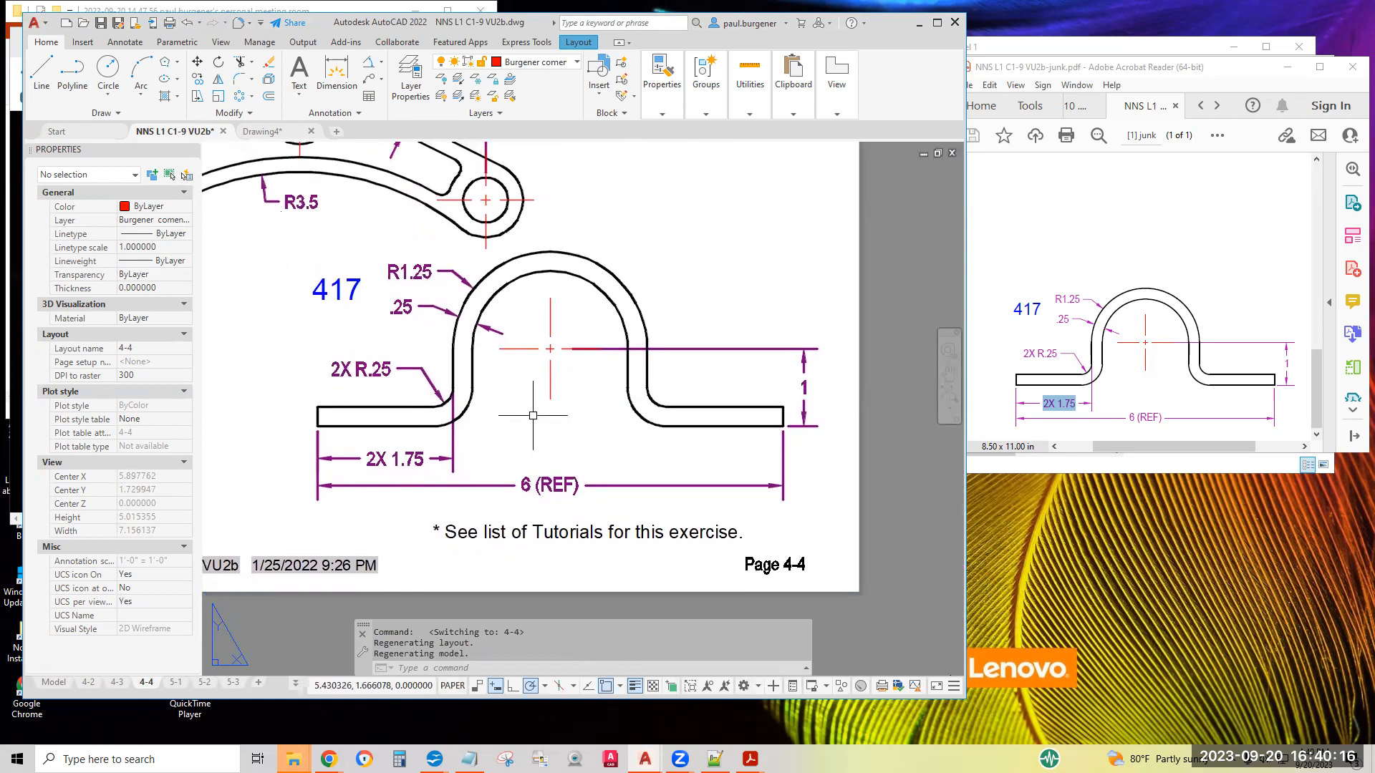
pyautogui.moveTo(532, 414)
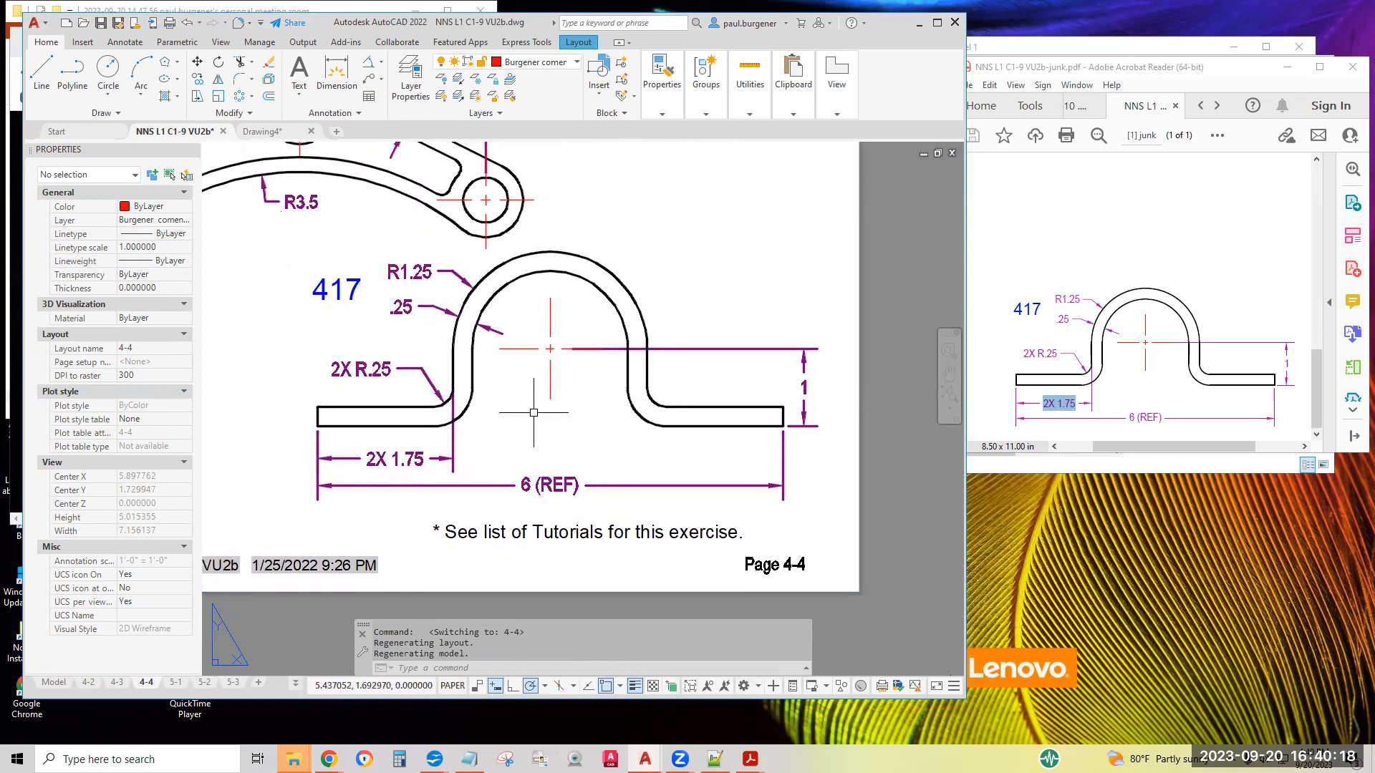
pyautogui.moveTo(527, 405)
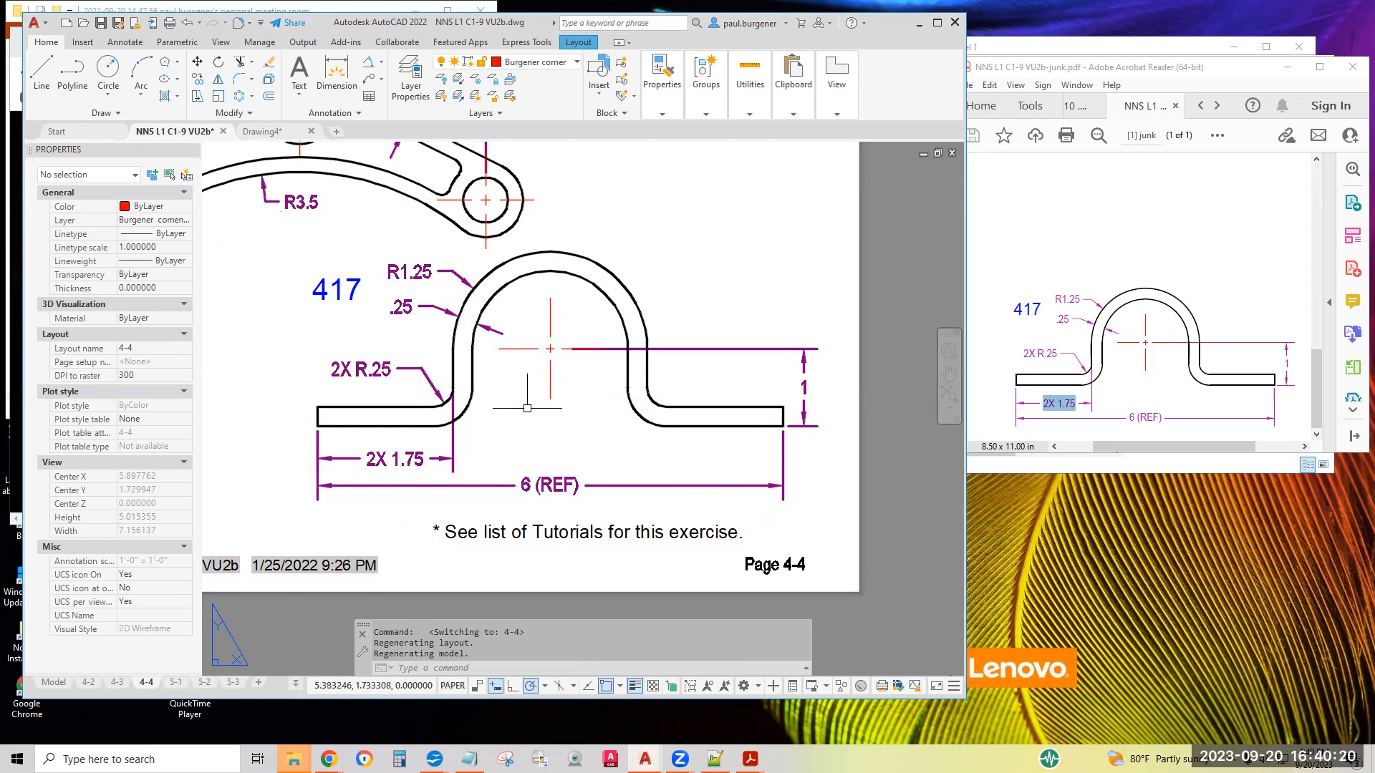
pyautogui.moveTo(1174, 381)
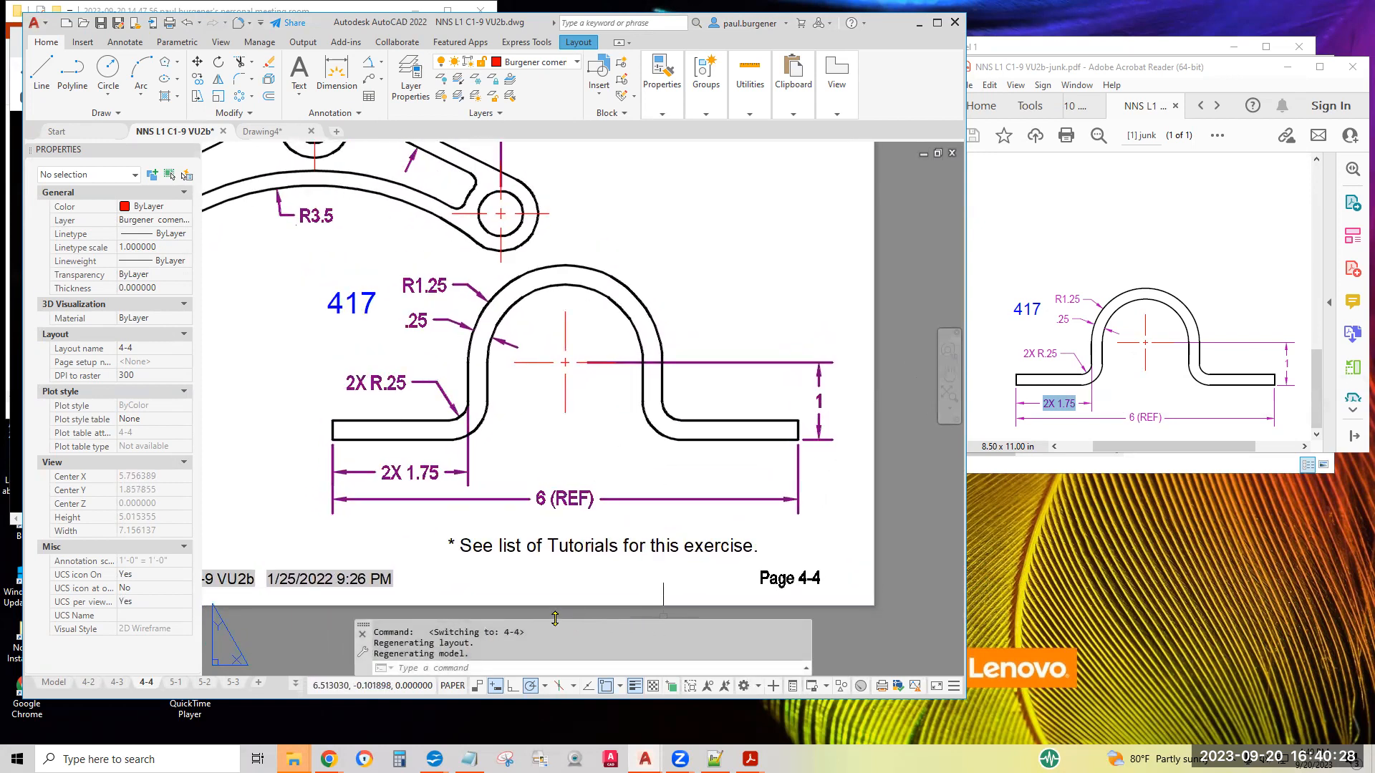
# Step: Switch from the tutorial layout to the blank Drawing4 in model space
pyautogui.click(263, 130)
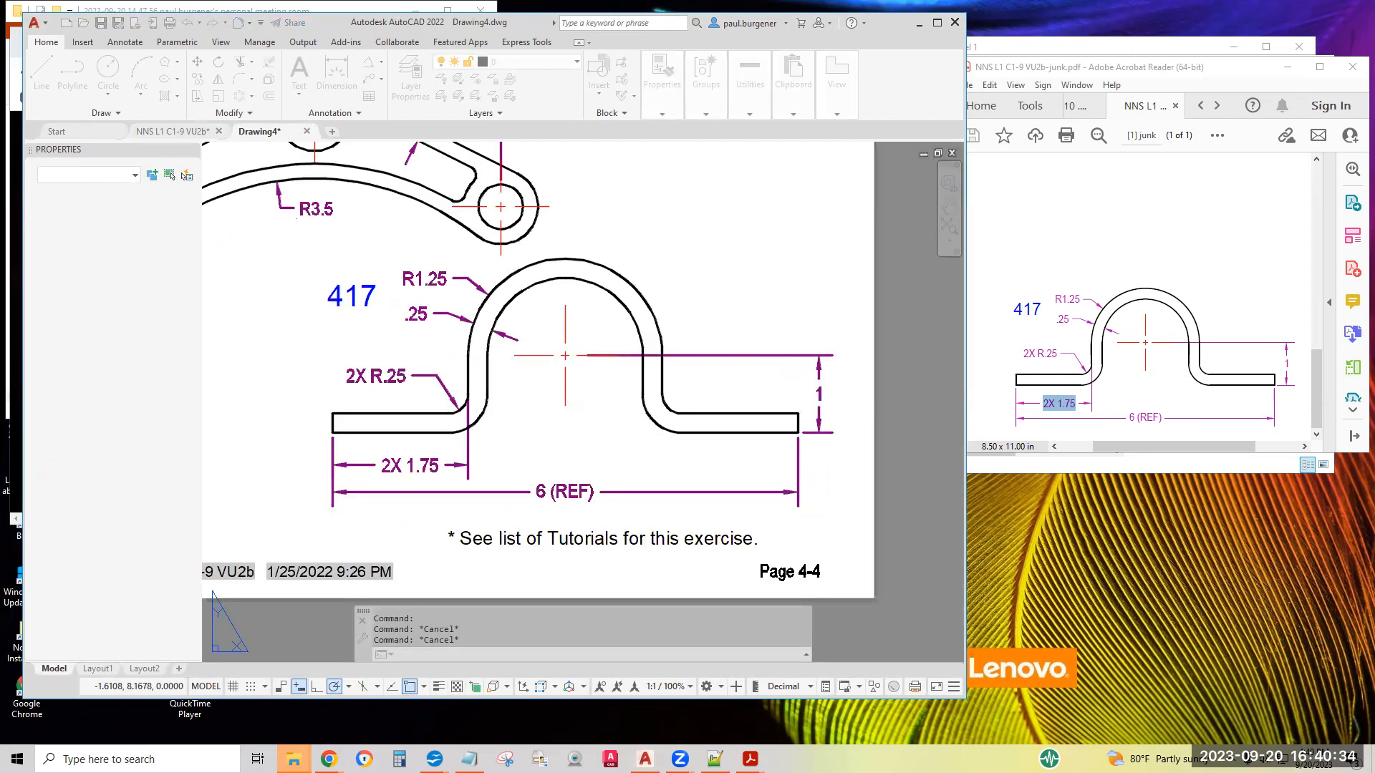
# Step: Start a new drawing with 90° polar tracking, object snaps reviewed and ANNOALLVISIBLE set to 0
pyautogui.click(88, 682)
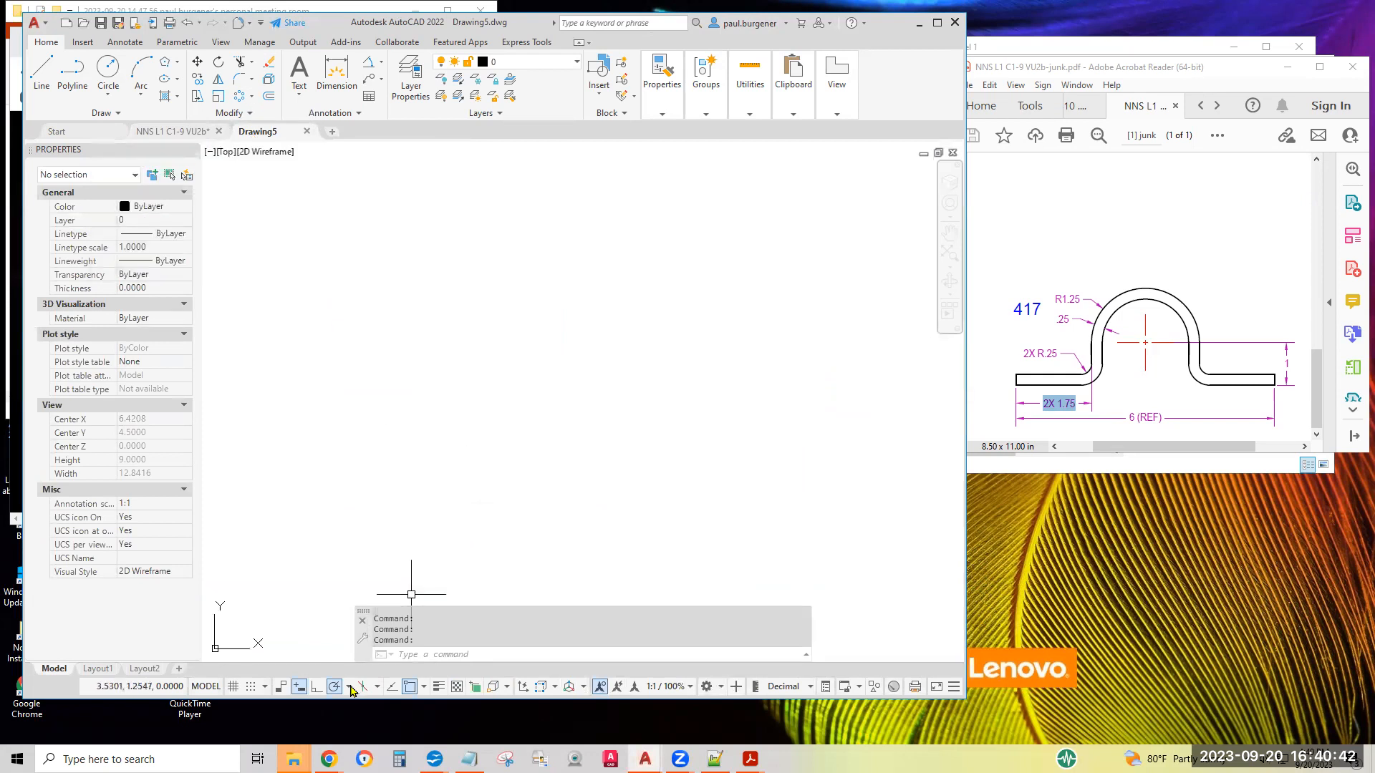
pyautogui.moveTo(298, 685)
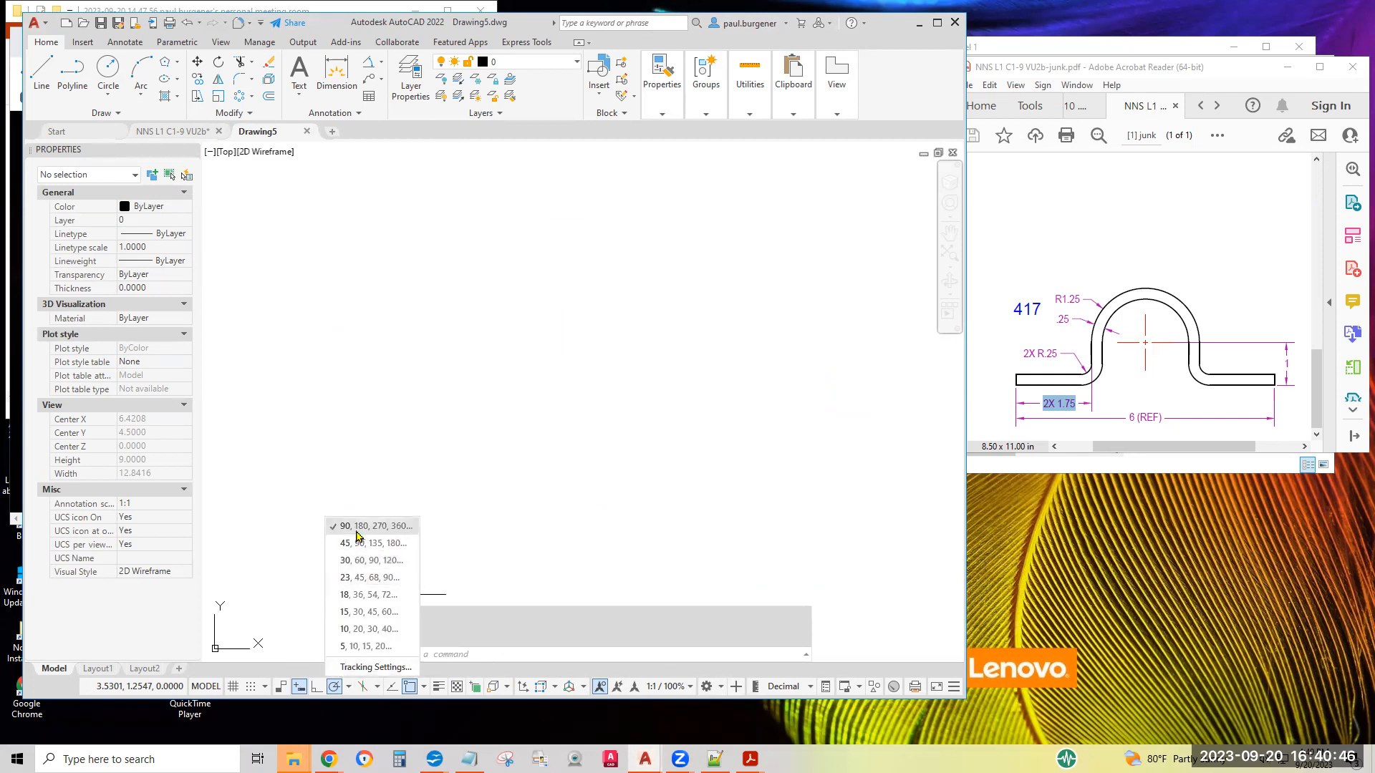
pyautogui.click(376, 667)
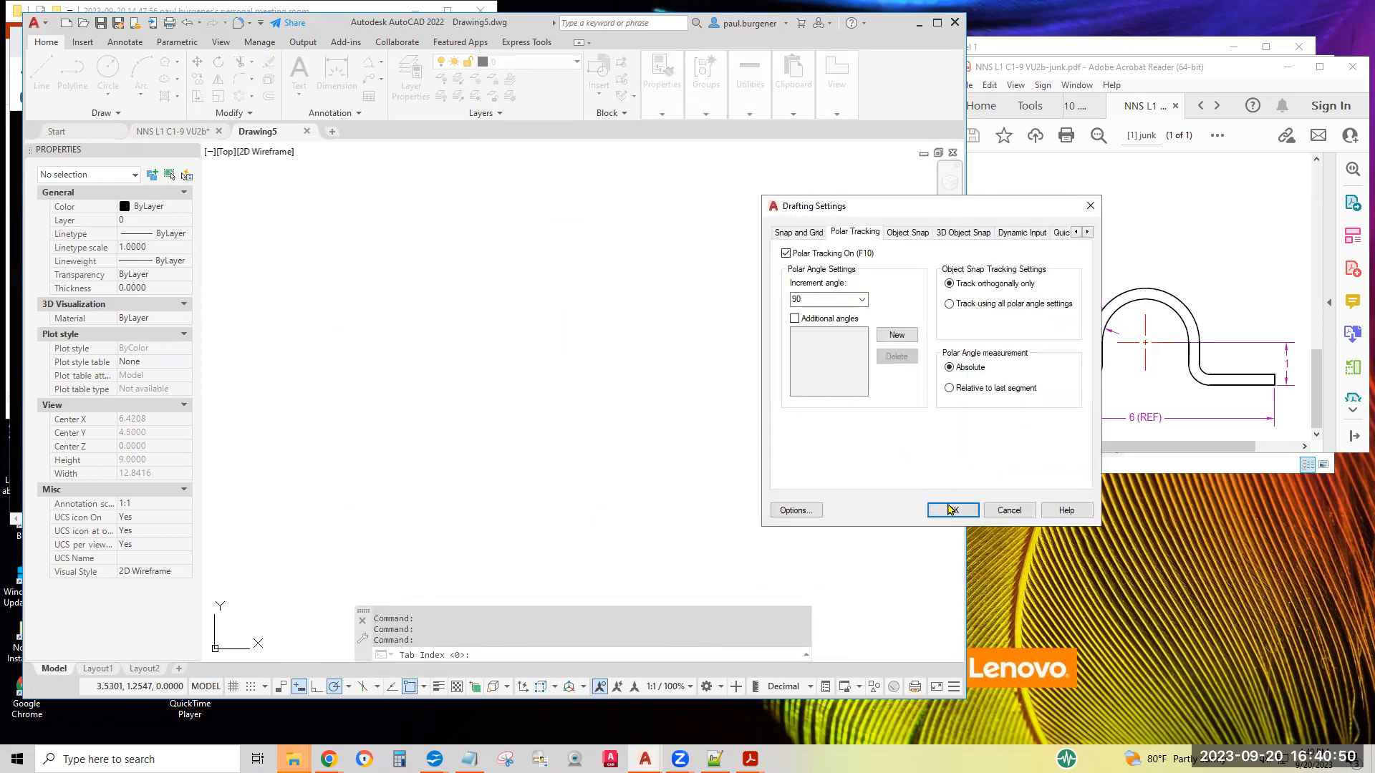
pyautogui.click(951, 510)
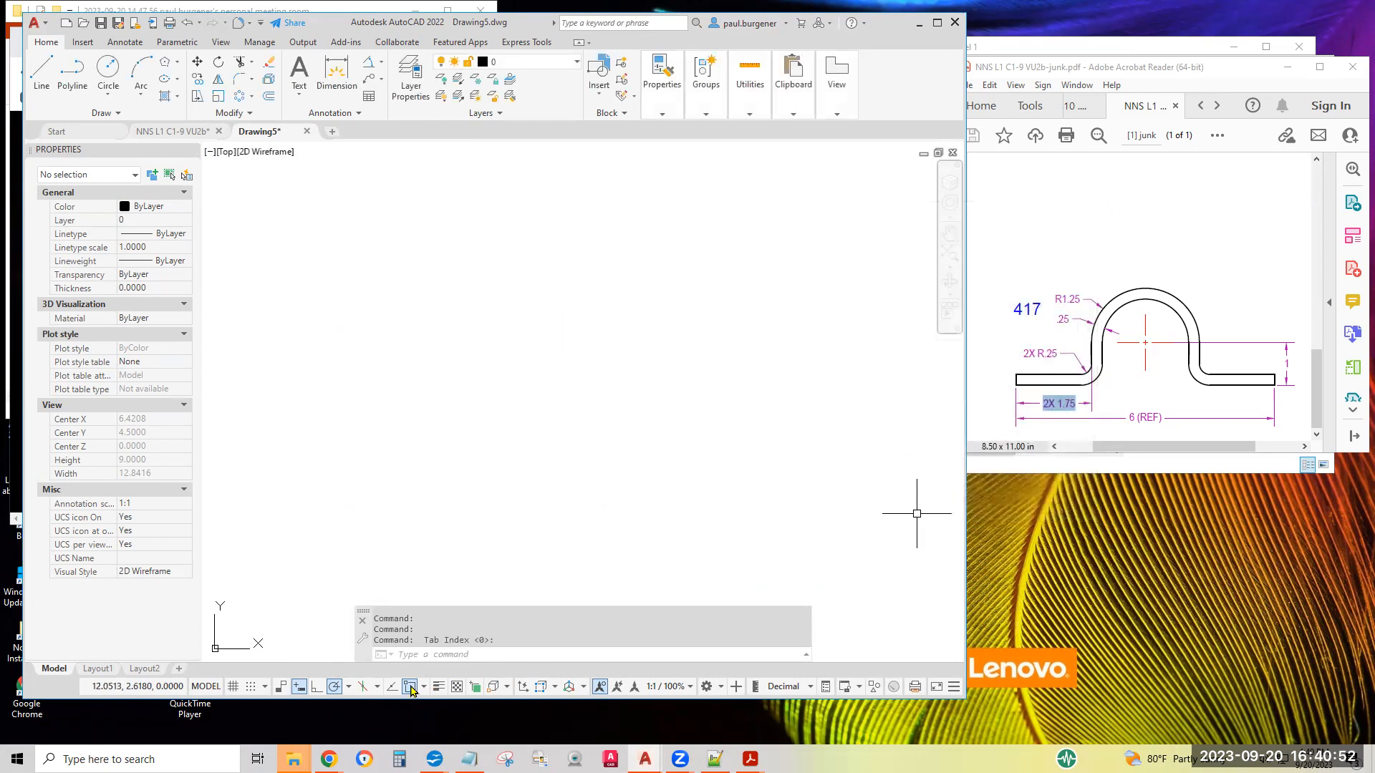
pyautogui.click(411, 686)
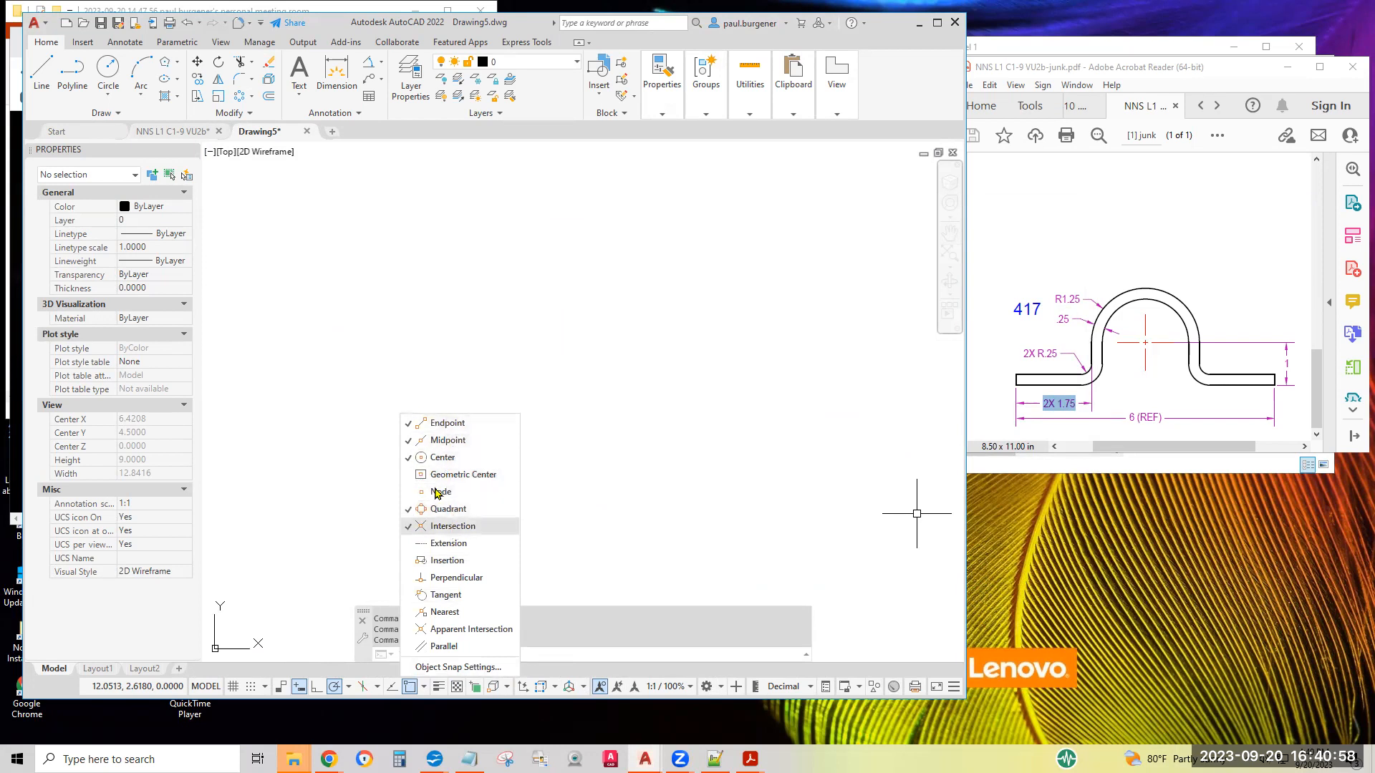
pyautogui.moveTo(463, 577)
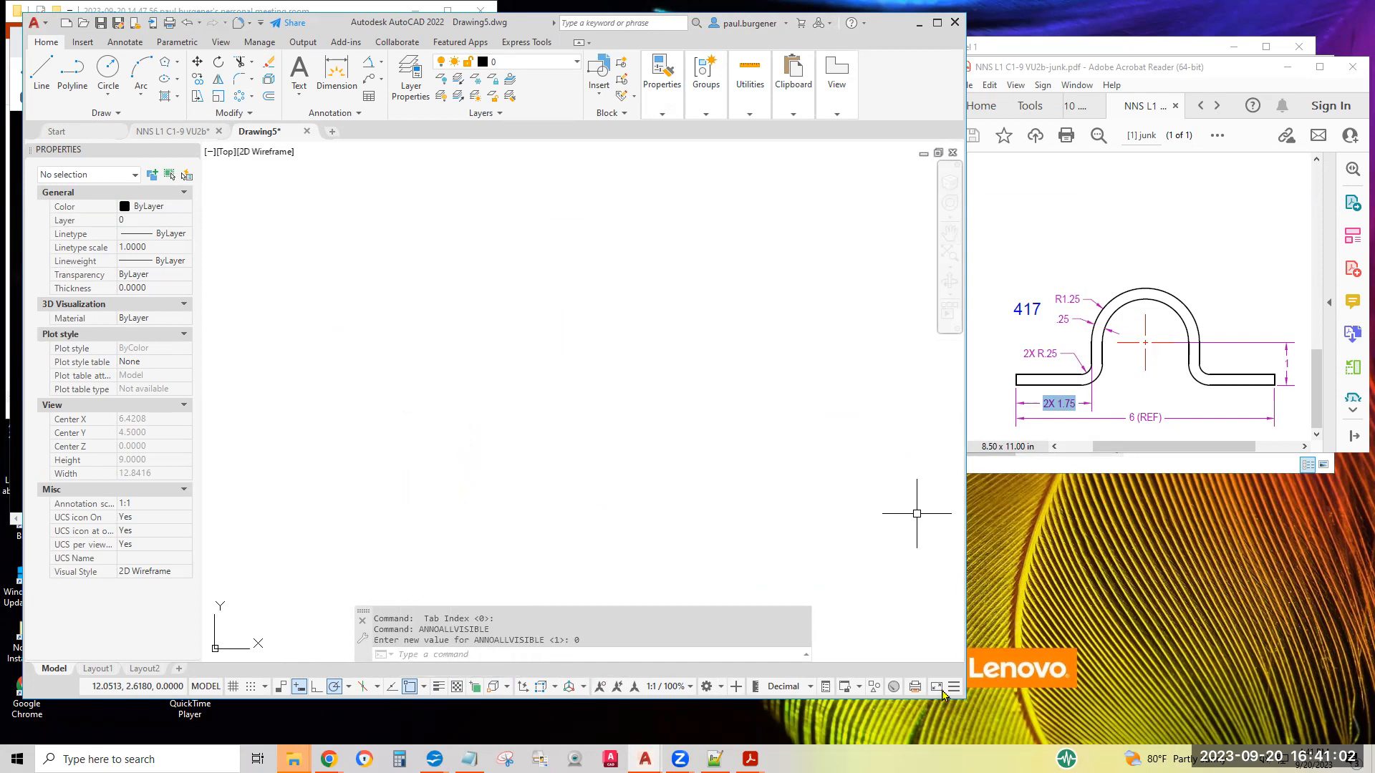
pyautogui.click(952, 686)
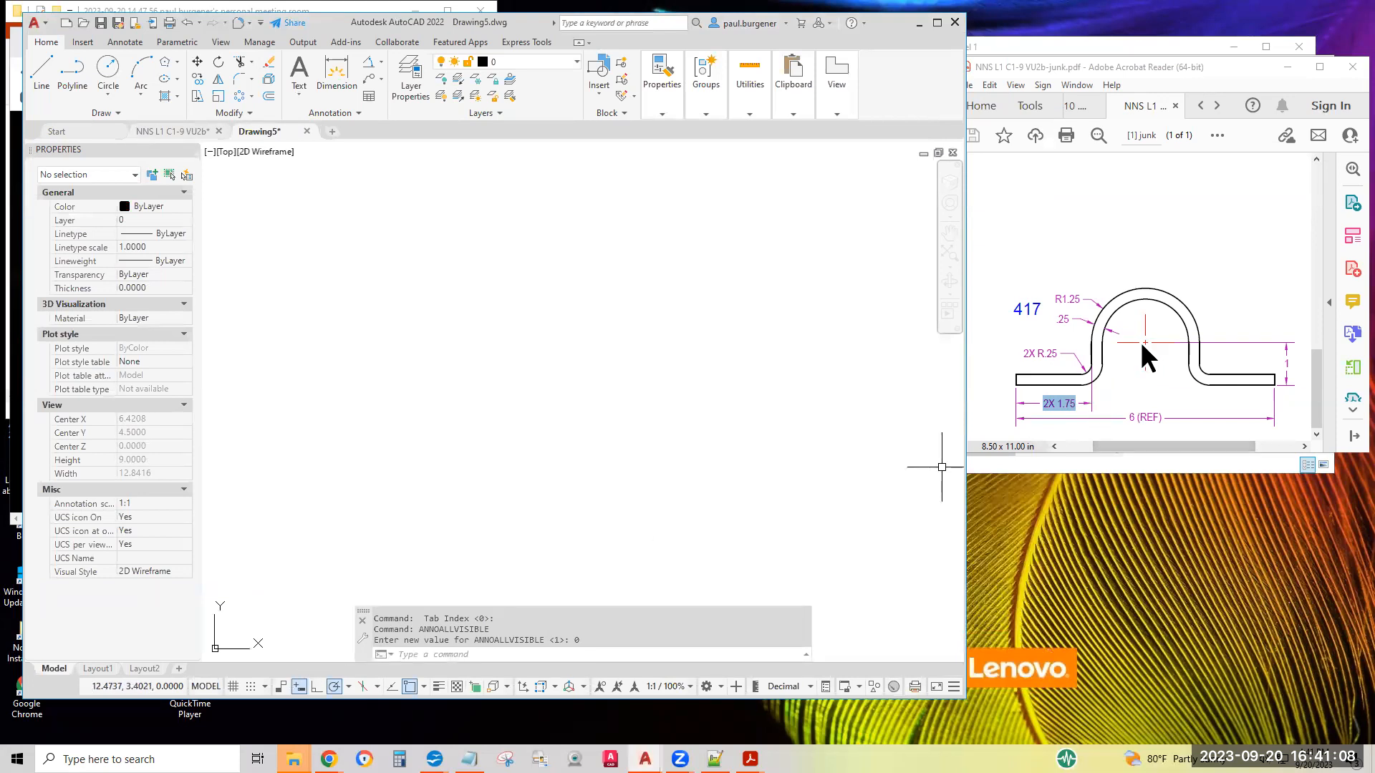
pyautogui.moveTo(1213, 326)
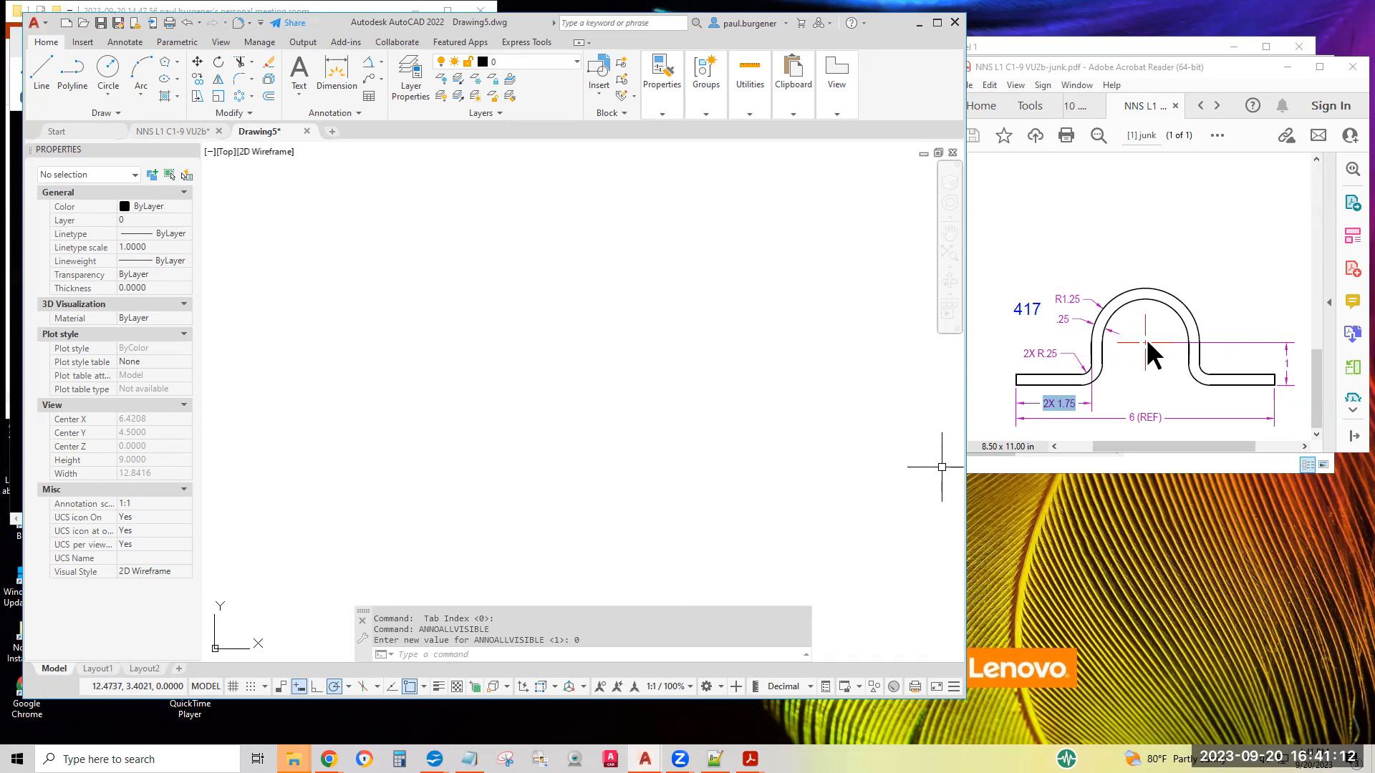
pyautogui.moveTo(1144, 367)
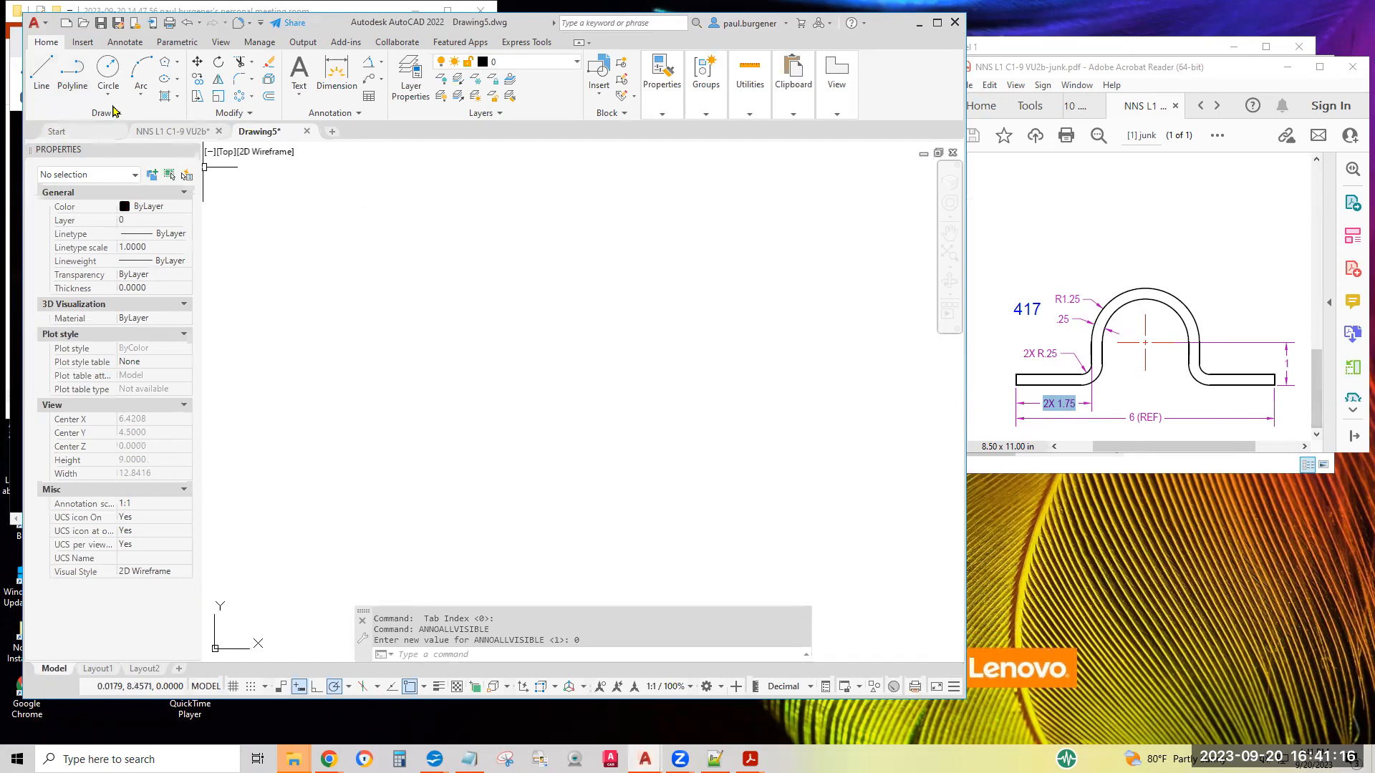
pyautogui.moveTo(107, 74)
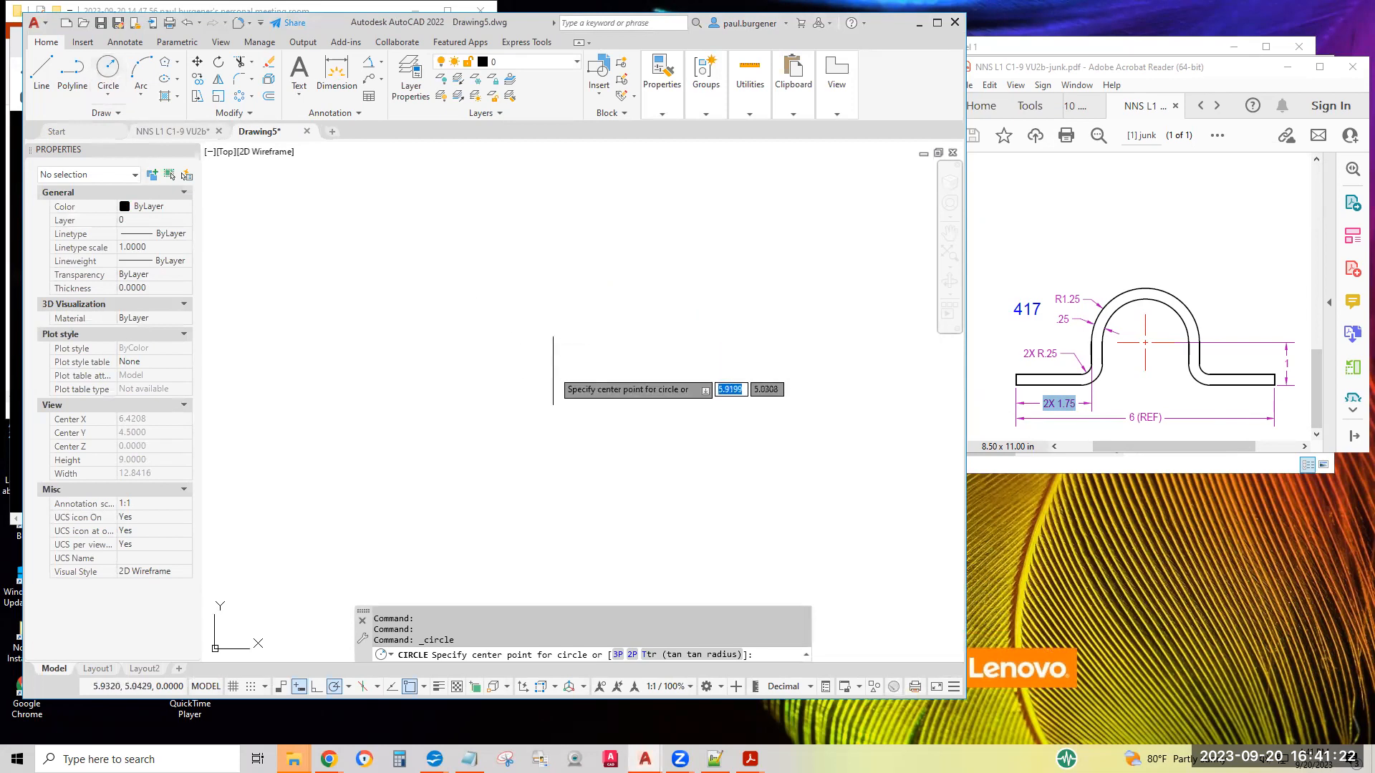
# Step: Draw the hump circle with radius 1.25 near the middle of the drawing
pyautogui.click(550, 342)
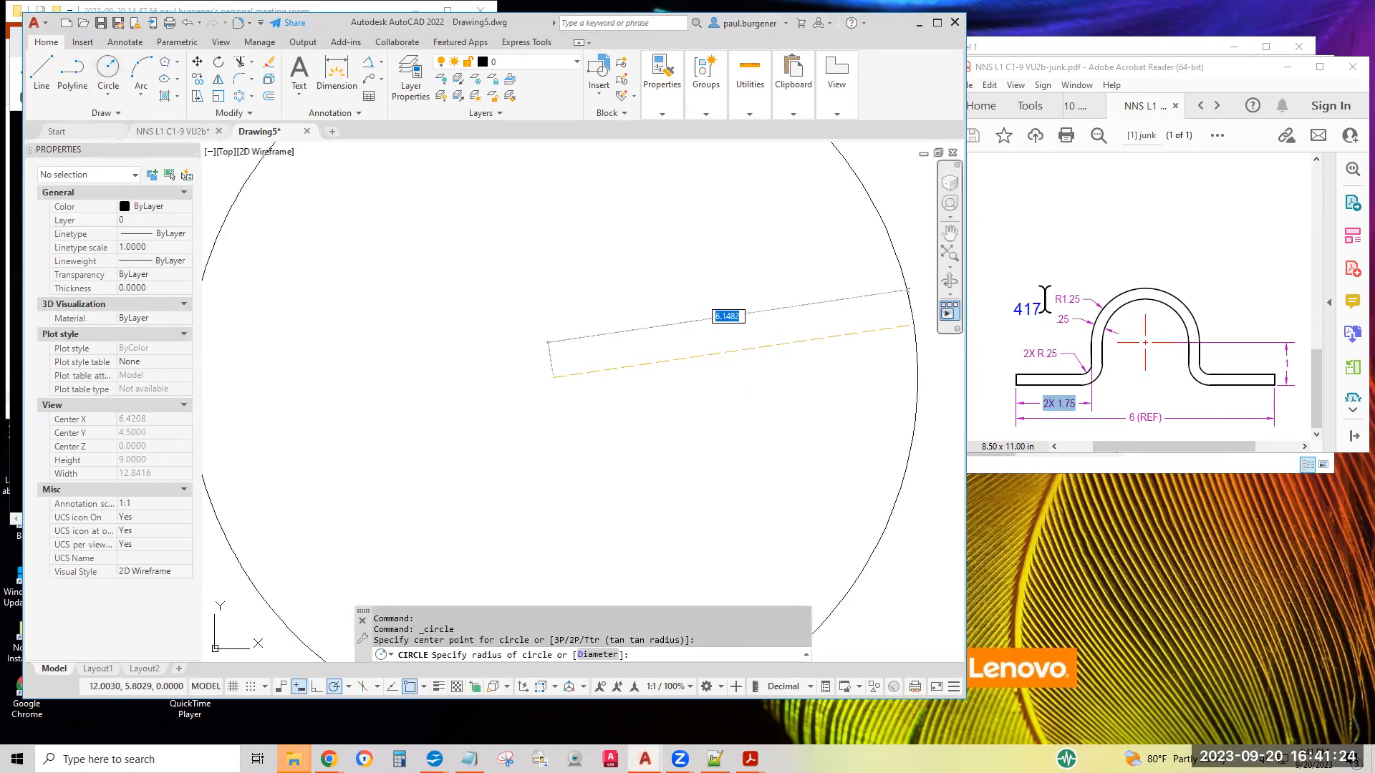
pyautogui.moveTo(1043, 301)
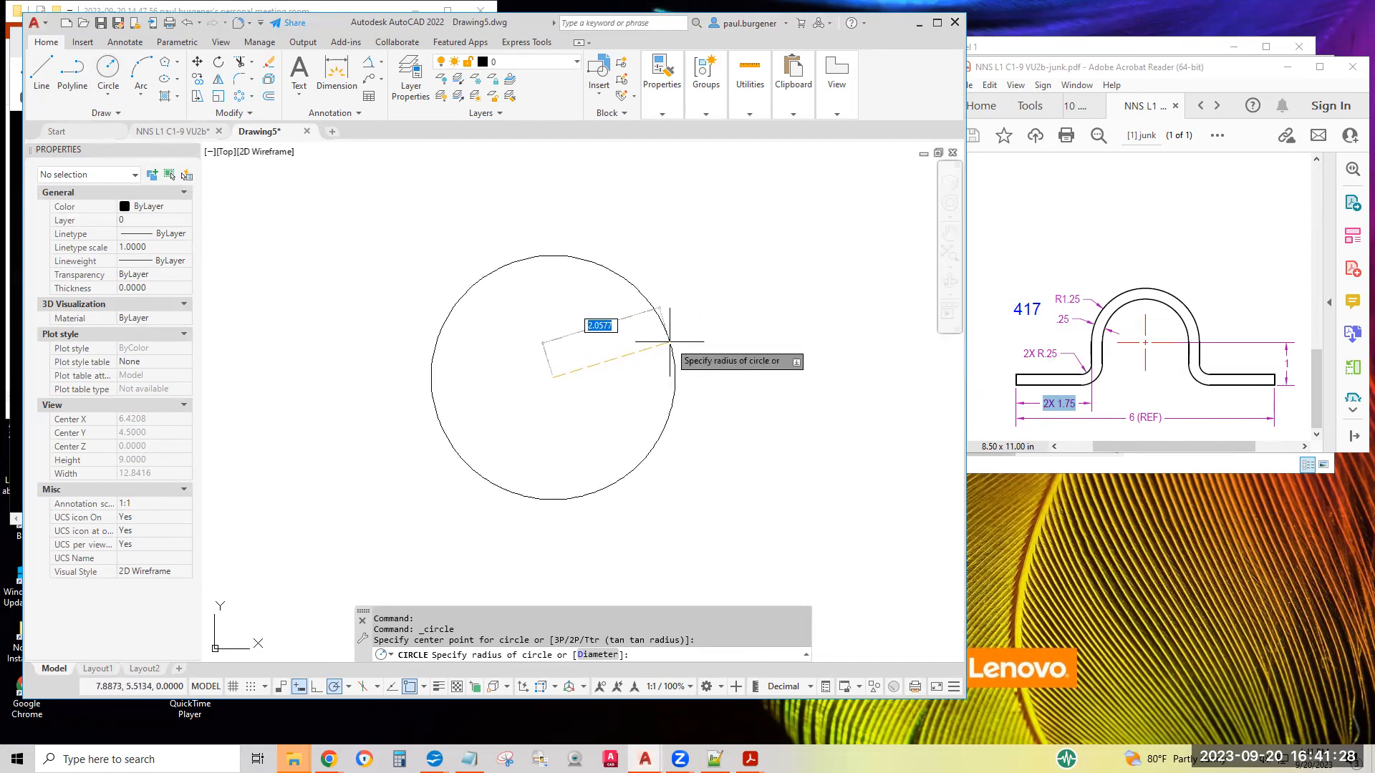
pyautogui.write('1.25')
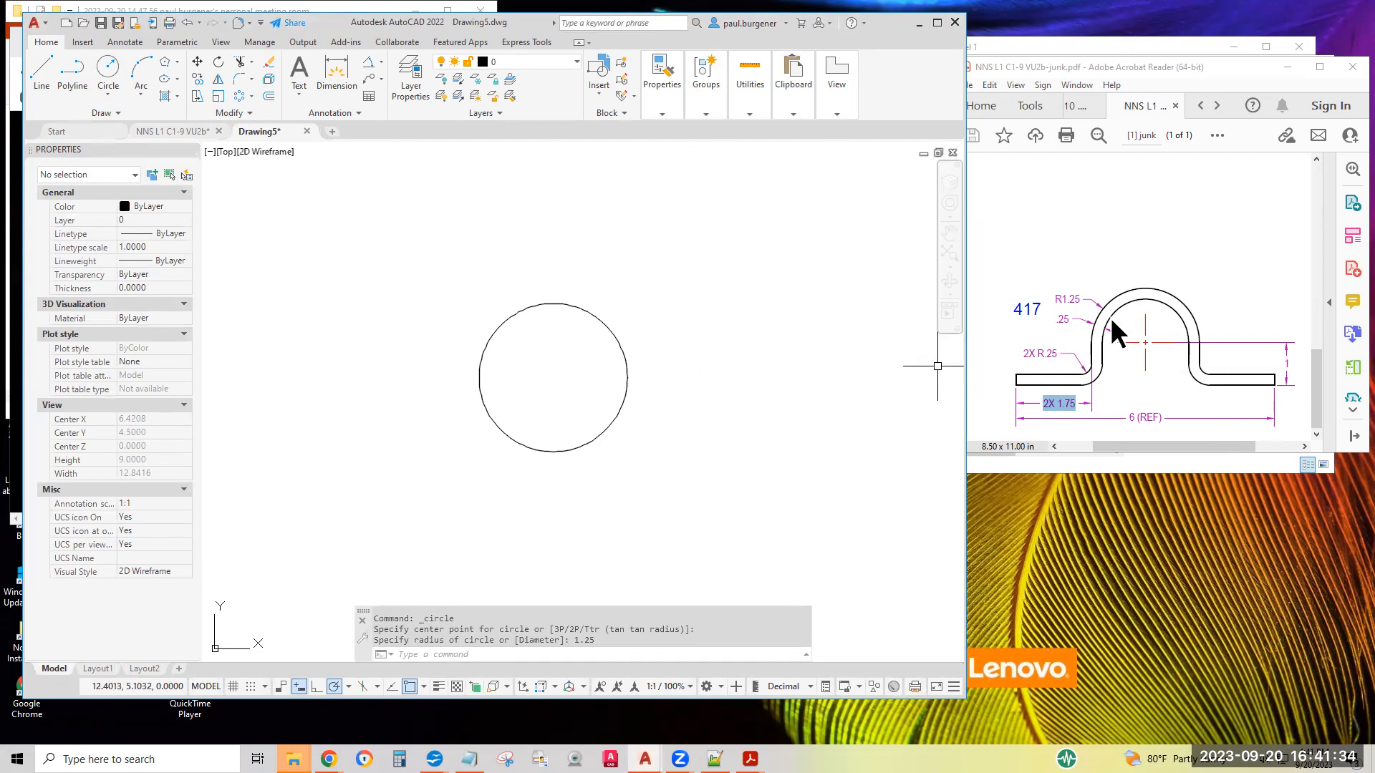
pyautogui.moveTo(1178, 345)
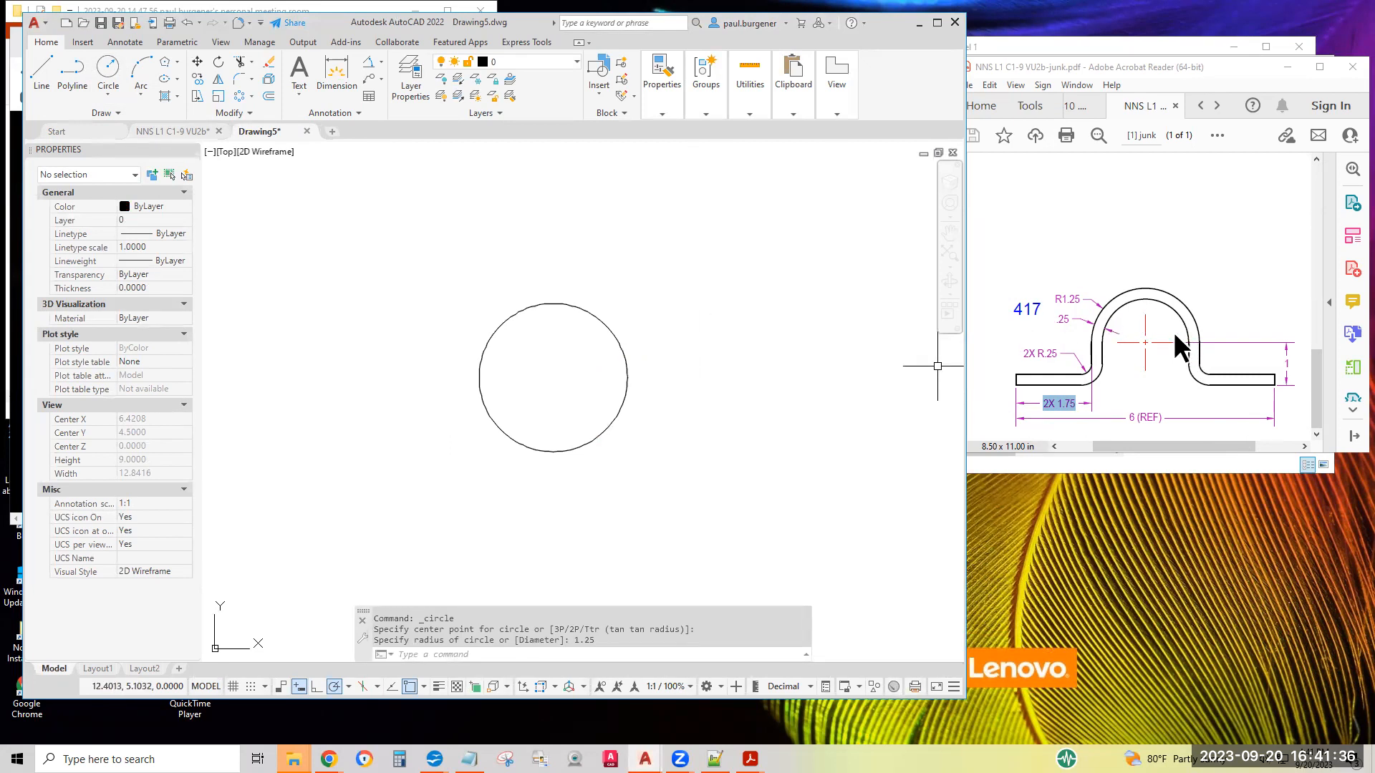
pyautogui.moveTo(1107, 326)
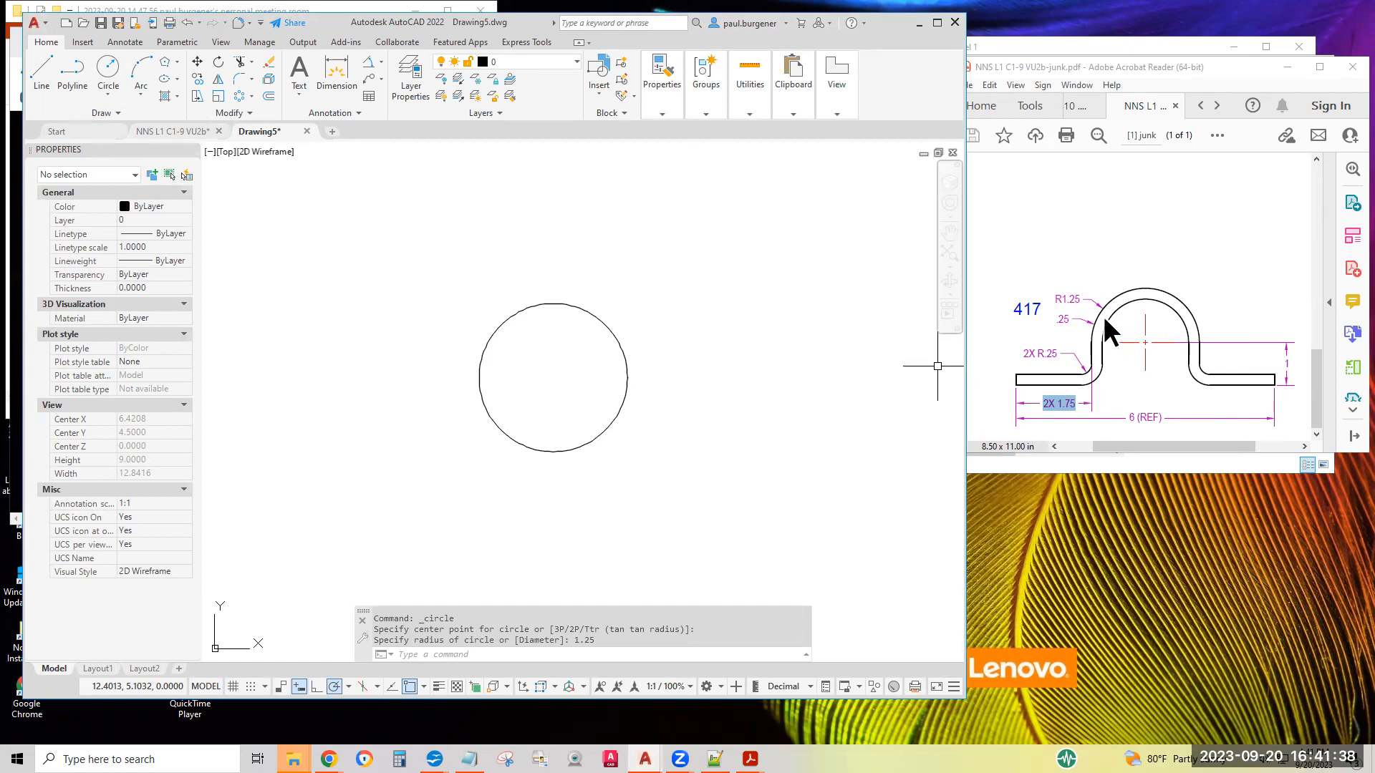
pyautogui.moveTo(1068, 322)
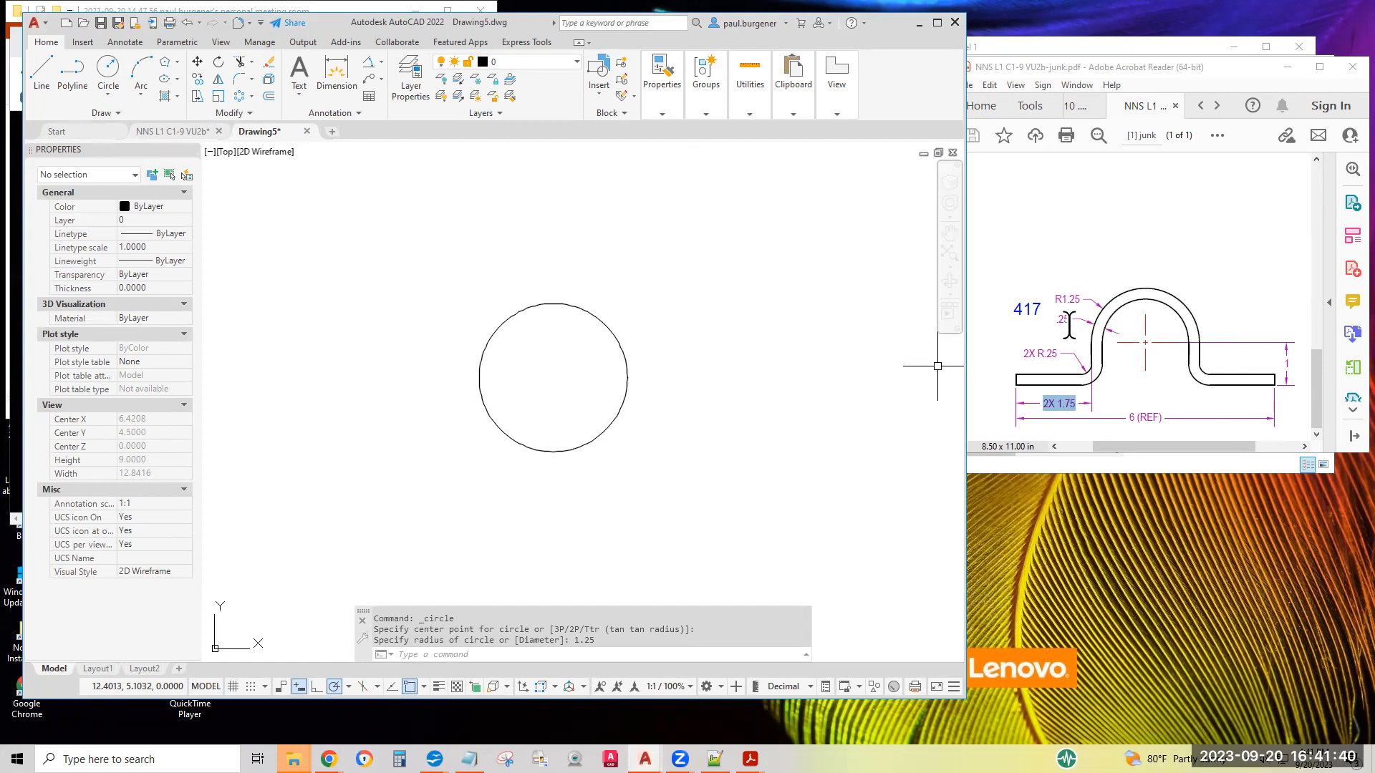
pyautogui.moveTo(1103, 342)
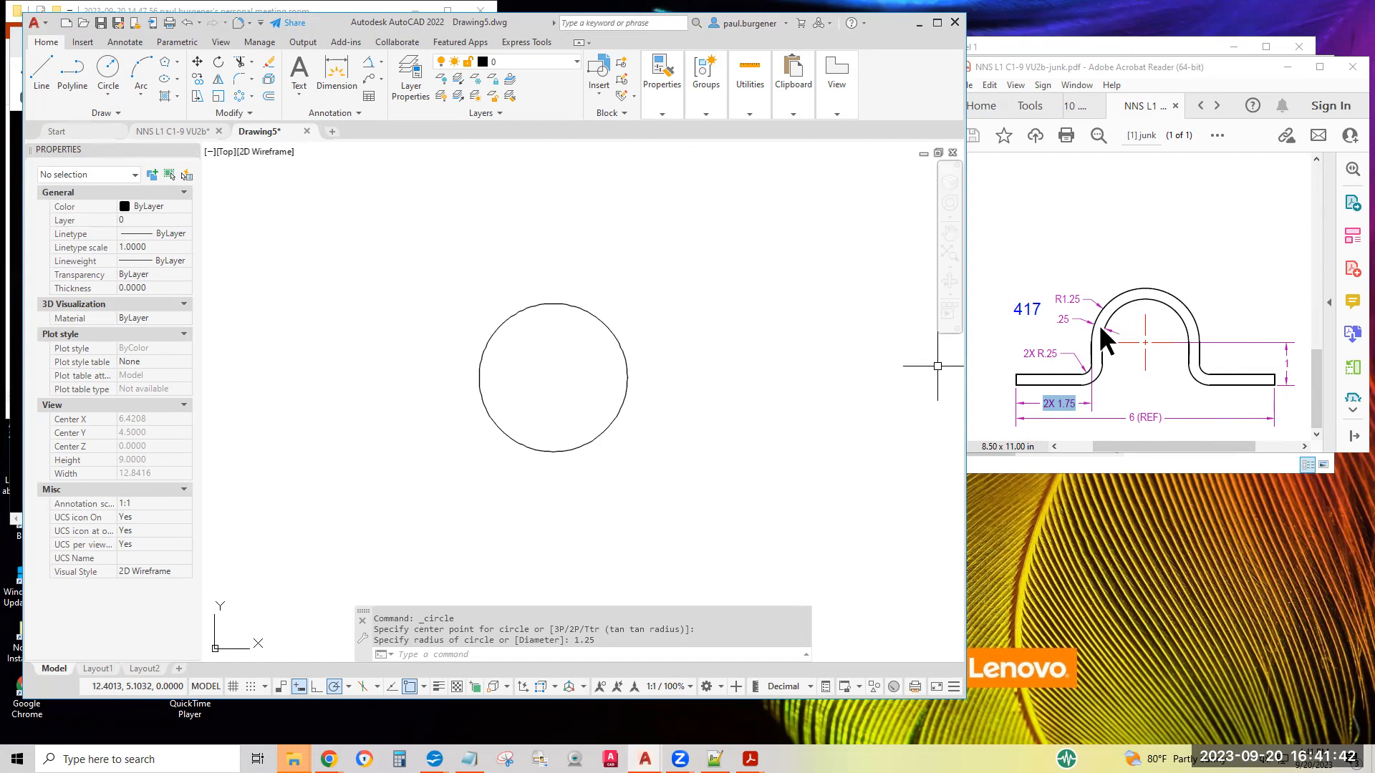
pyautogui.moveTo(297, 235)
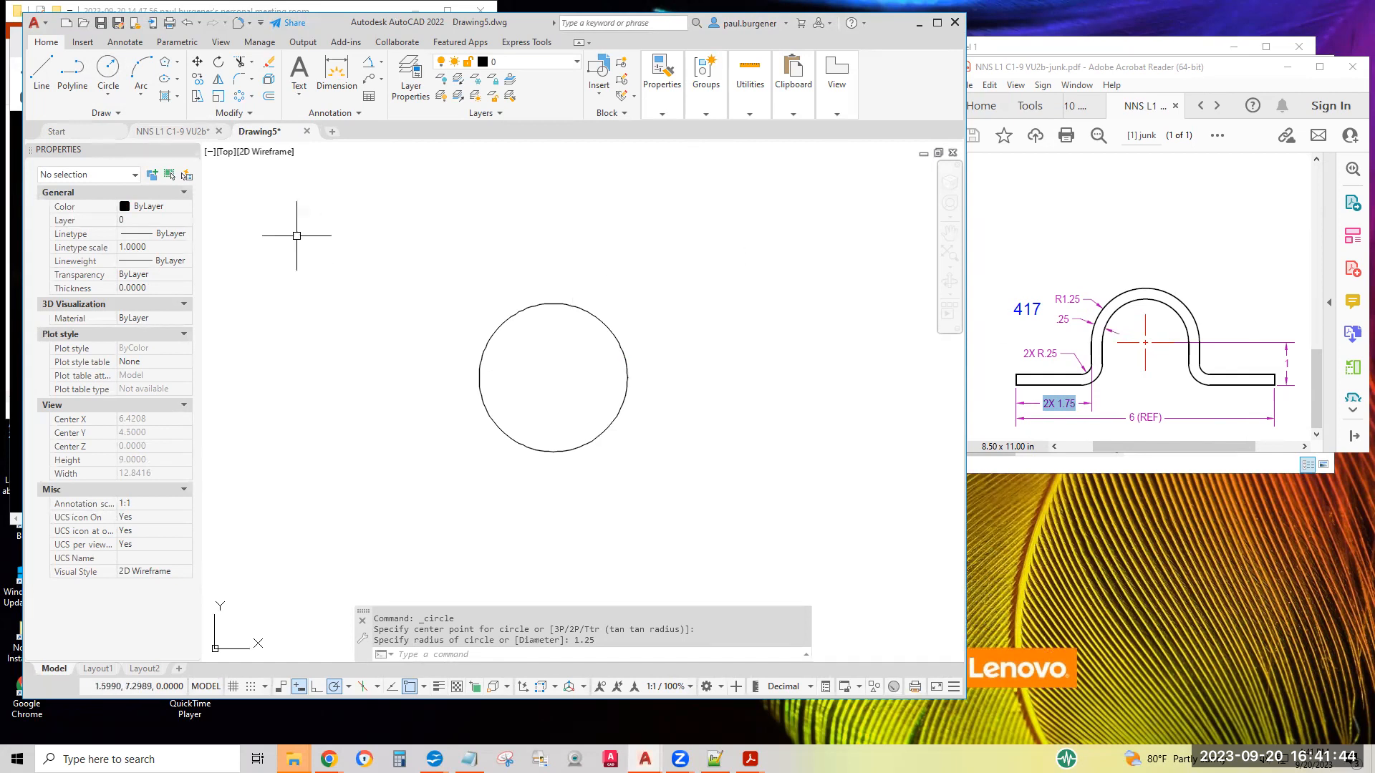
pyautogui.moveTo(269, 111)
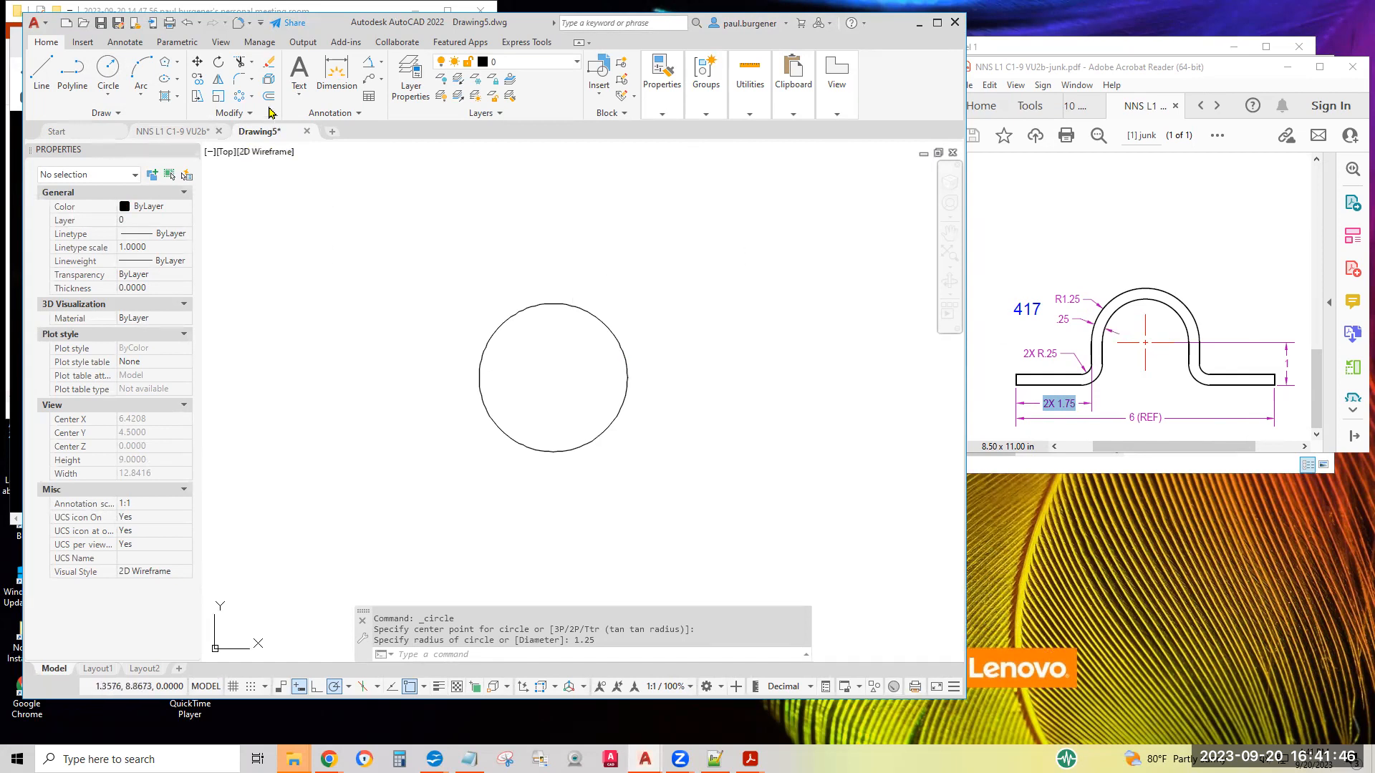
pyautogui.moveTo(266, 96)
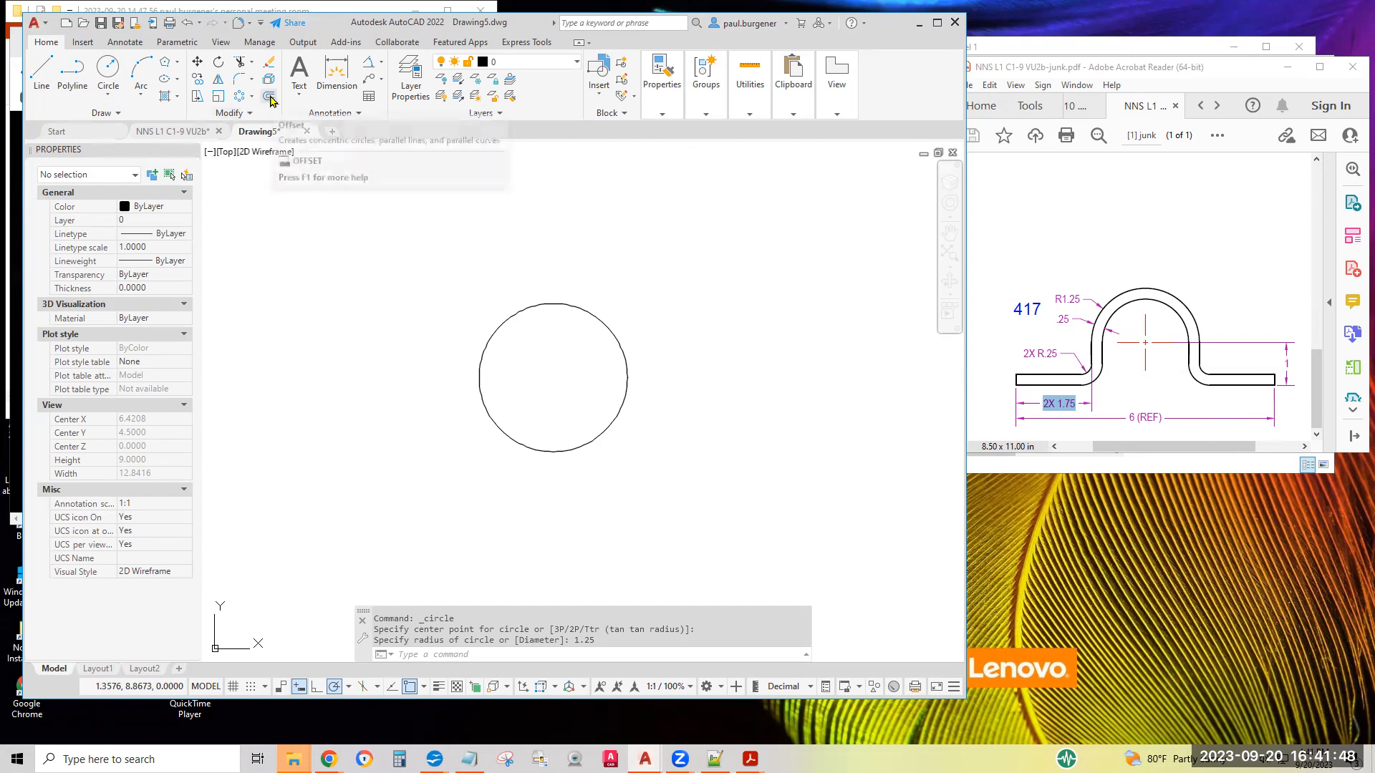
pyautogui.moveTo(266, 96)
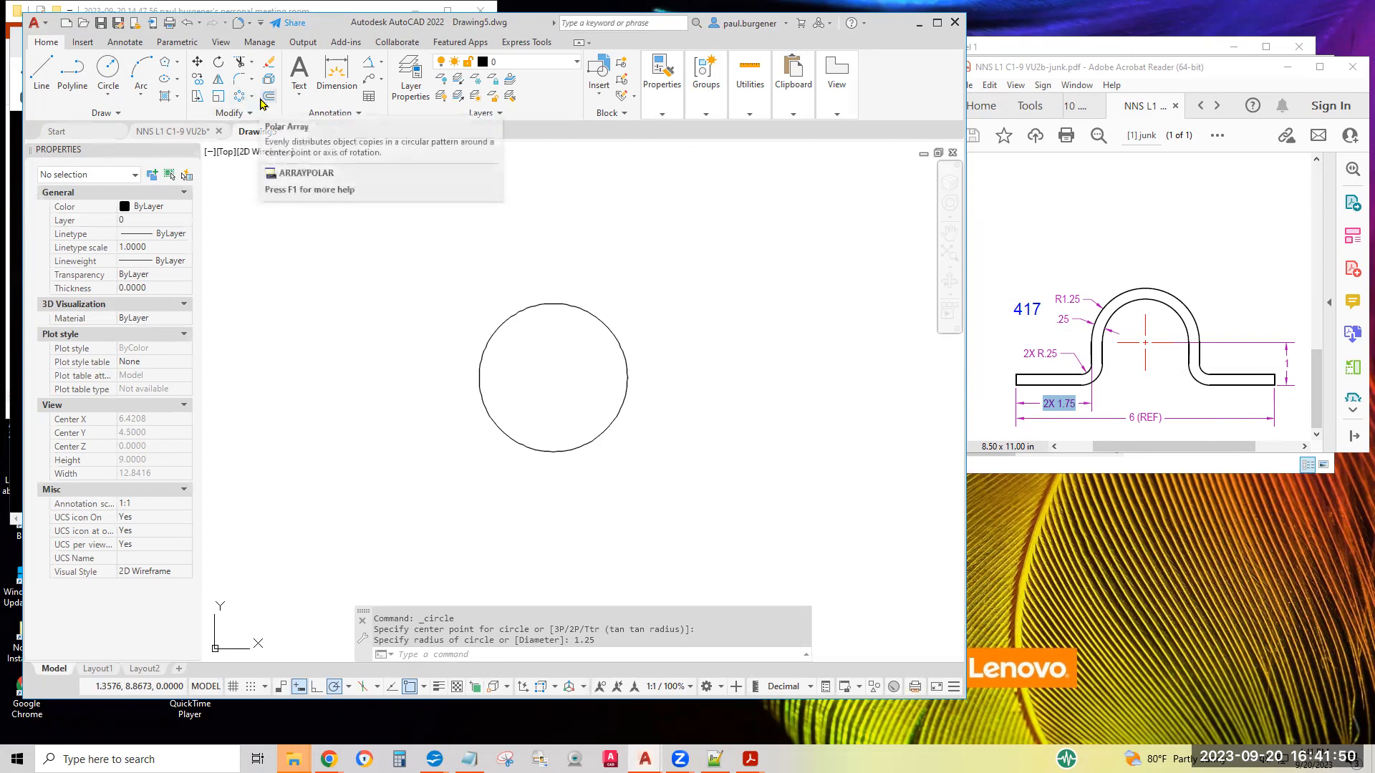
pyautogui.moveTo(268, 96)
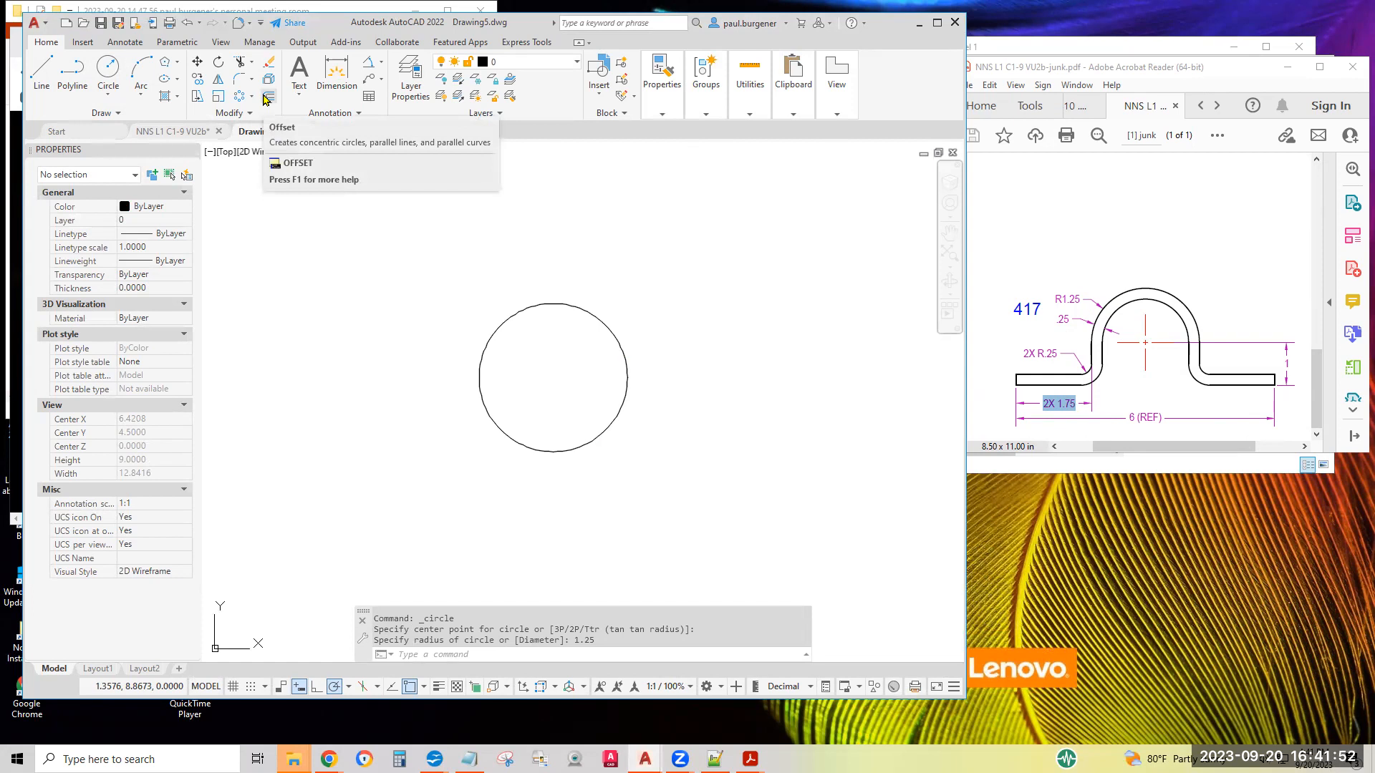
pyautogui.moveTo(268, 98)
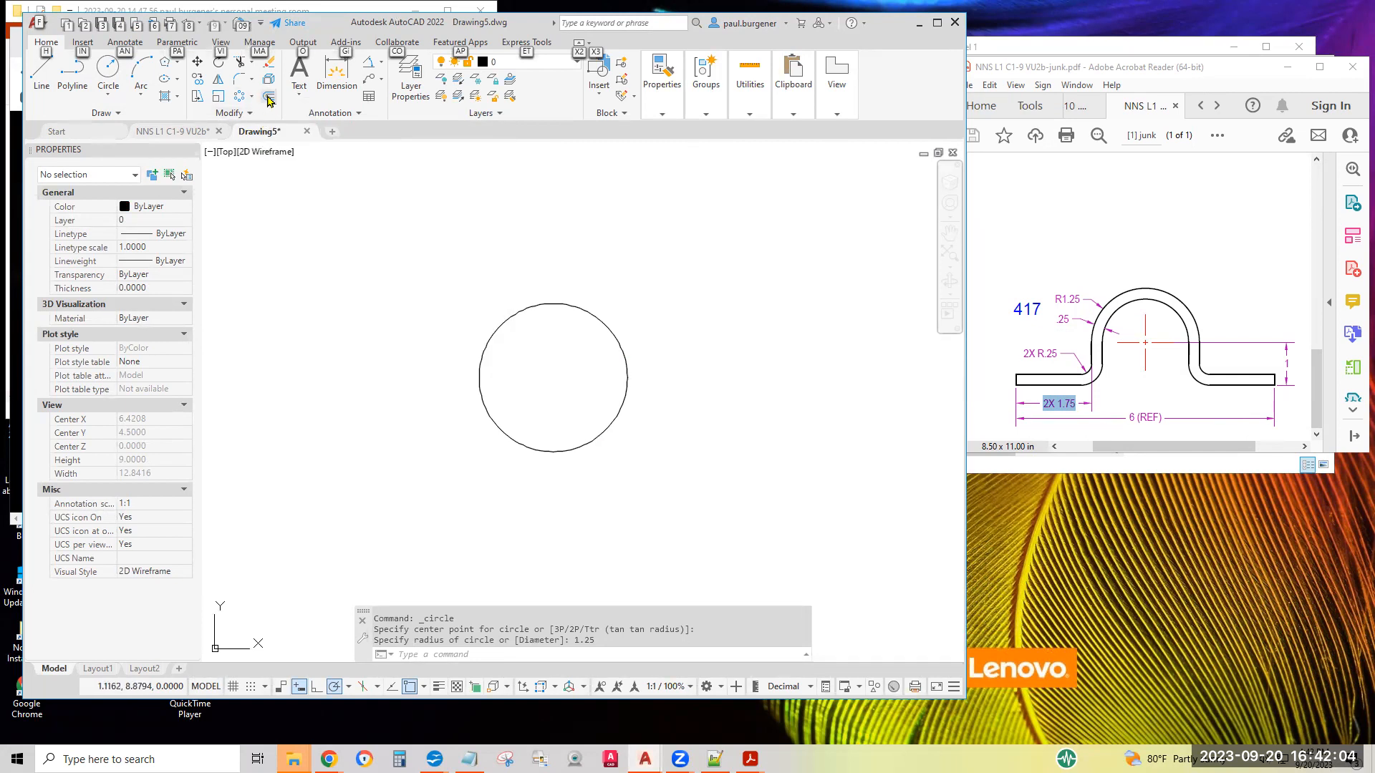
pyautogui.moveTo(268, 97)
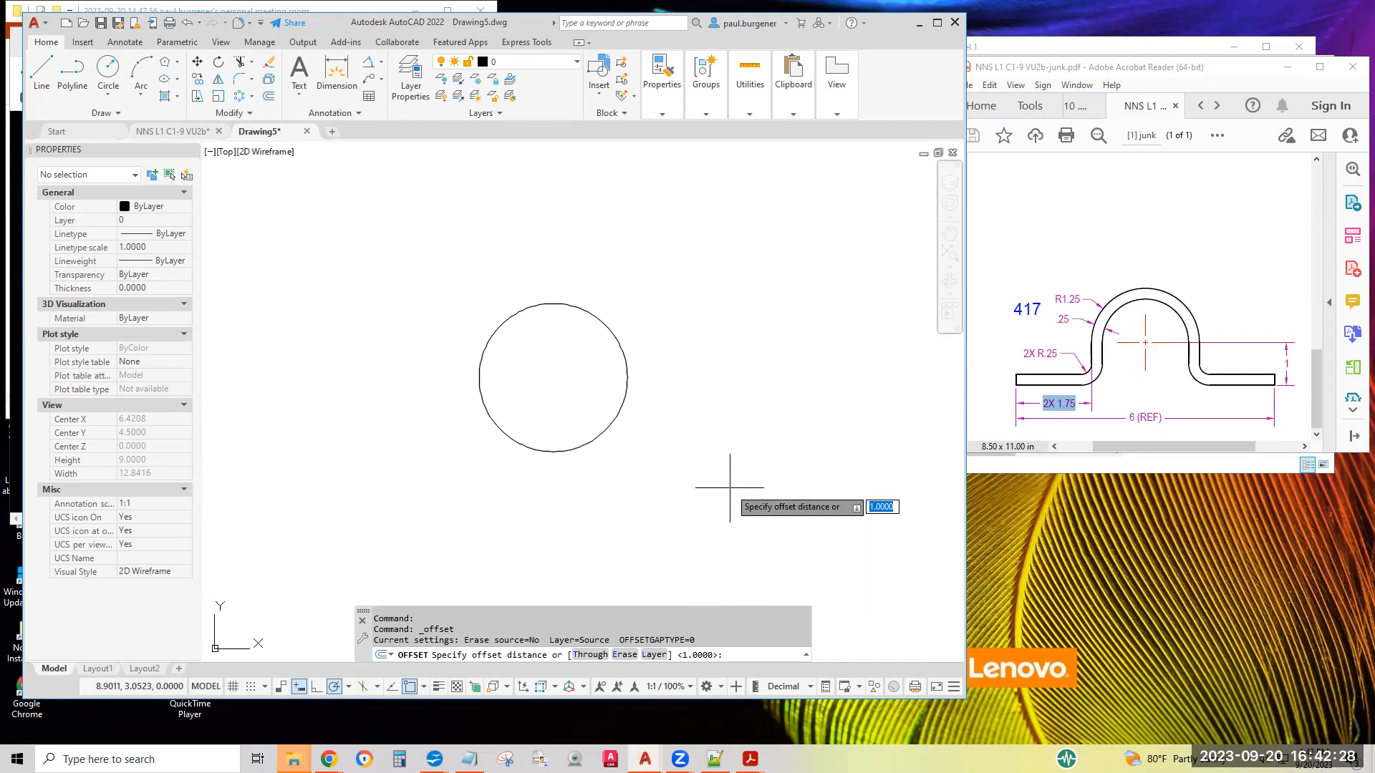
# Step: Offset the circle outward by 0.25 to form the hump's wall thickness
pyautogui.write('.25')
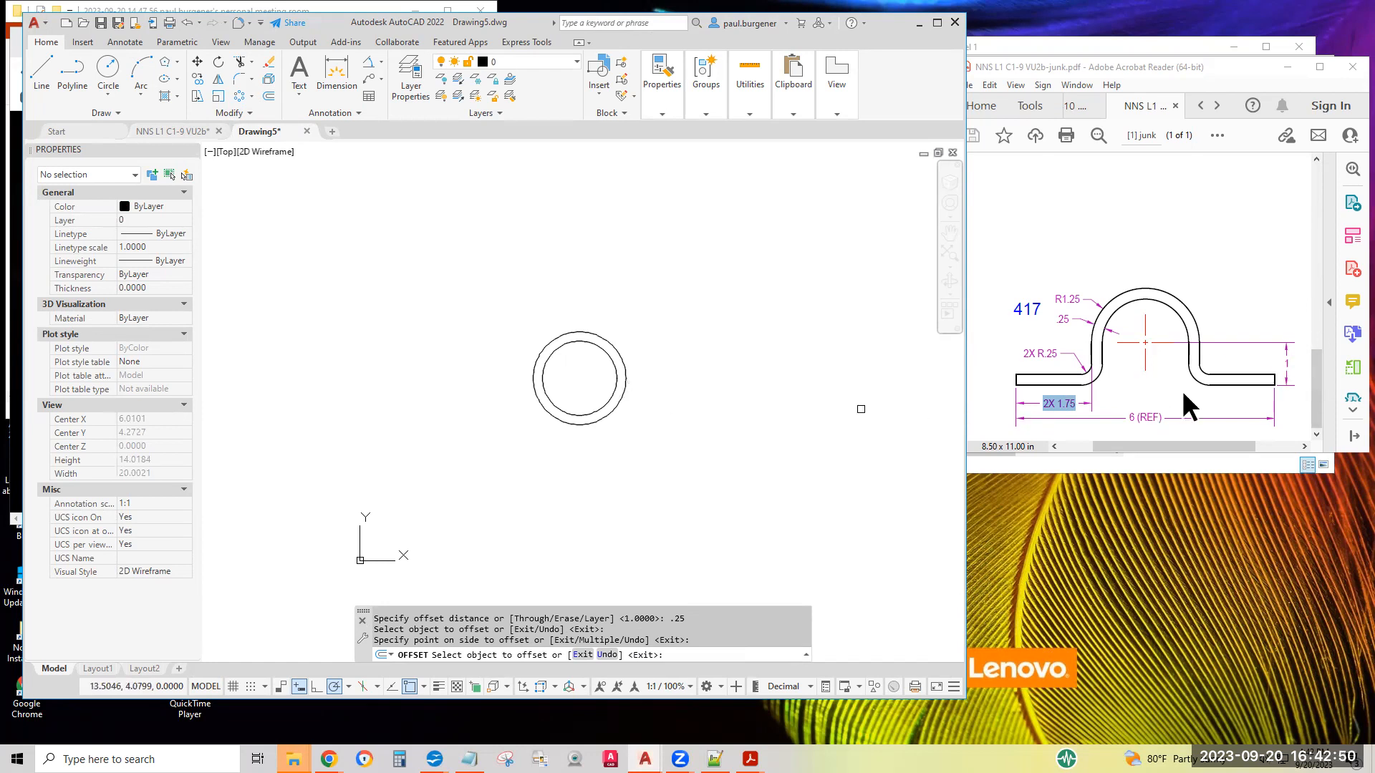
pyautogui.moveTo(1156, 360)
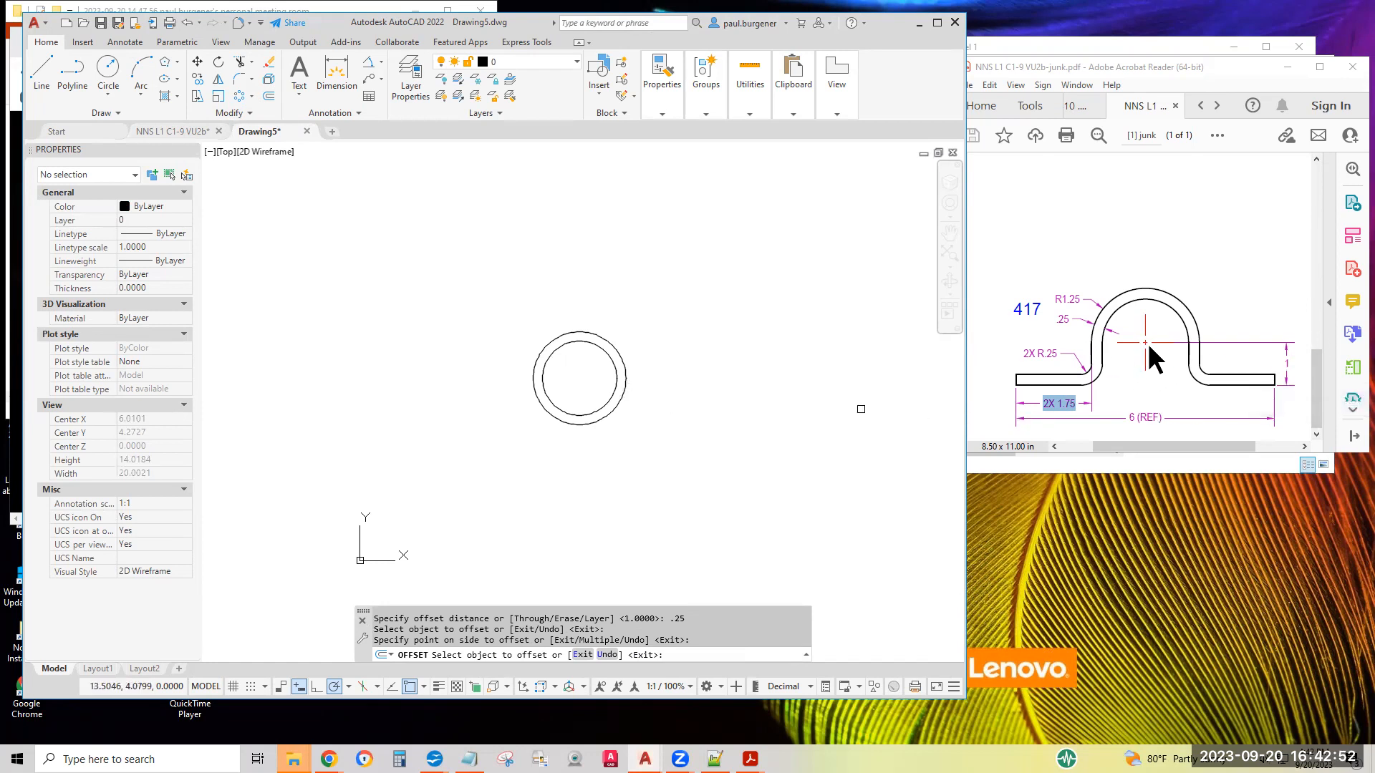
pyautogui.moveTo(1276, 401)
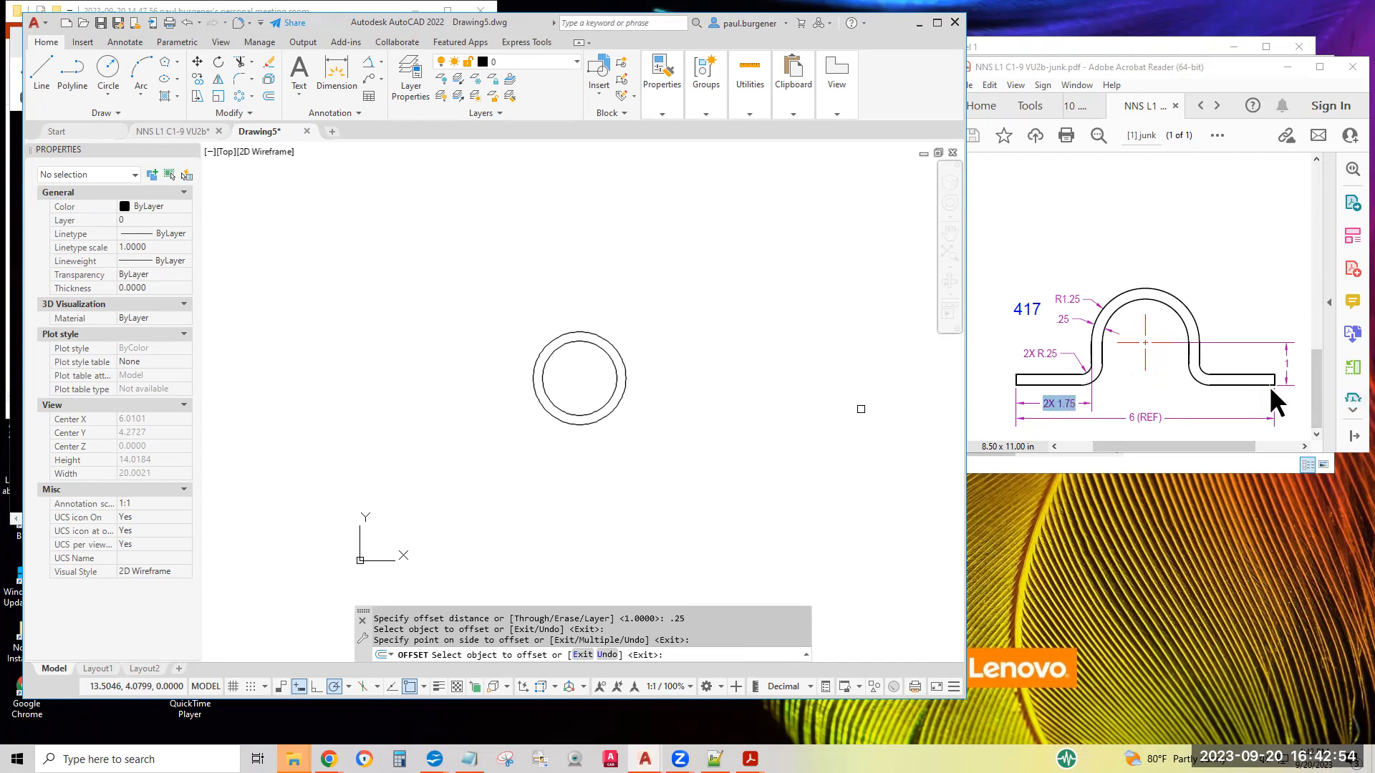
pyautogui.moveTo(1174, 319)
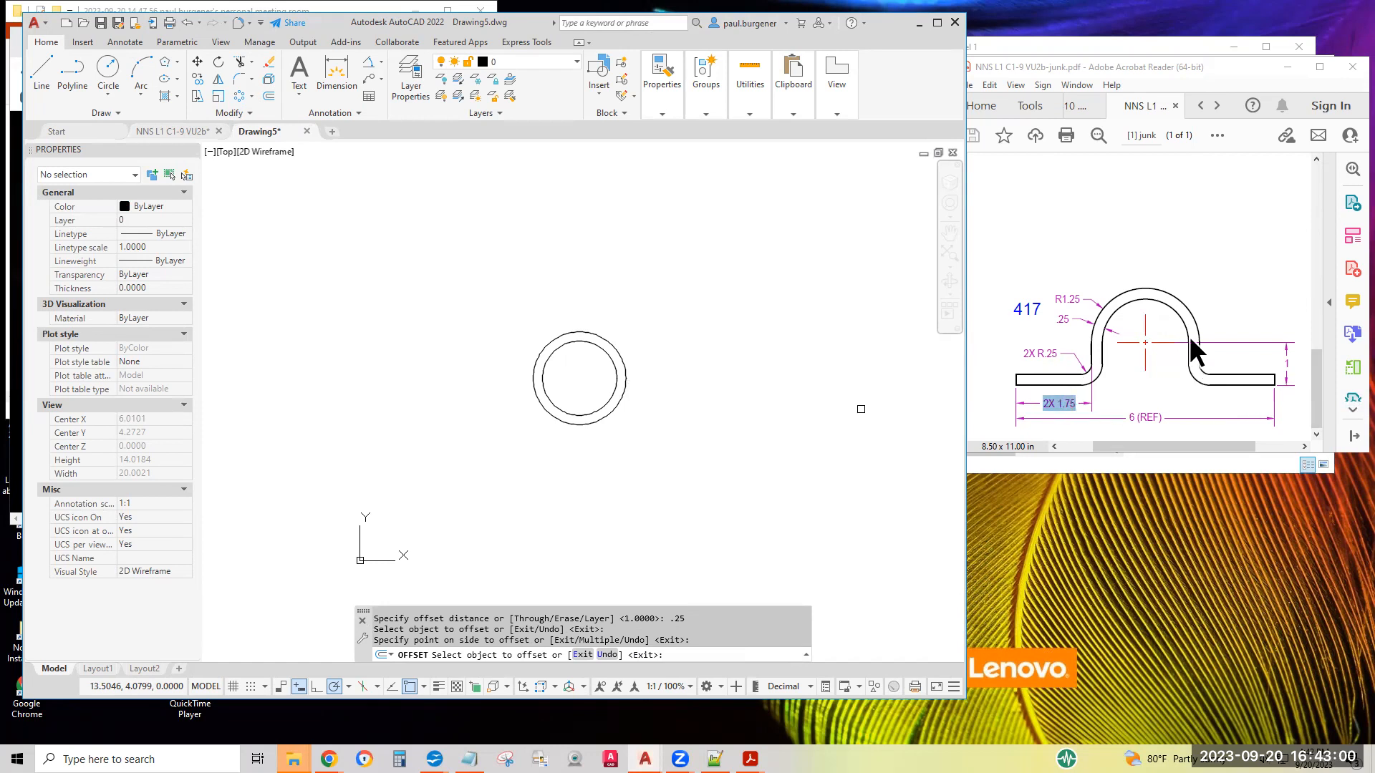
pyautogui.moveTo(1184, 511)
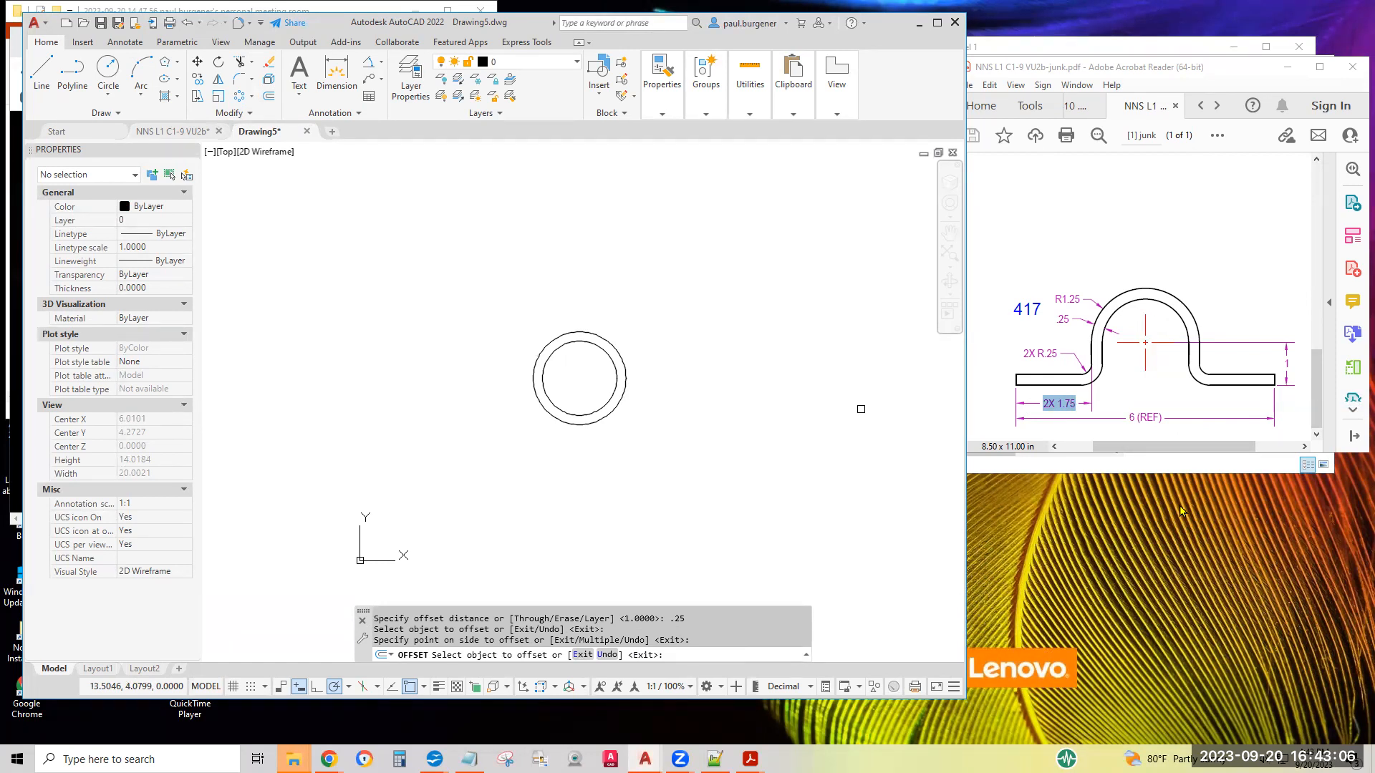
pyautogui.moveTo(1216, 401)
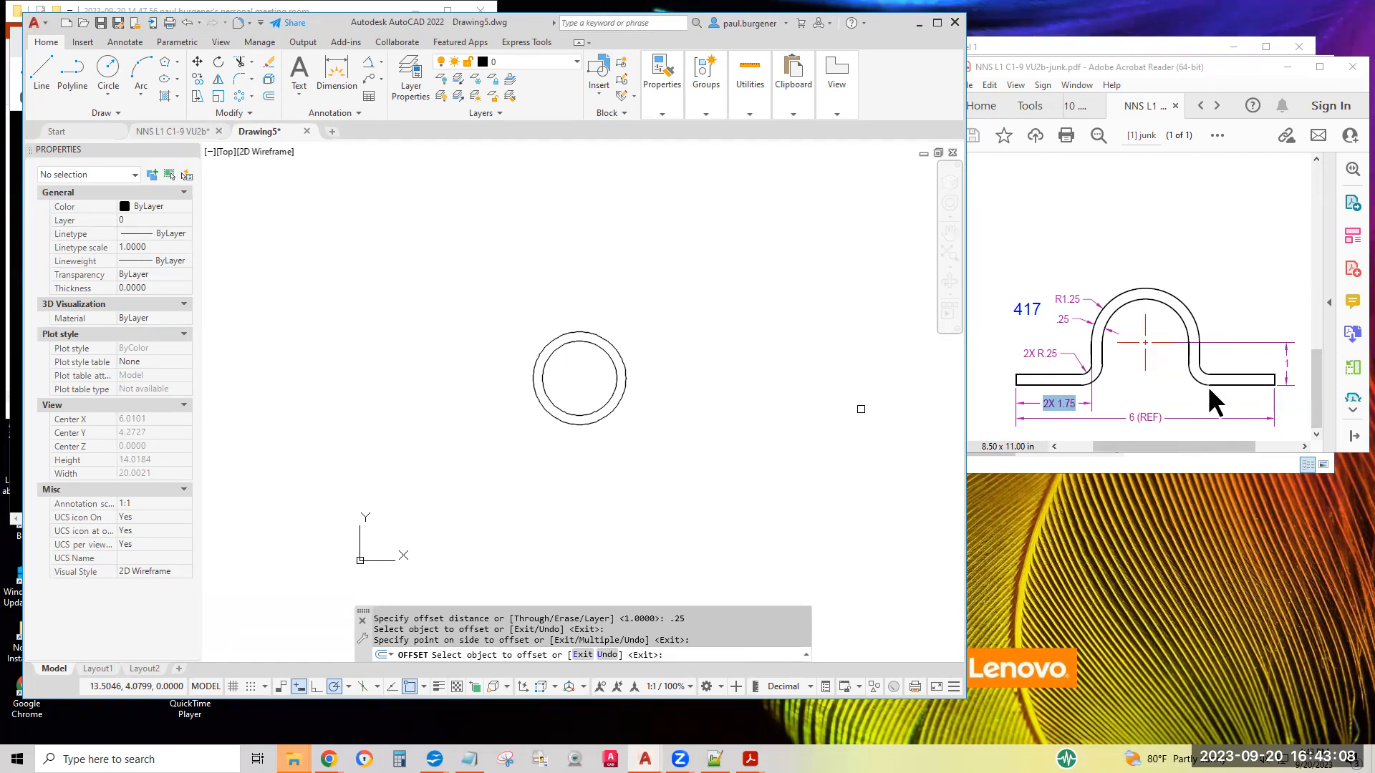
pyautogui.moveTo(1278, 412)
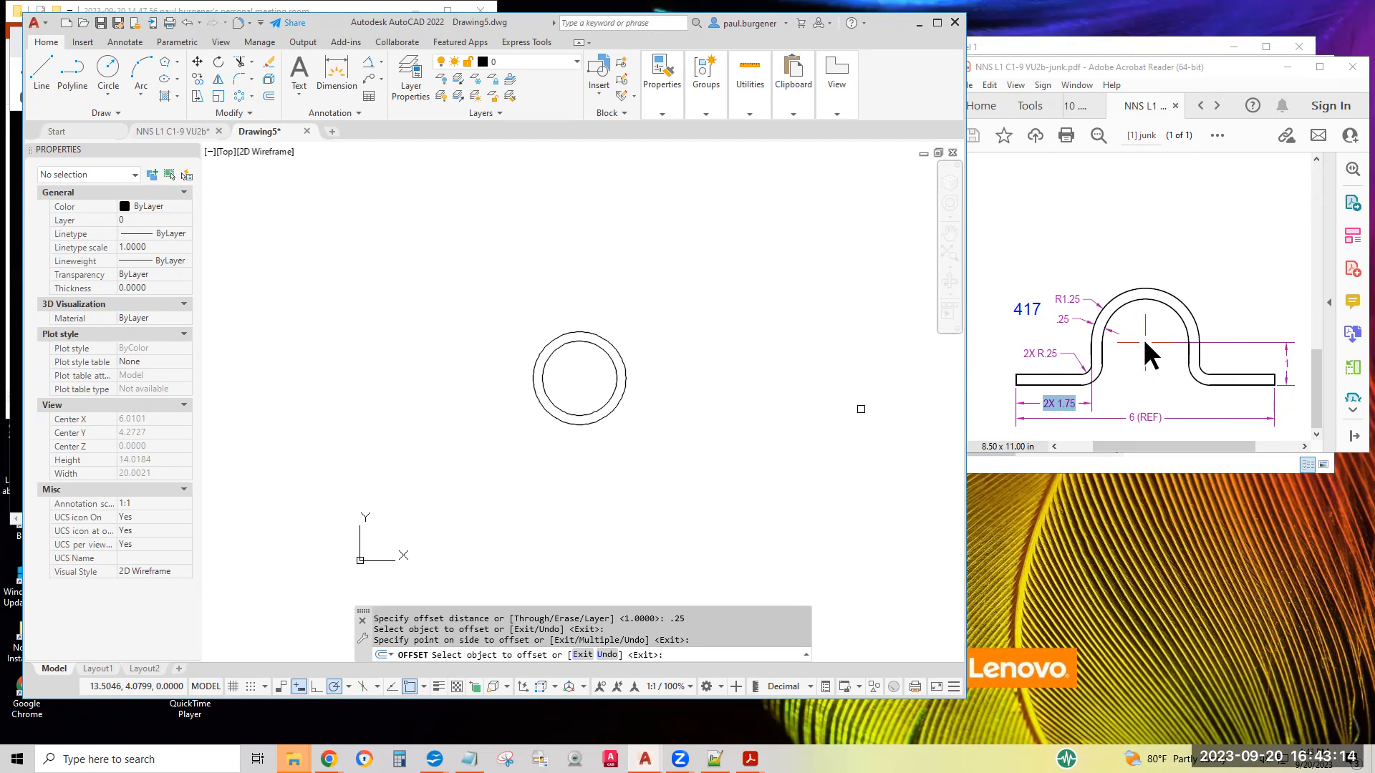
pyautogui.moveTo(1114, 401)
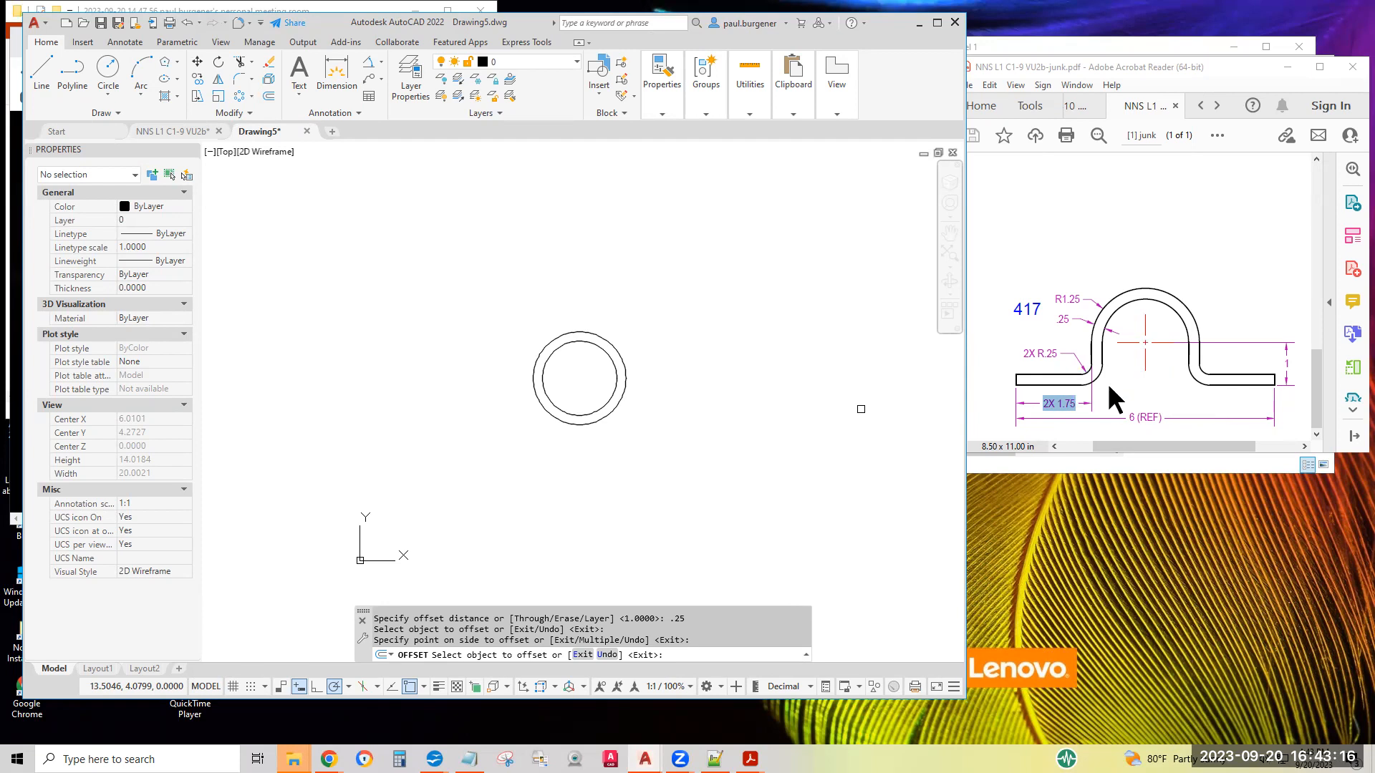
pyautogui.moveTo(1189, 381)
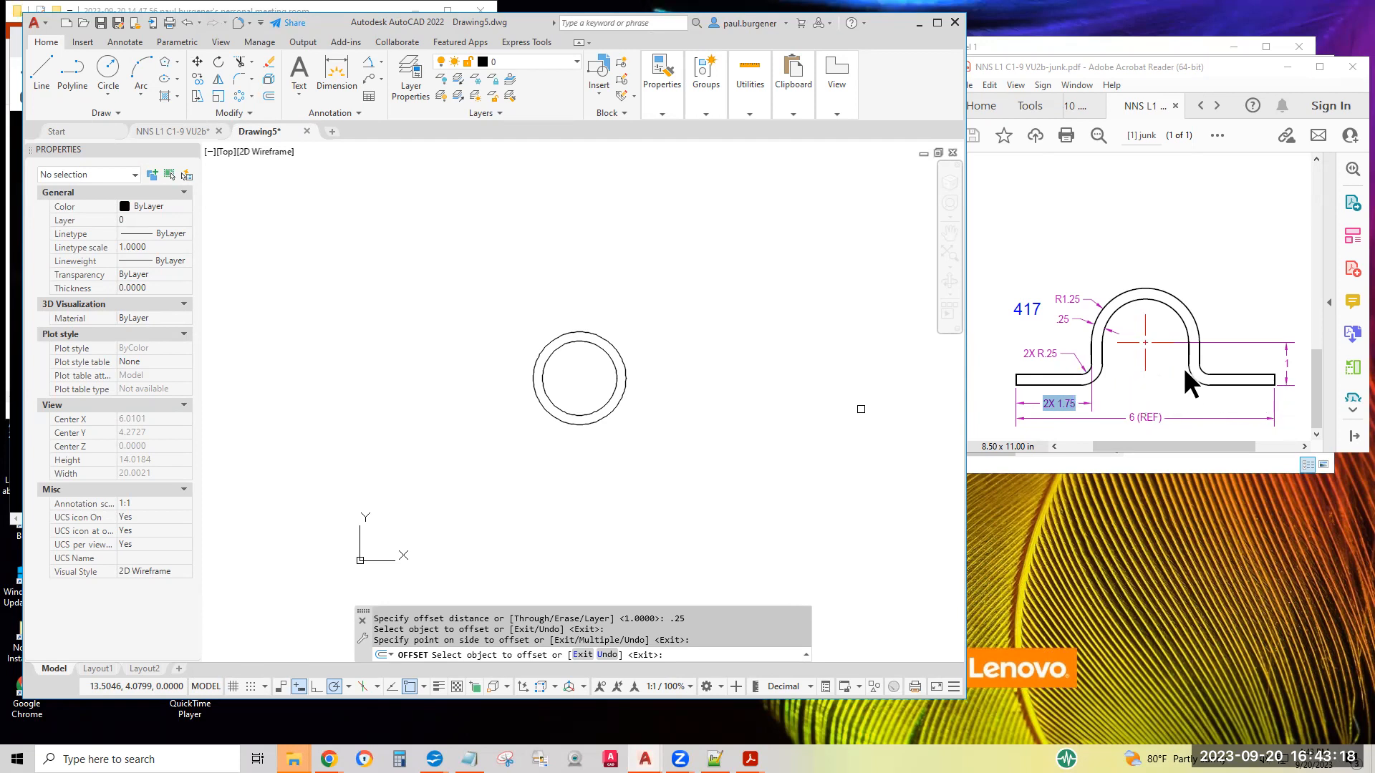
pyautogui.moveTo(1206, 355)
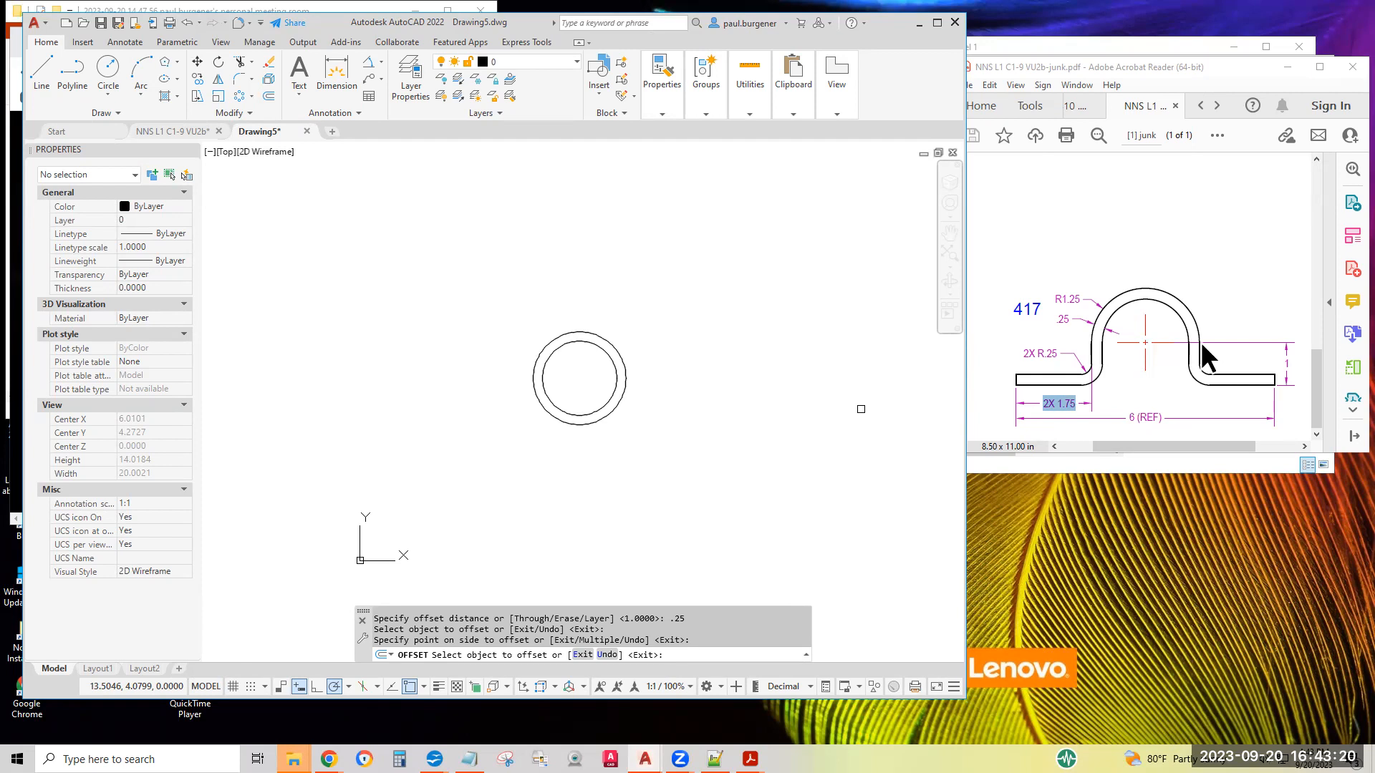
pyautogui.moveTo(1210, 368)
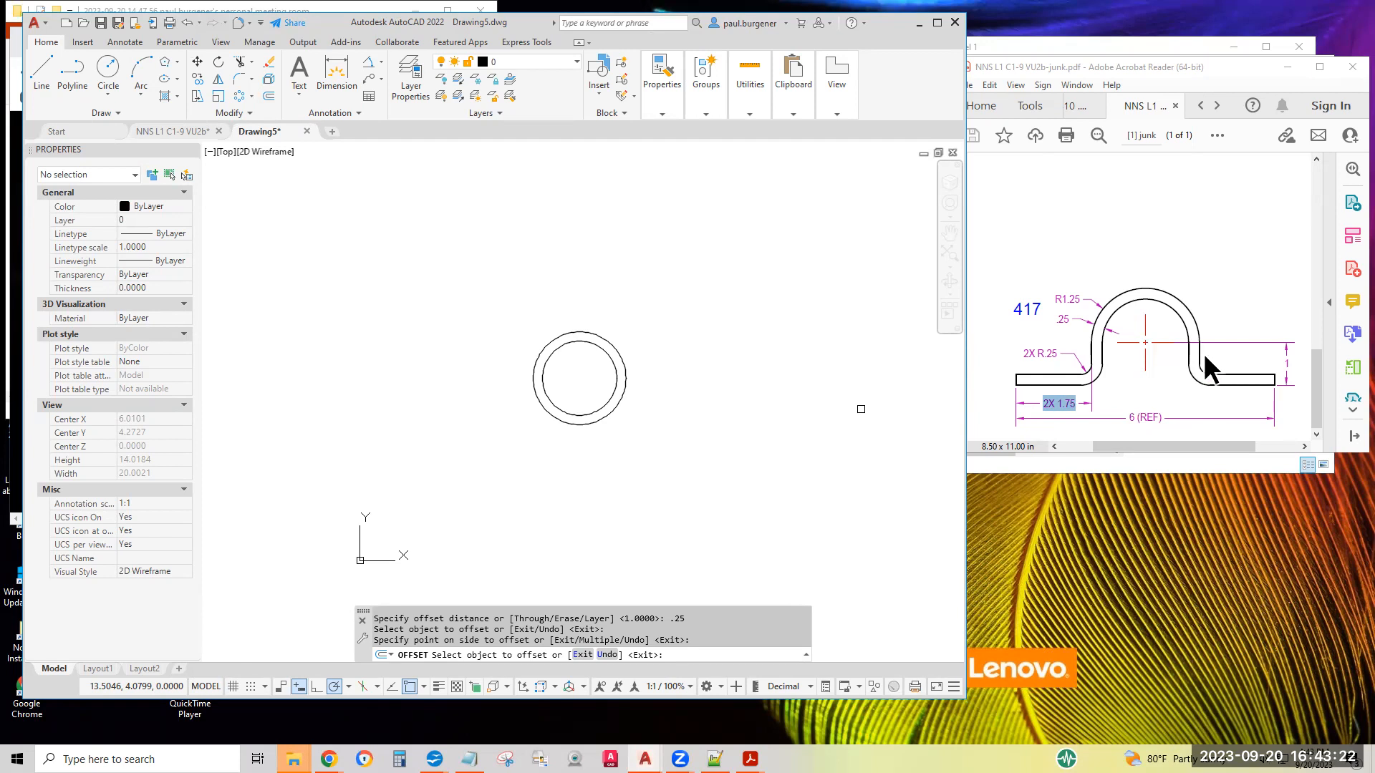
pyautogui.moveTo(1208, 378)
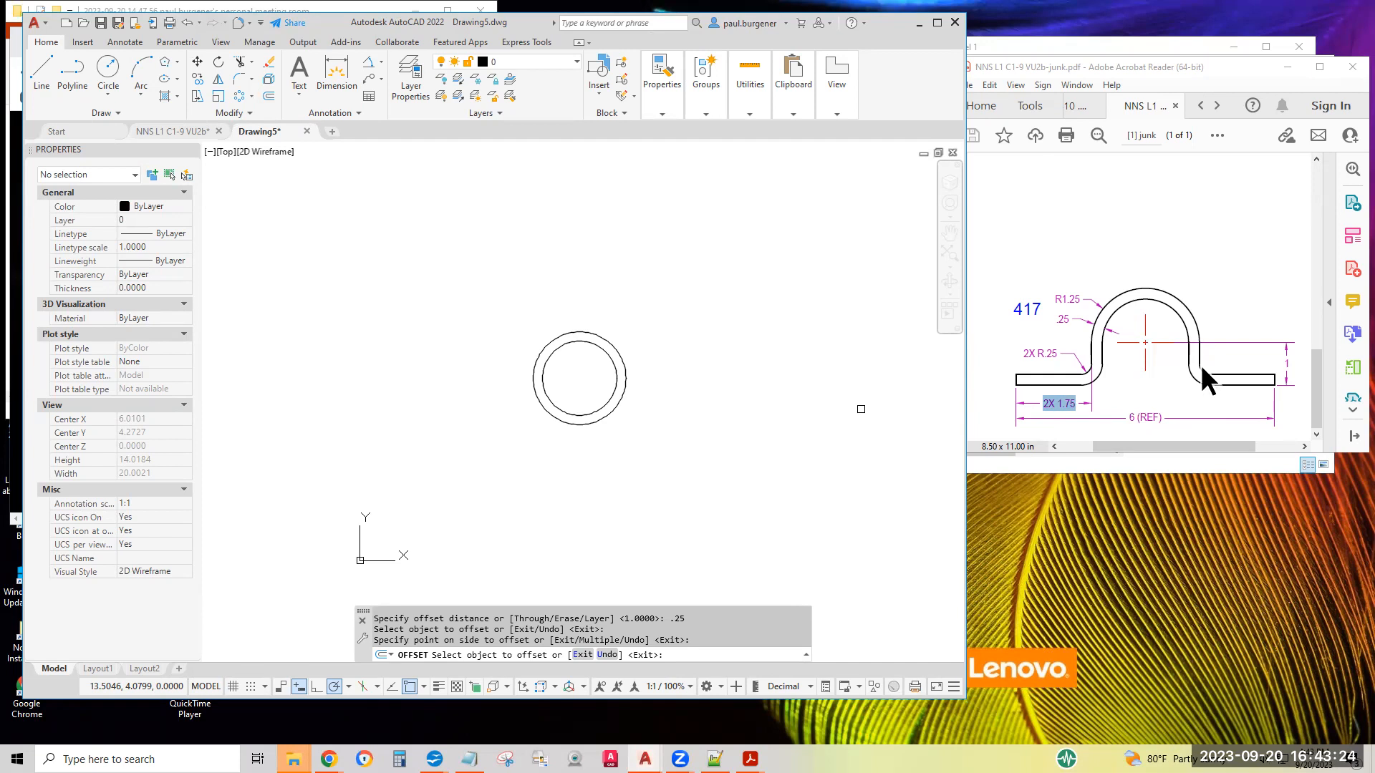
pyautogui.moveTo(1206, 397)
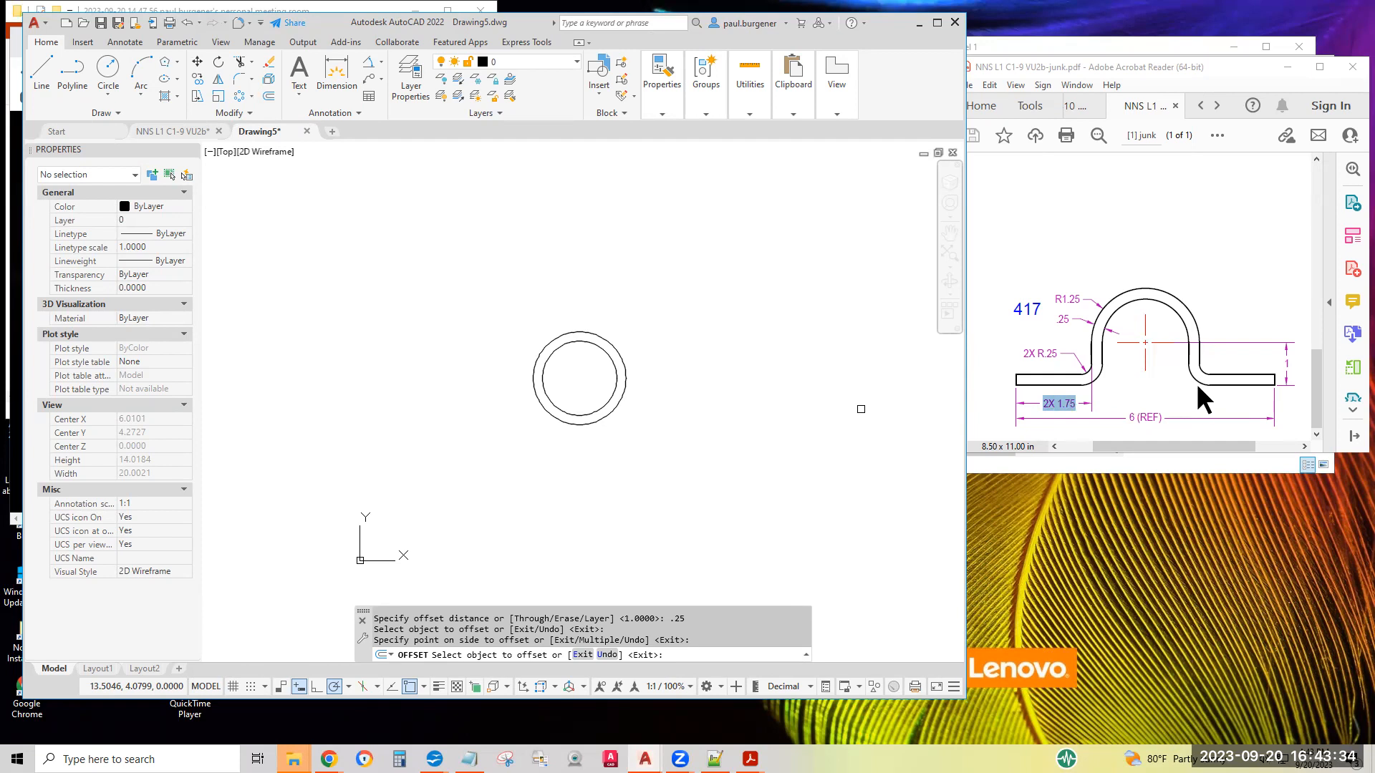
pyautogui.moveTo(1272, 395)
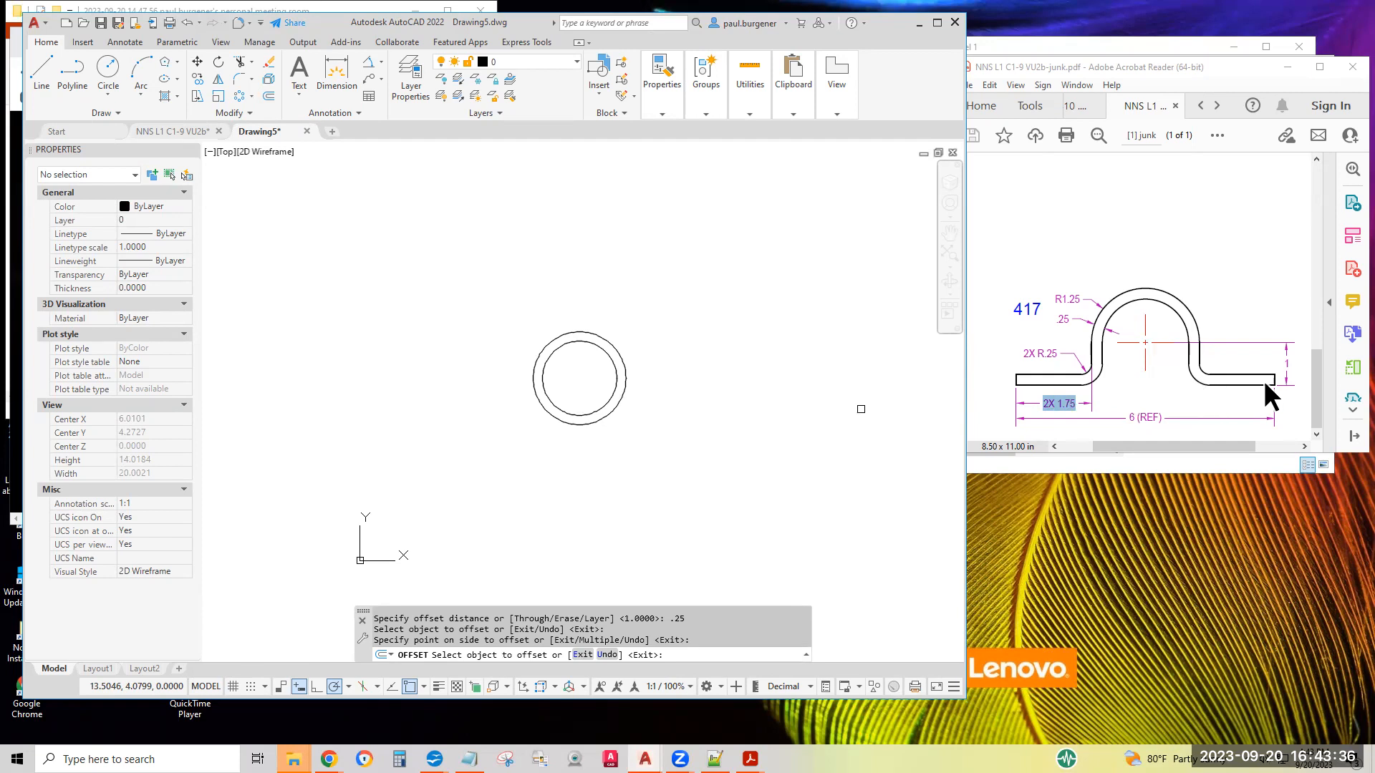
pyautogui.moveTo(1280, 395)
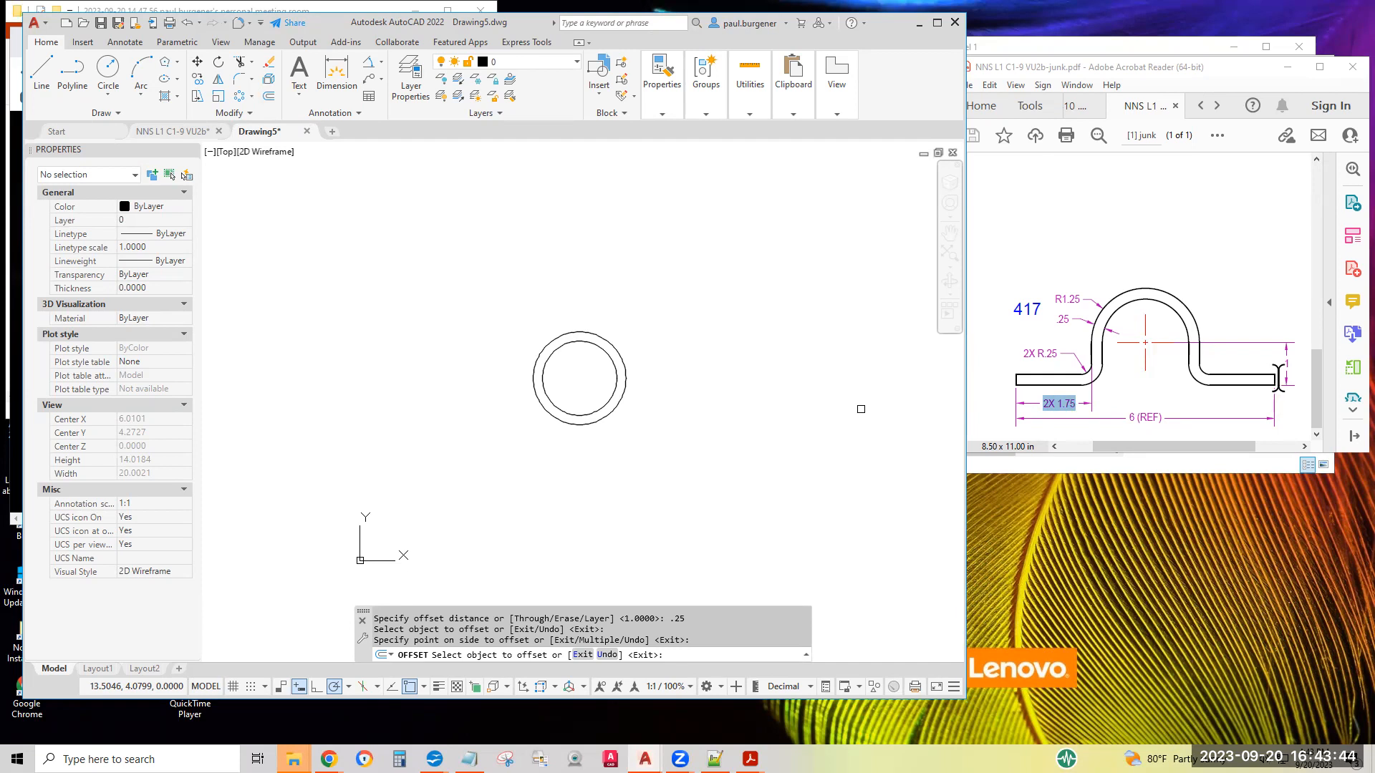
pyautogui.moveTo(1226, 428)
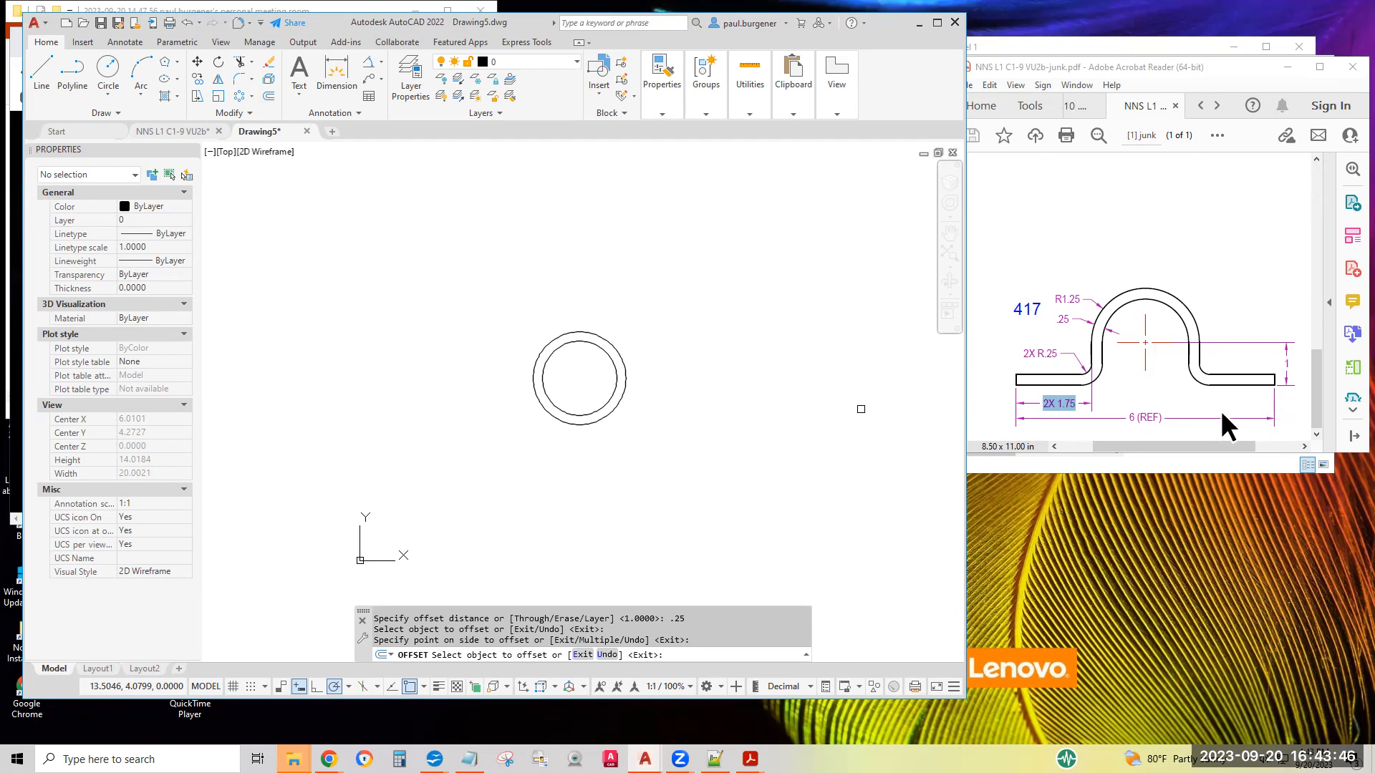
pyautogui.moveTo(1184, 424)
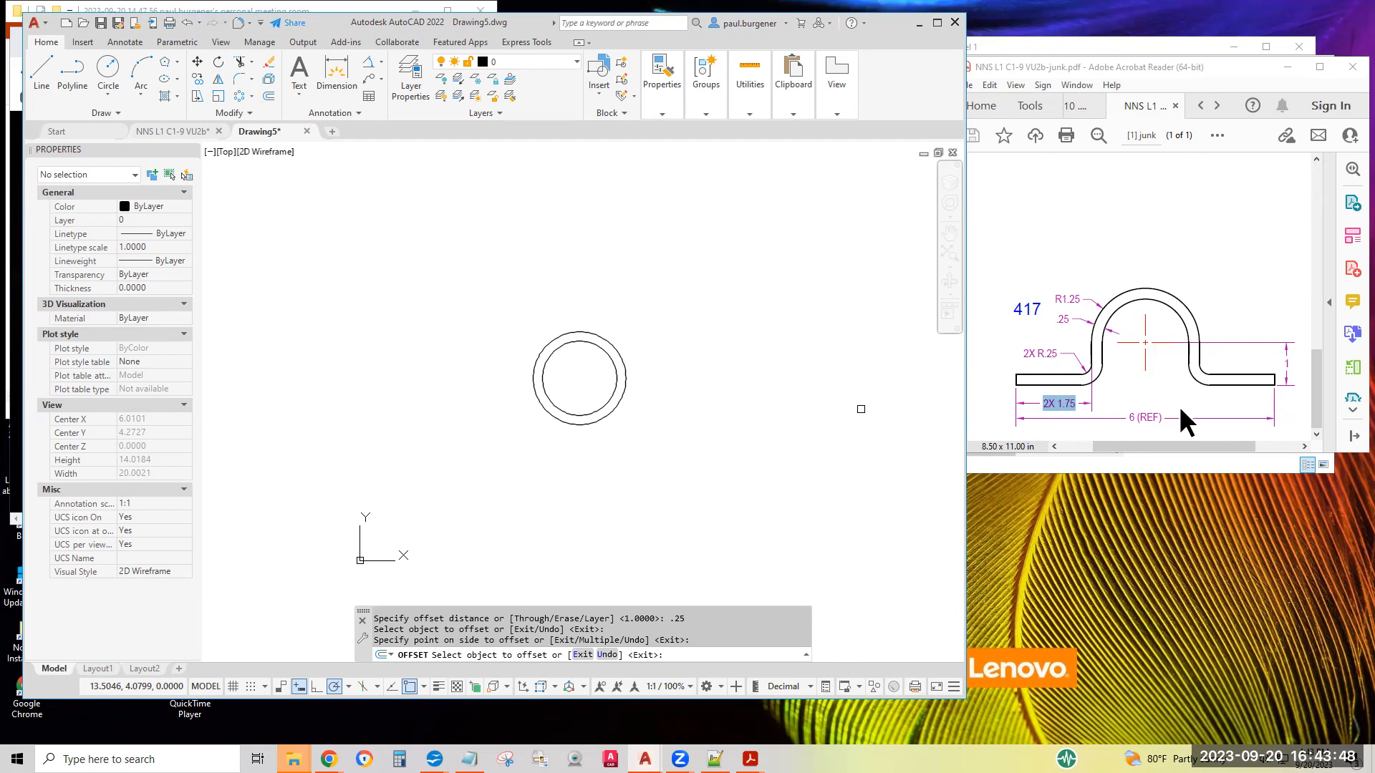
pyautogui.moveTo(1149, 401)
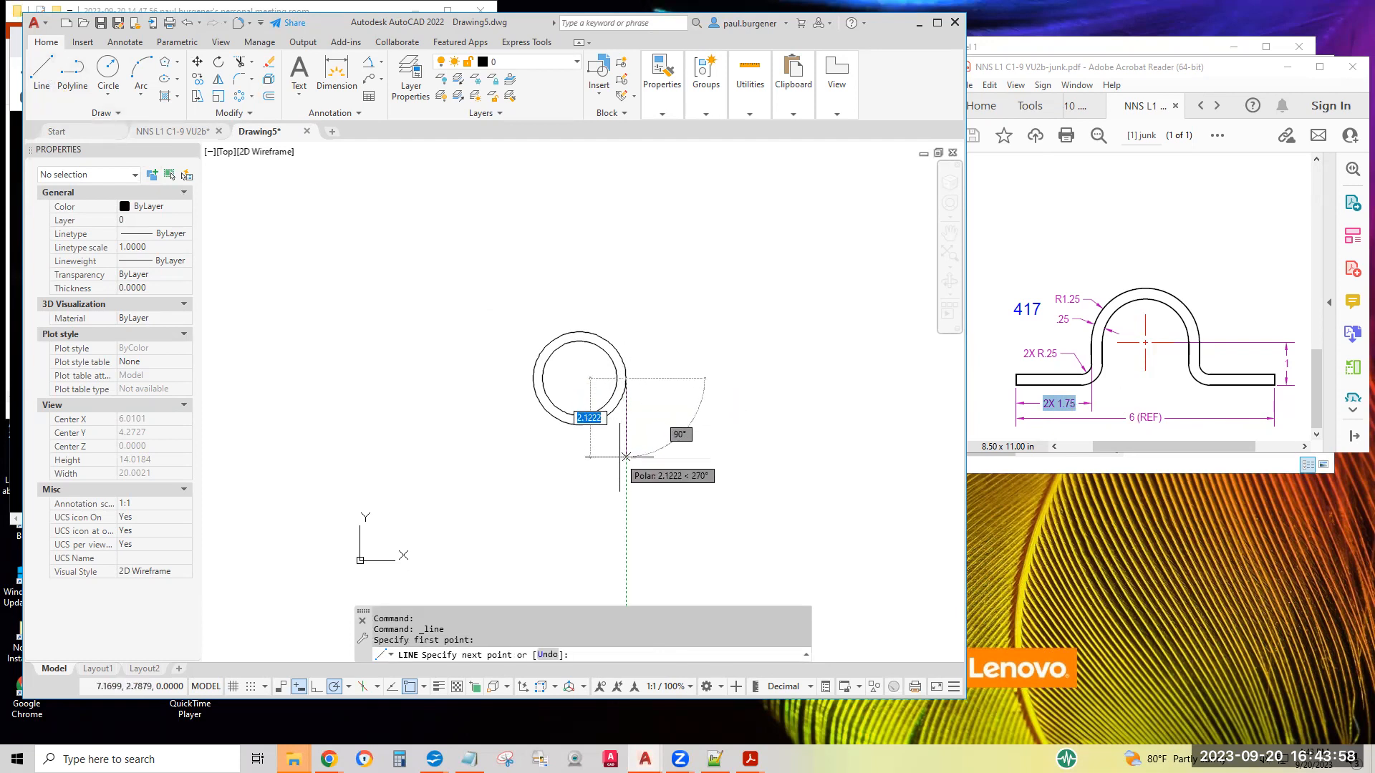
pyautogui.moveTo(626, 458)
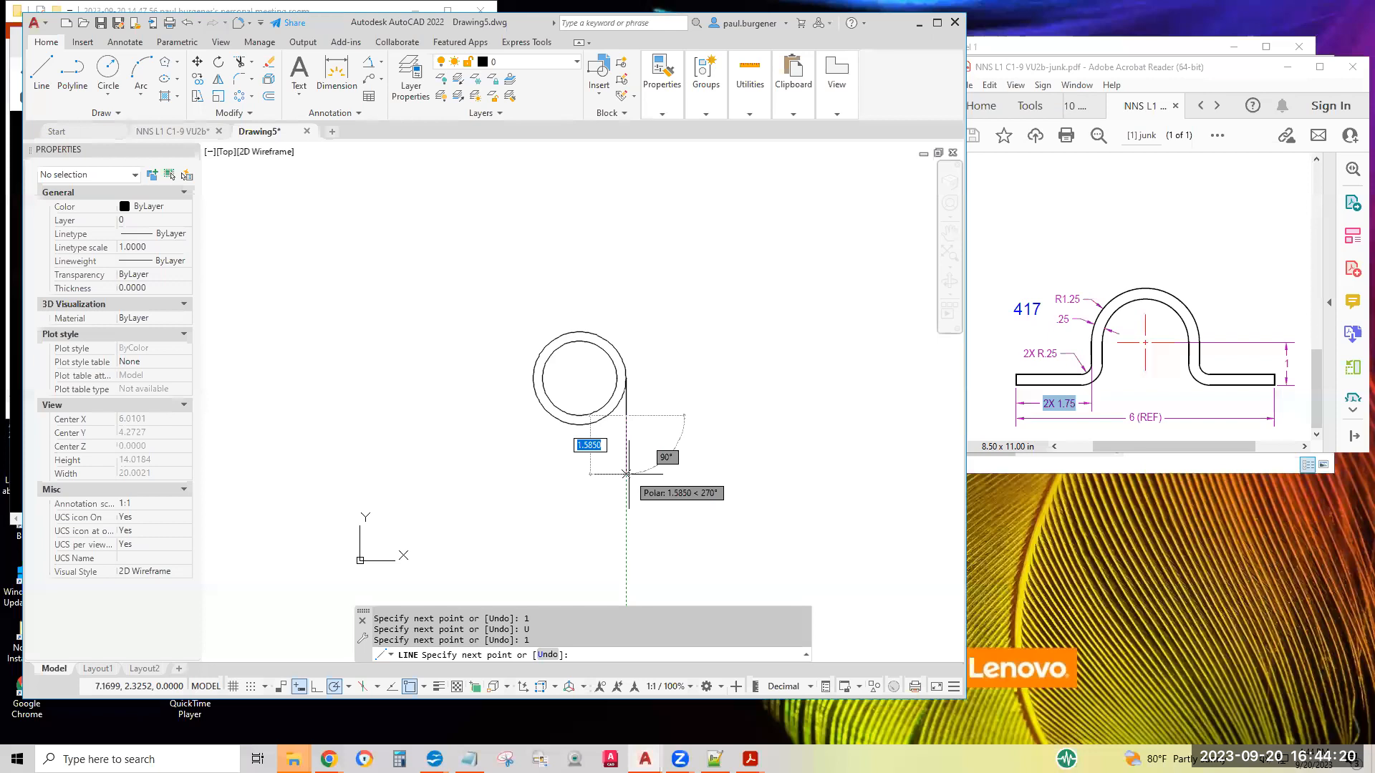
pyautogui.moveTo(729, 416)
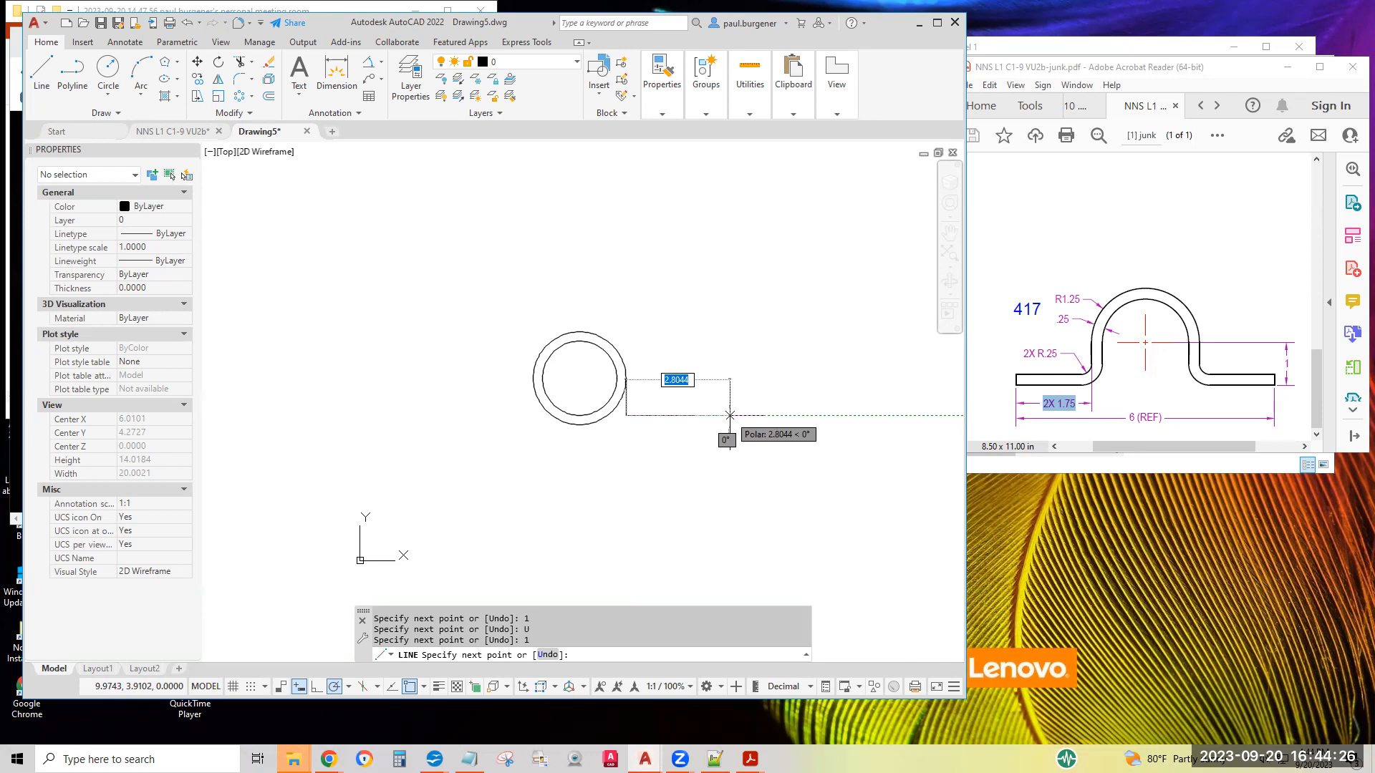
# Step: Draw the leg down 1 from the circle's right quadrant, then 1.75 right as the foot
pyautogui.write('1.75')
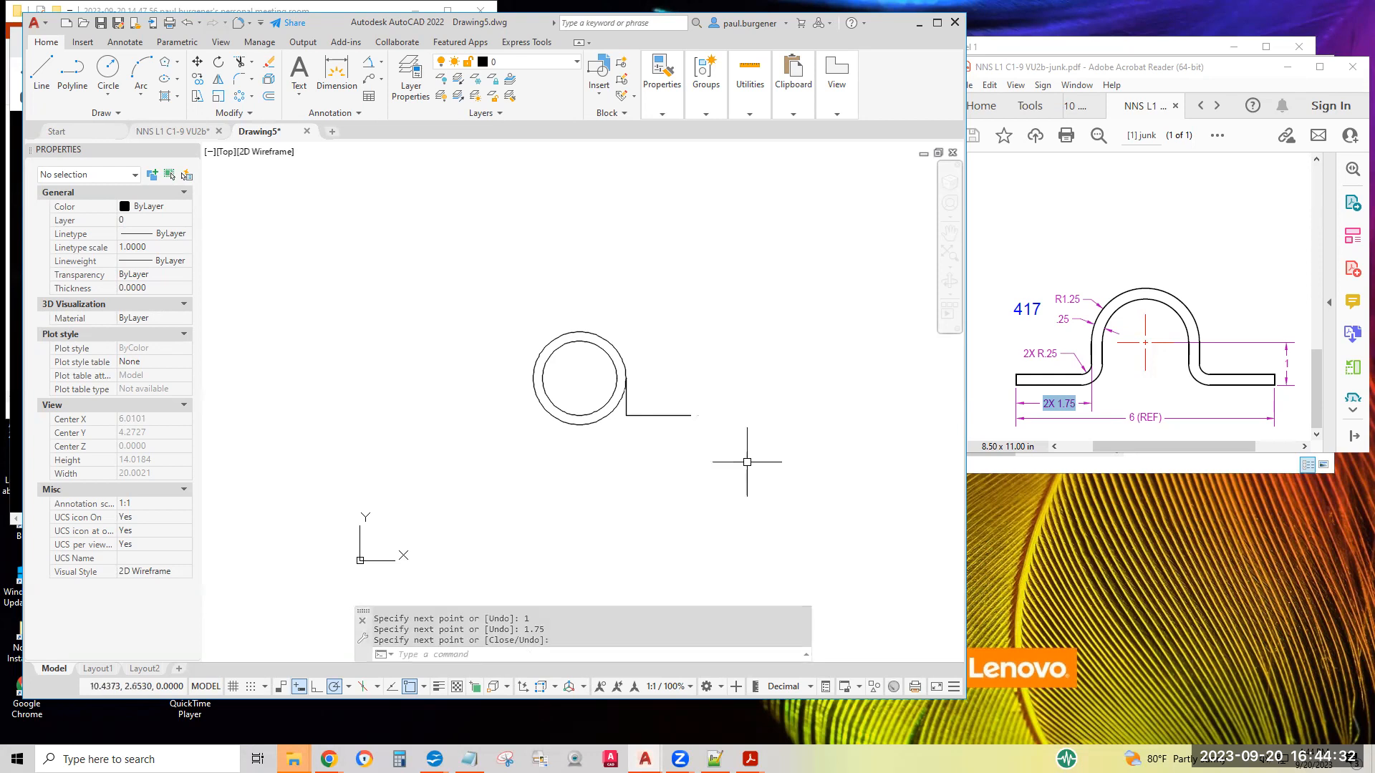
pyautogui.moveTo(696, 455)
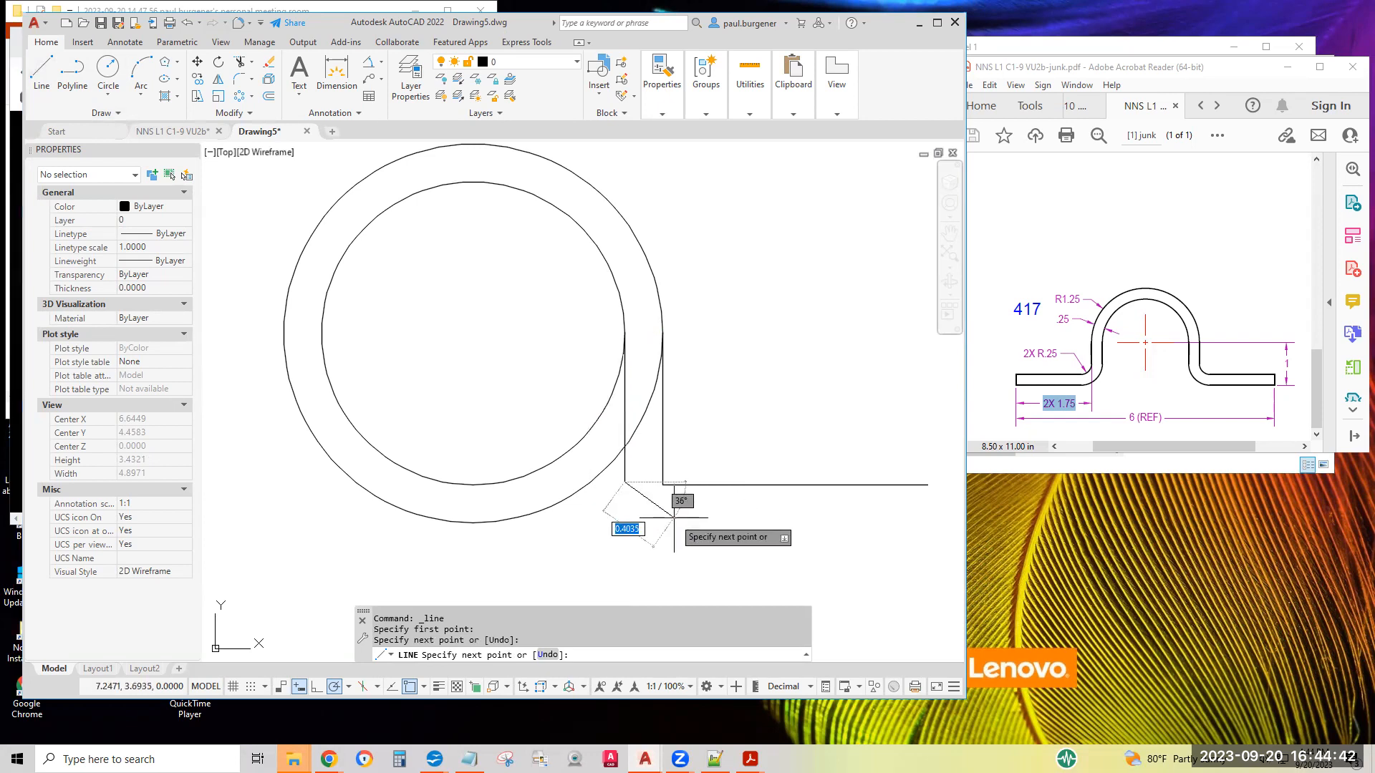
# Step: Drop a second vertical line from the outer circle's right quadrant to the foot line
pyautogui.click(626, 469)
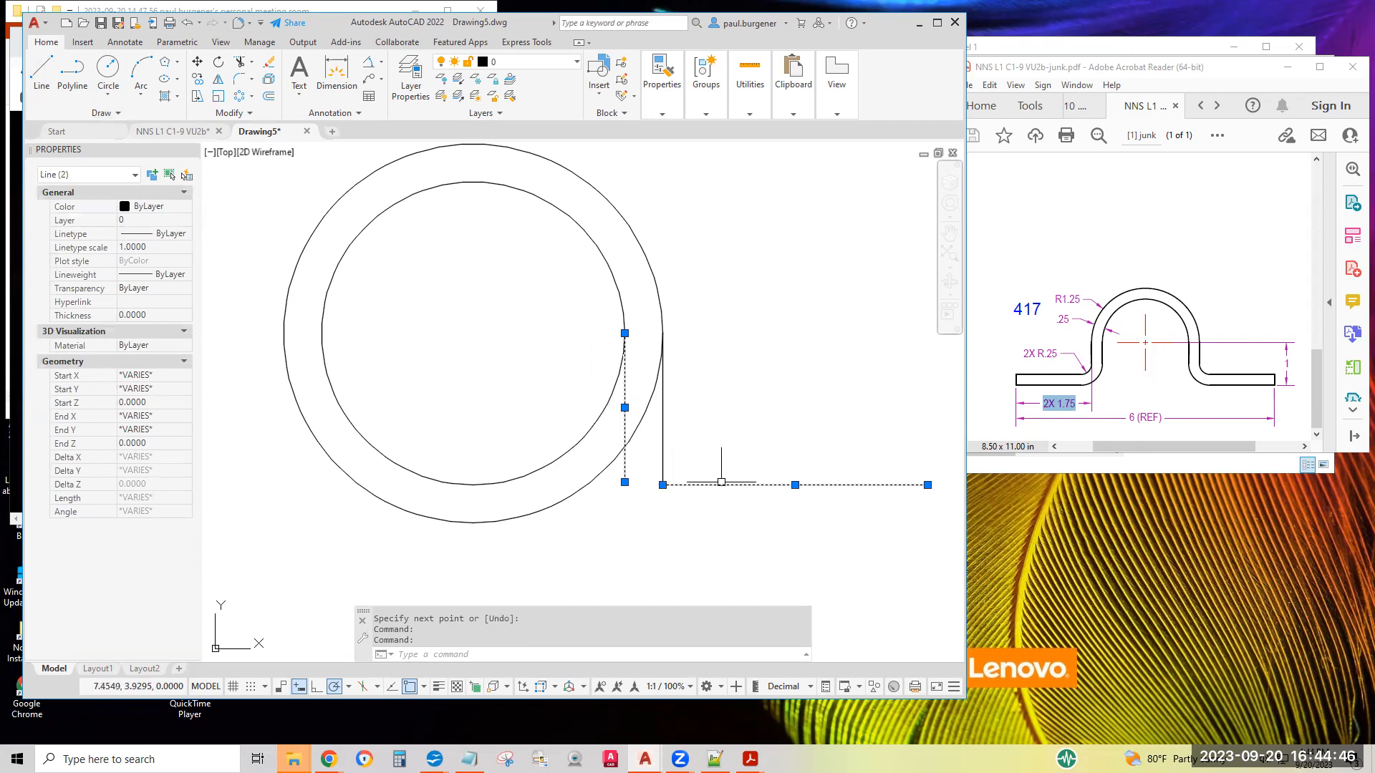
pyautogui.moveTo(736, 482)
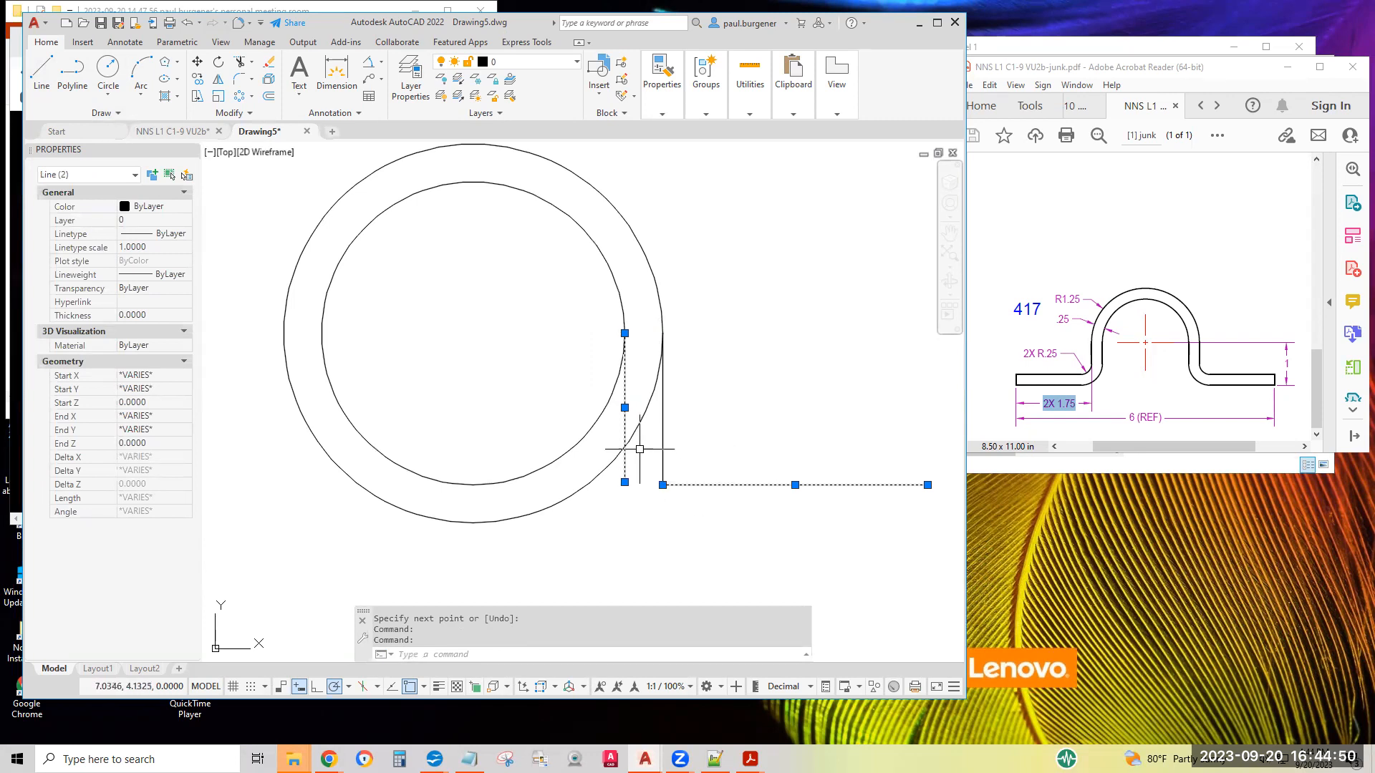
pyautogui.moveTo(620, 422)
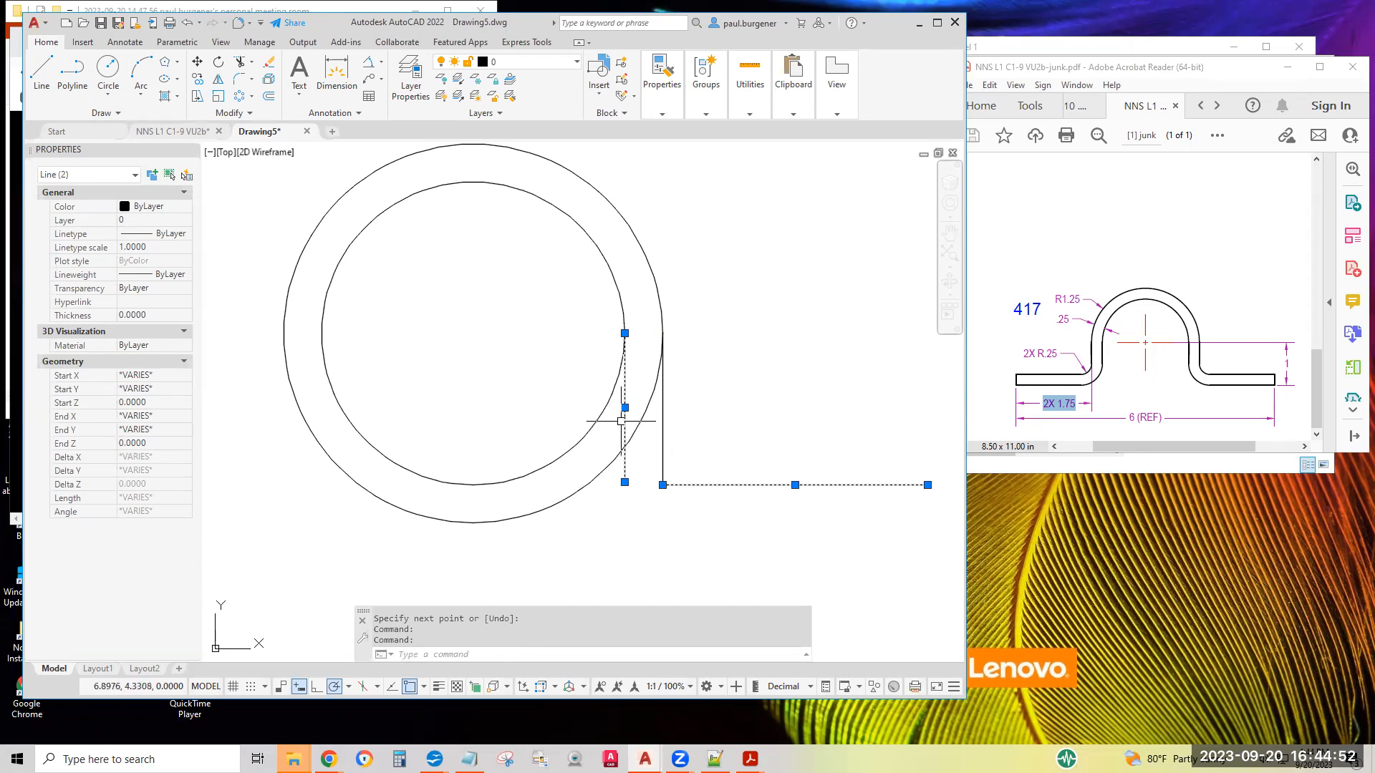
pyautogui.moveTo(592, 252)
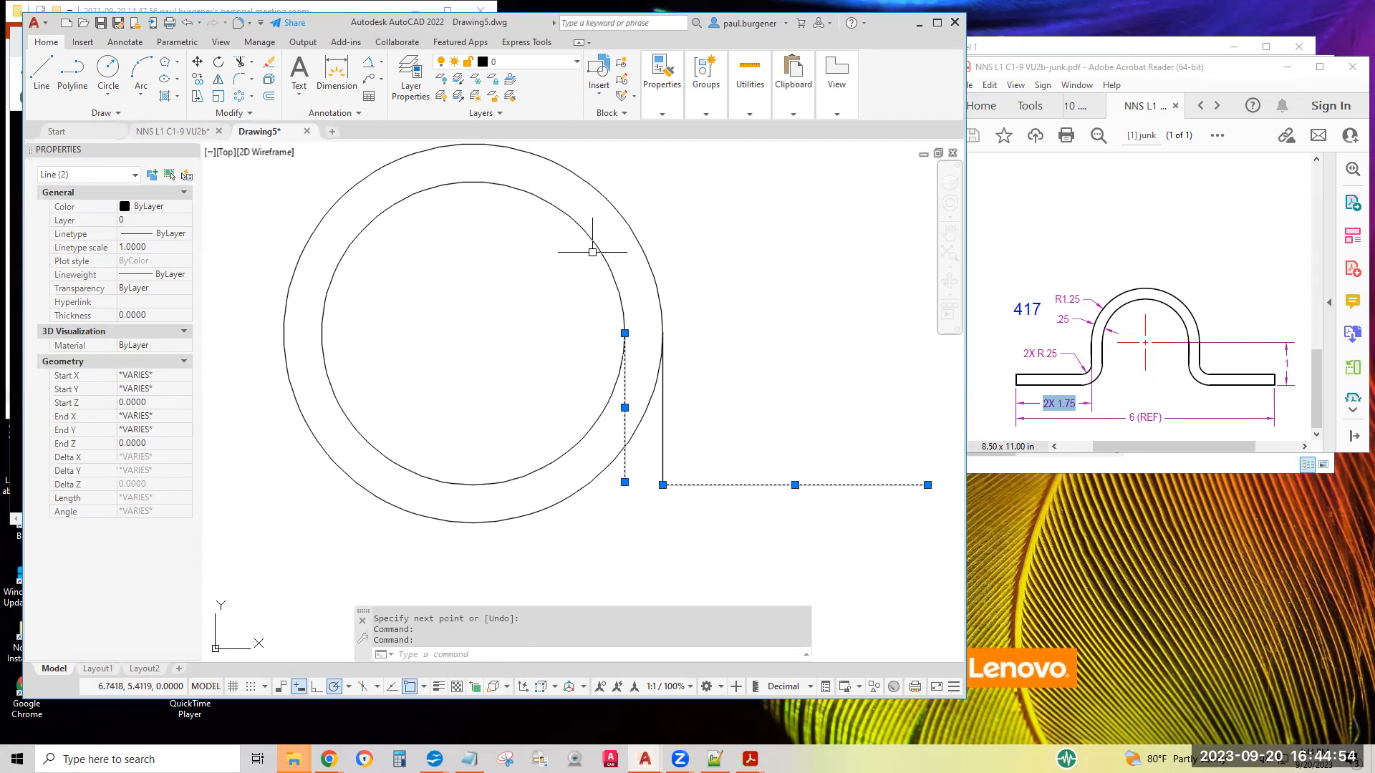
pyautogui.moveTo(807, 372)
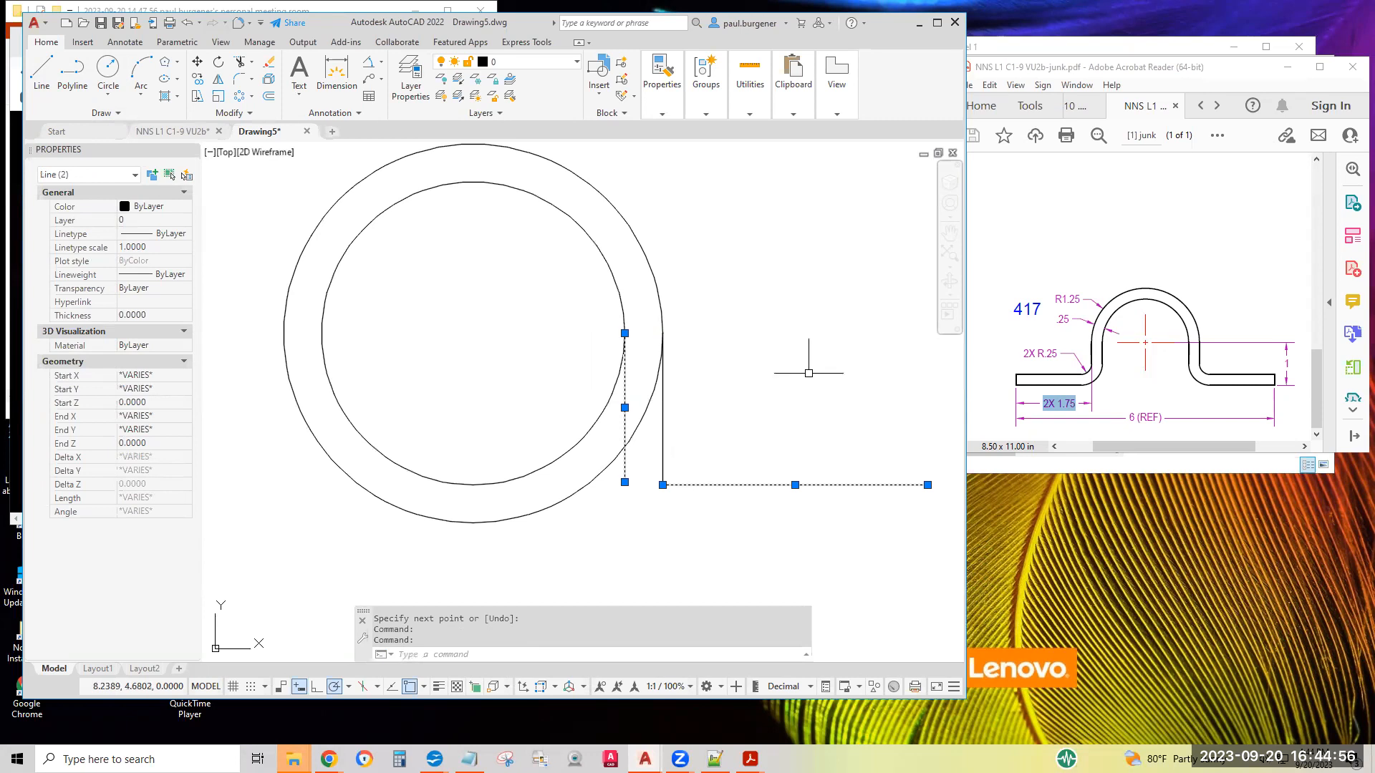
pyautogui.press('Escape')
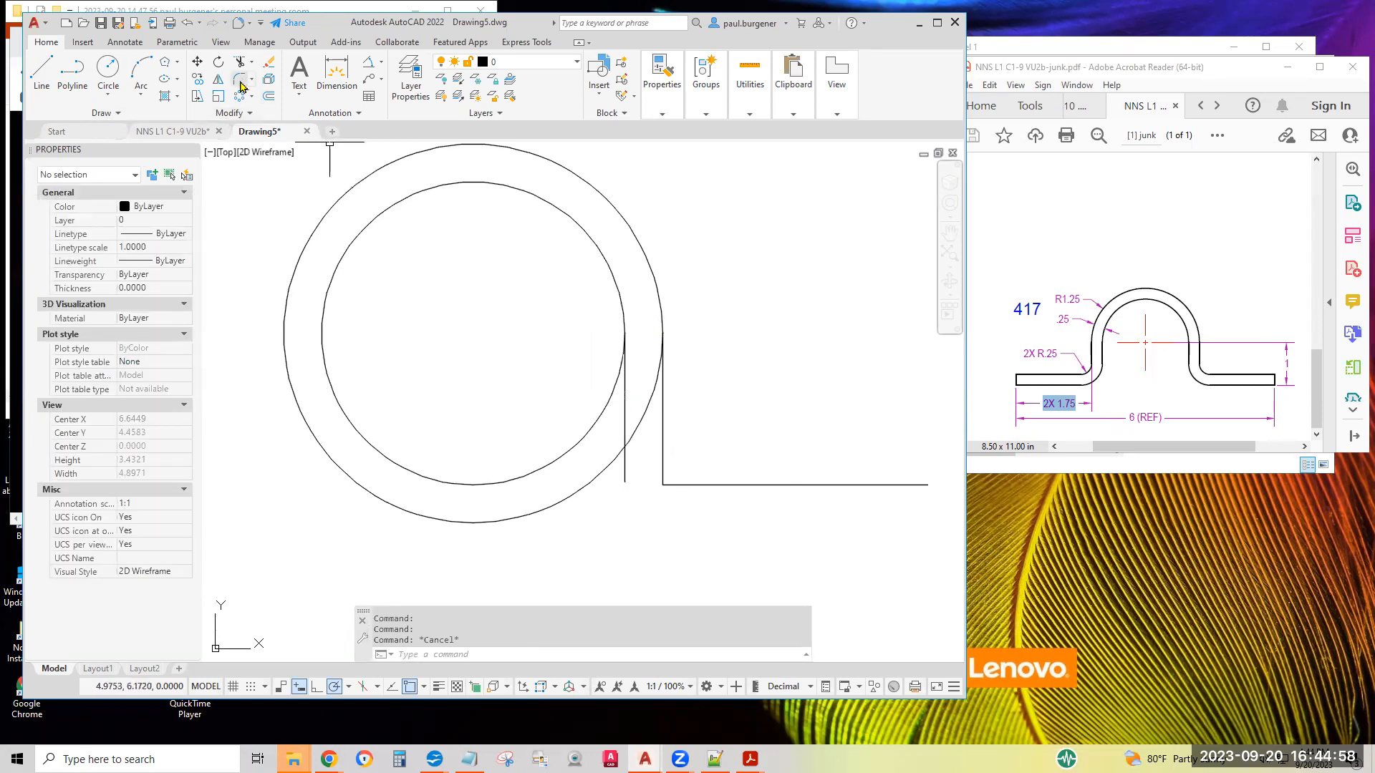
# Step: Fillet the inner vertical line into the foot line with a 0.25 radius
pyautogui.click(241, 85)
pyautogui.write('R')
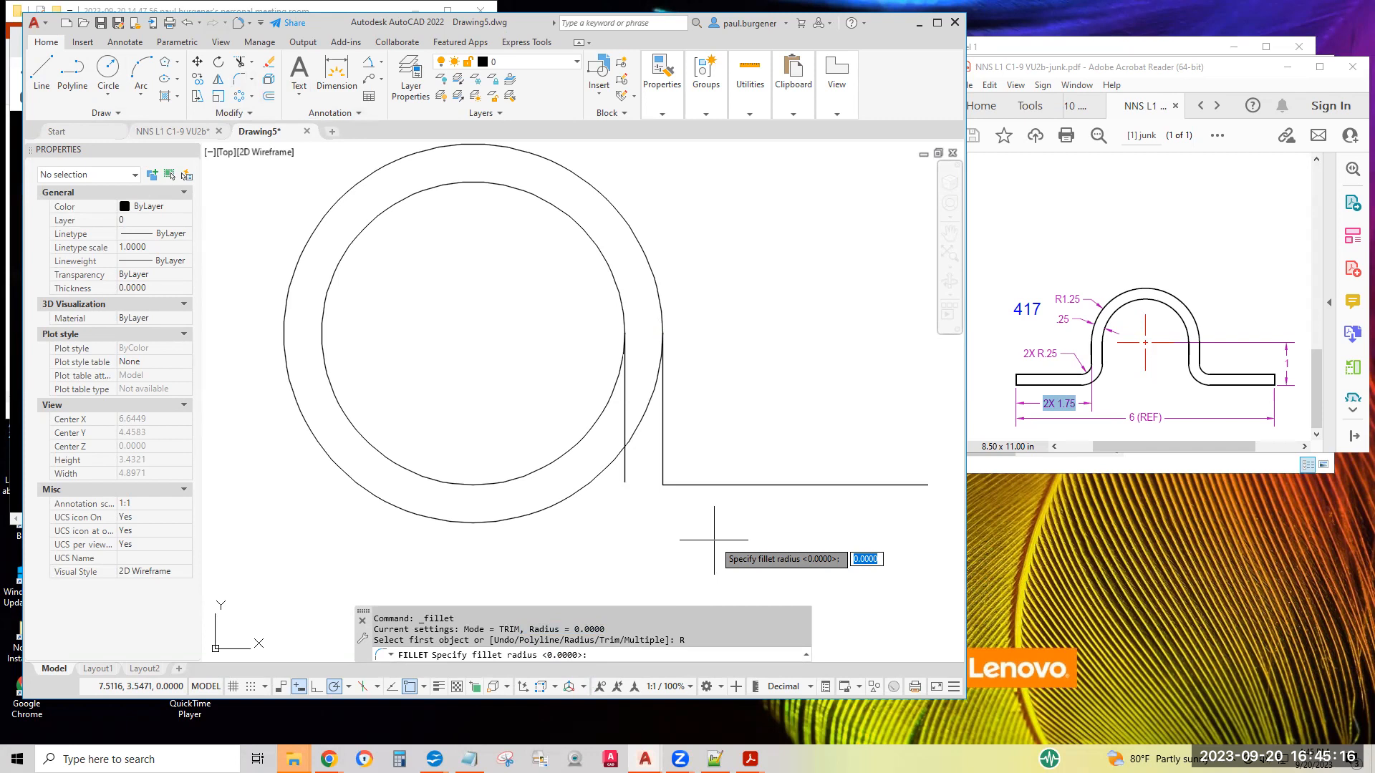
pyautogui.write('.25')
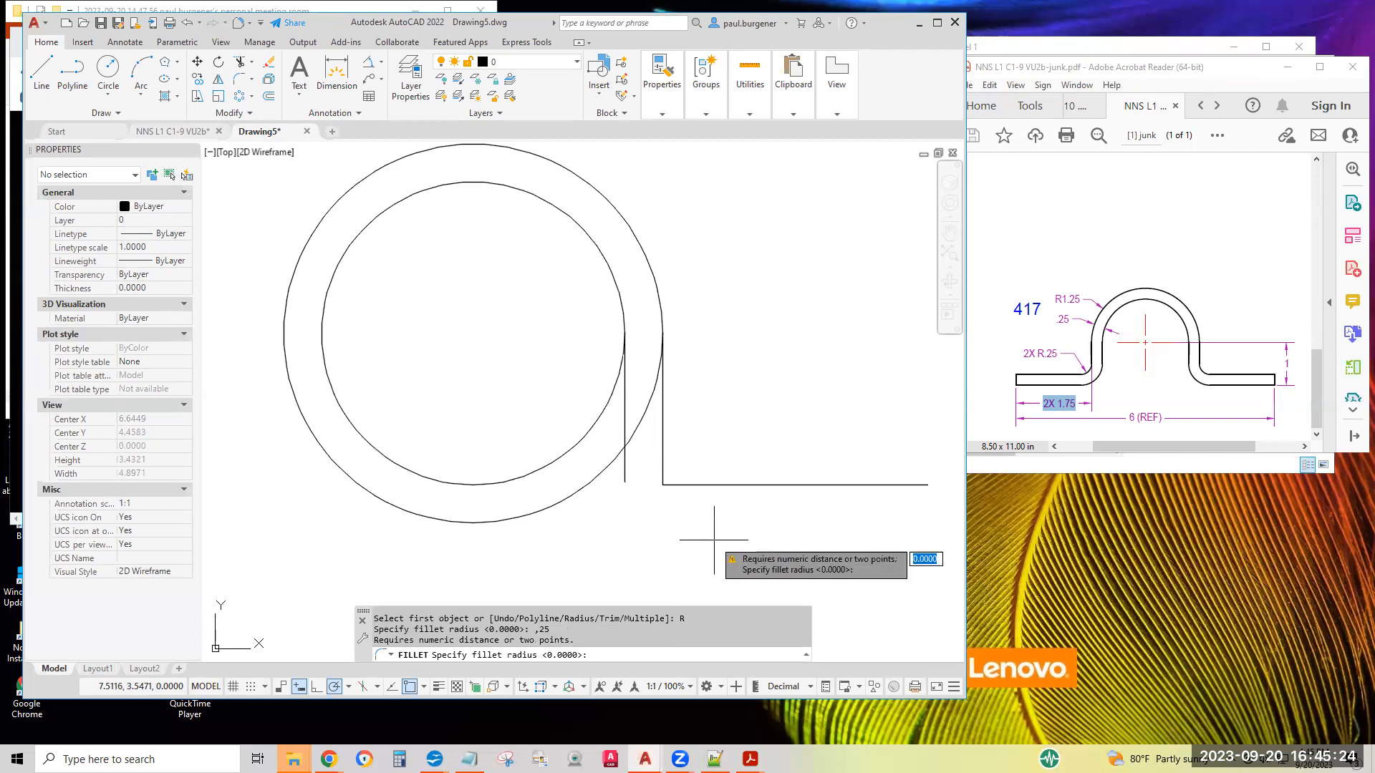
pyautogui.moveTo(689, 487)
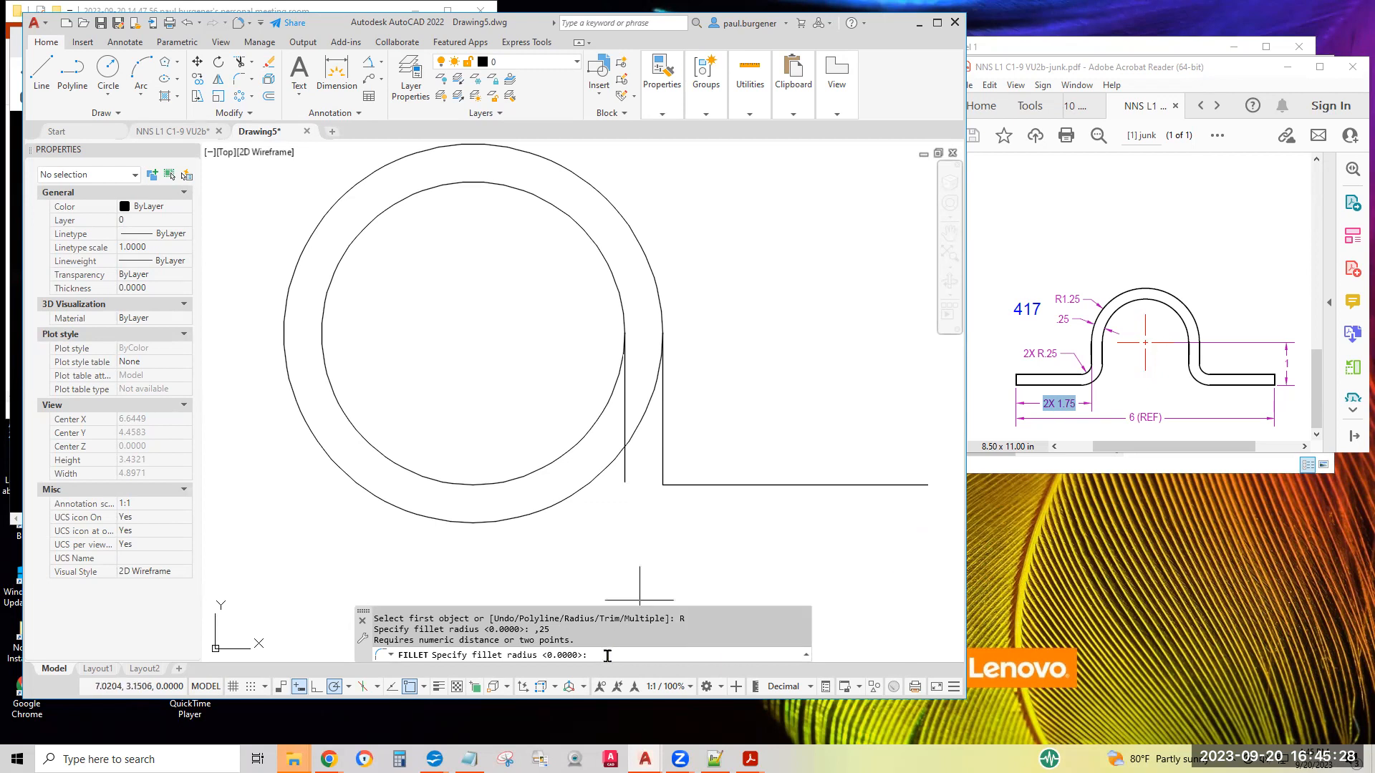
pyautogui.moveTo(660, 639)
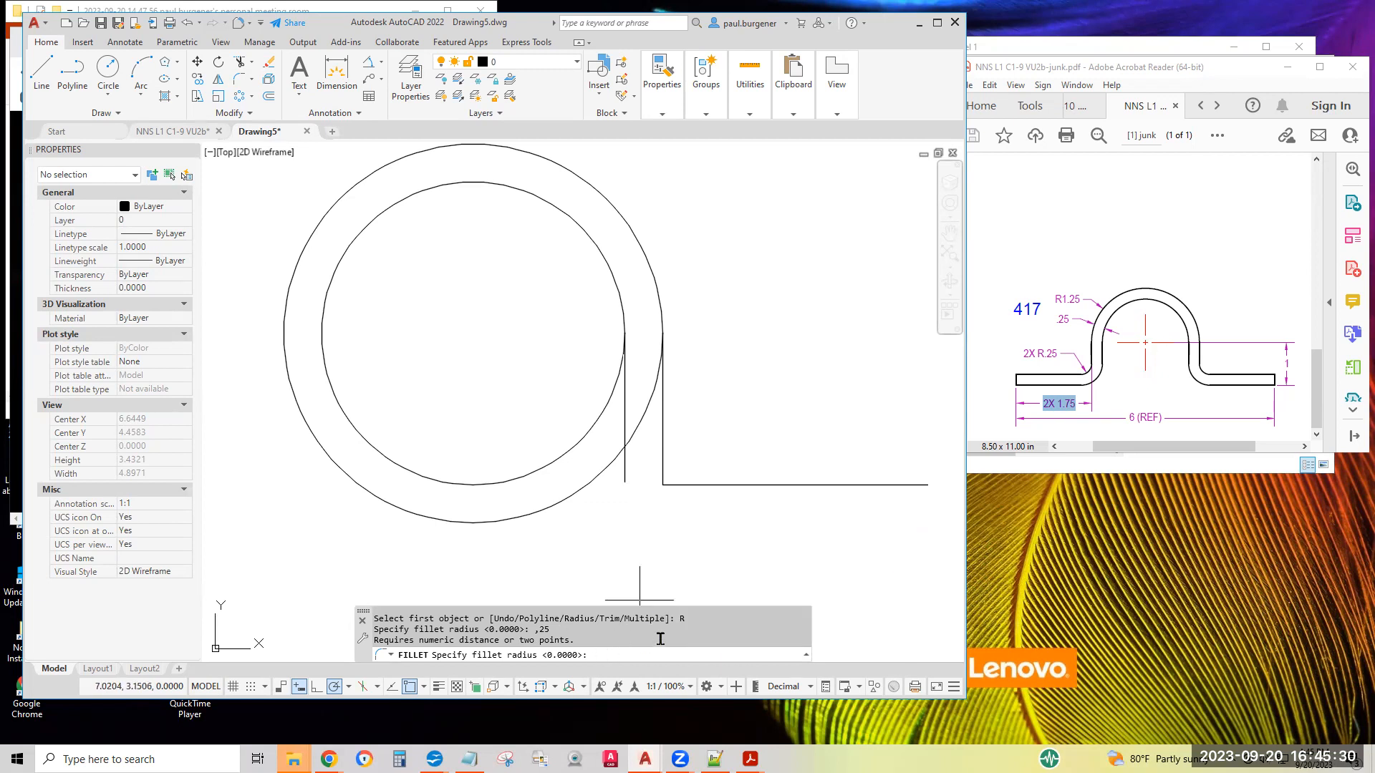
pyautogui.write('.25')
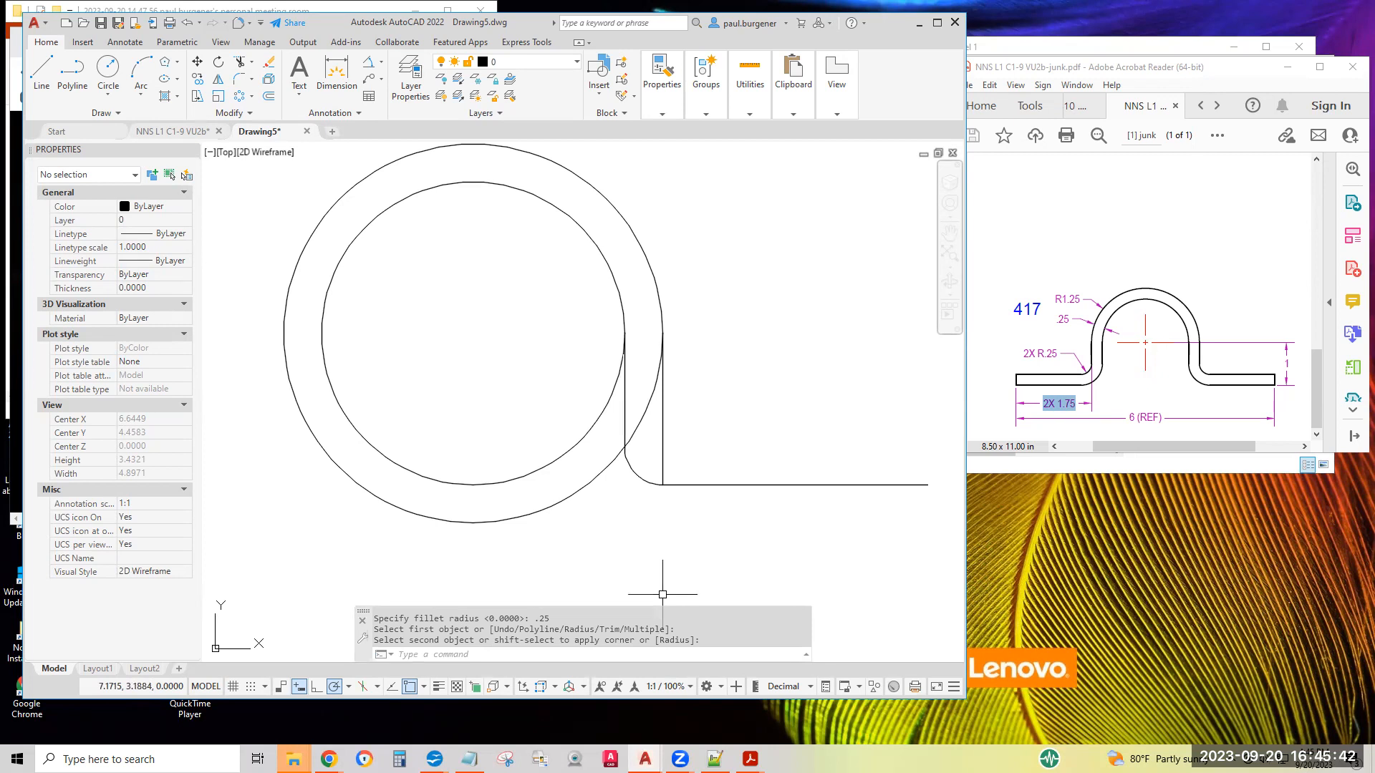
pyautogui.moveTo(662, 592)
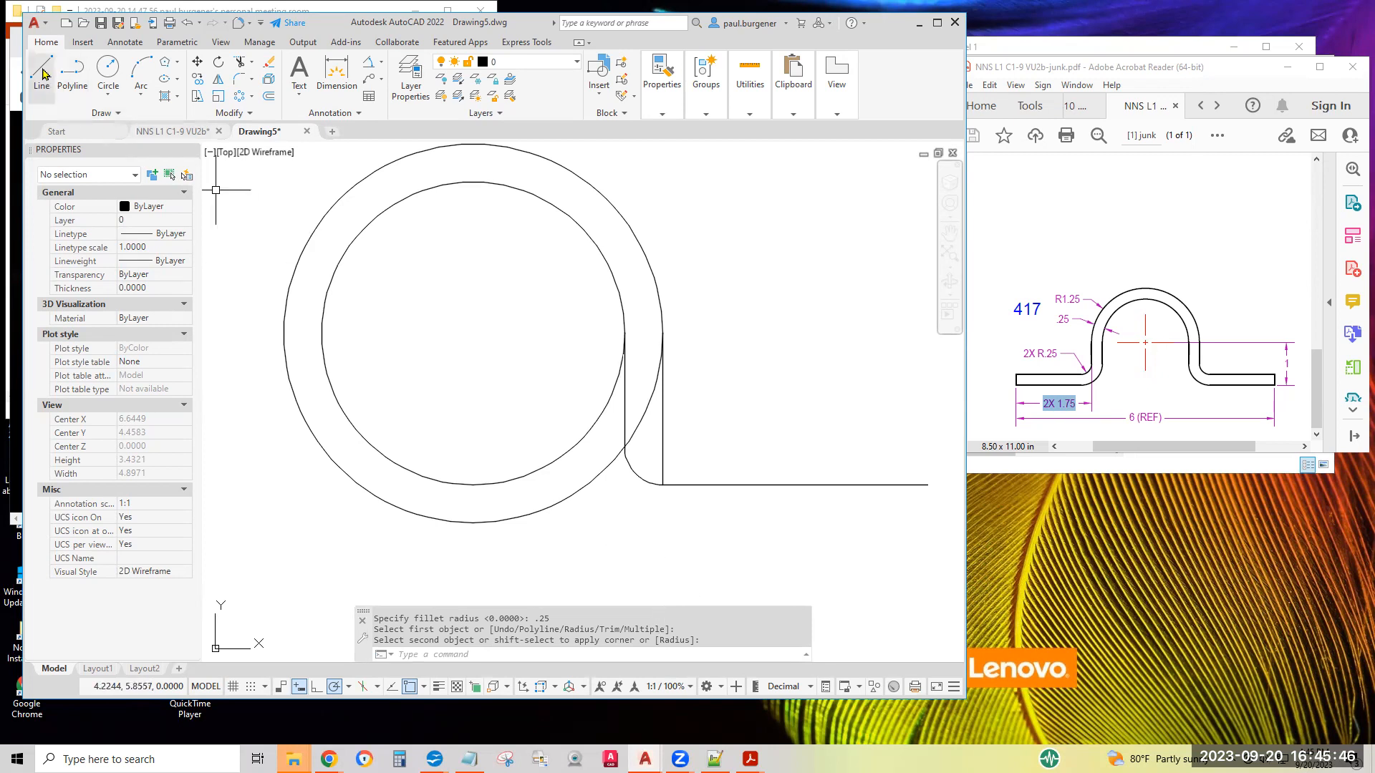
# Step: Start a line at the foot's right end and cancel it, leaving the leg unchanged
pyautogui.click(40, 67)
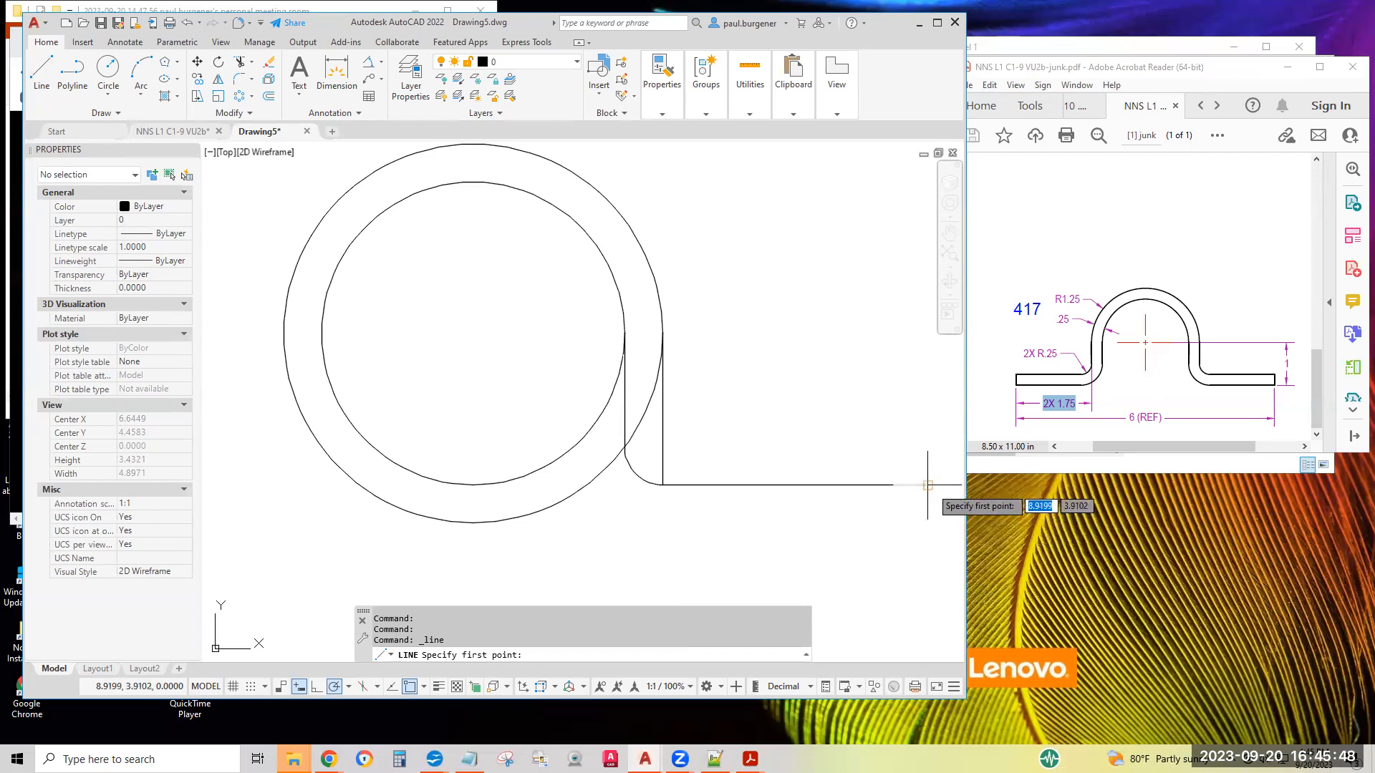
pyautogui.press('Escape')
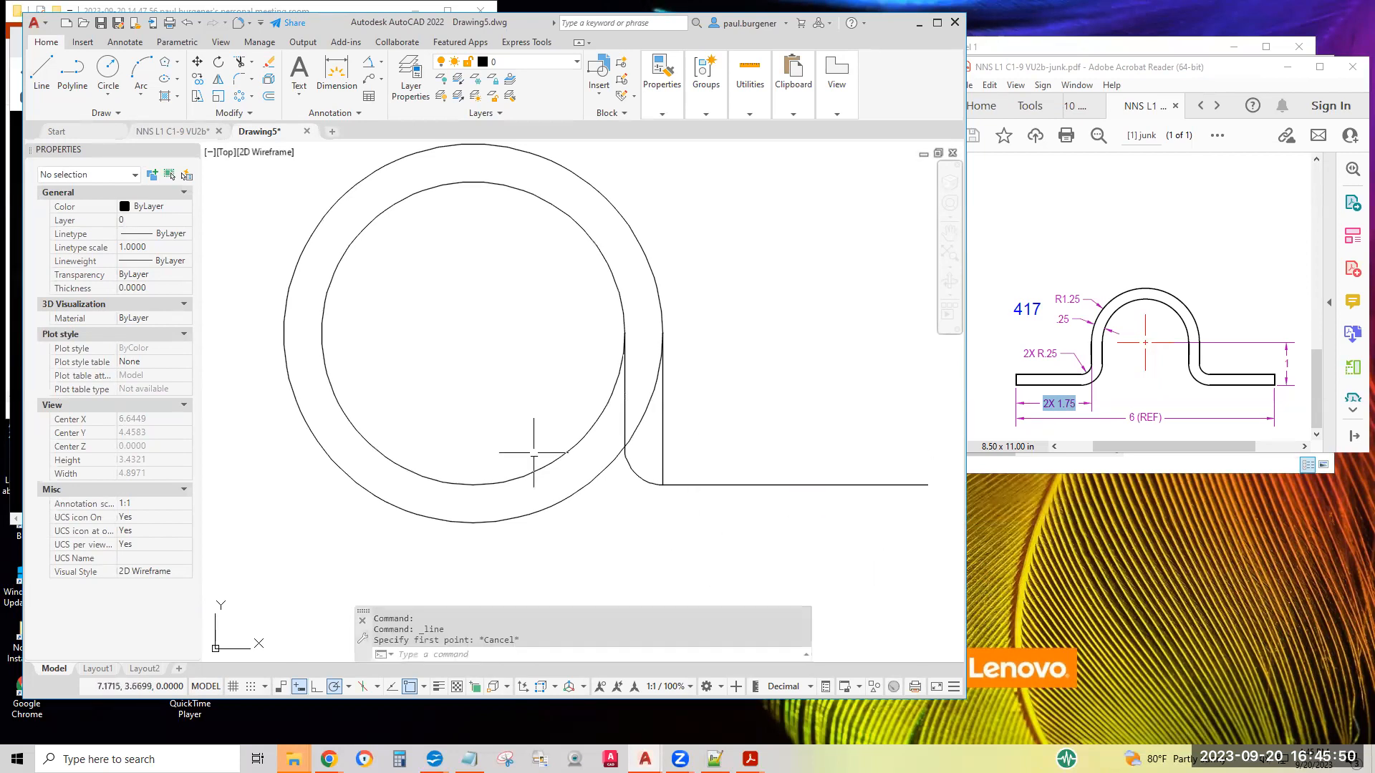
pyautogui.moveTo(315, 158)
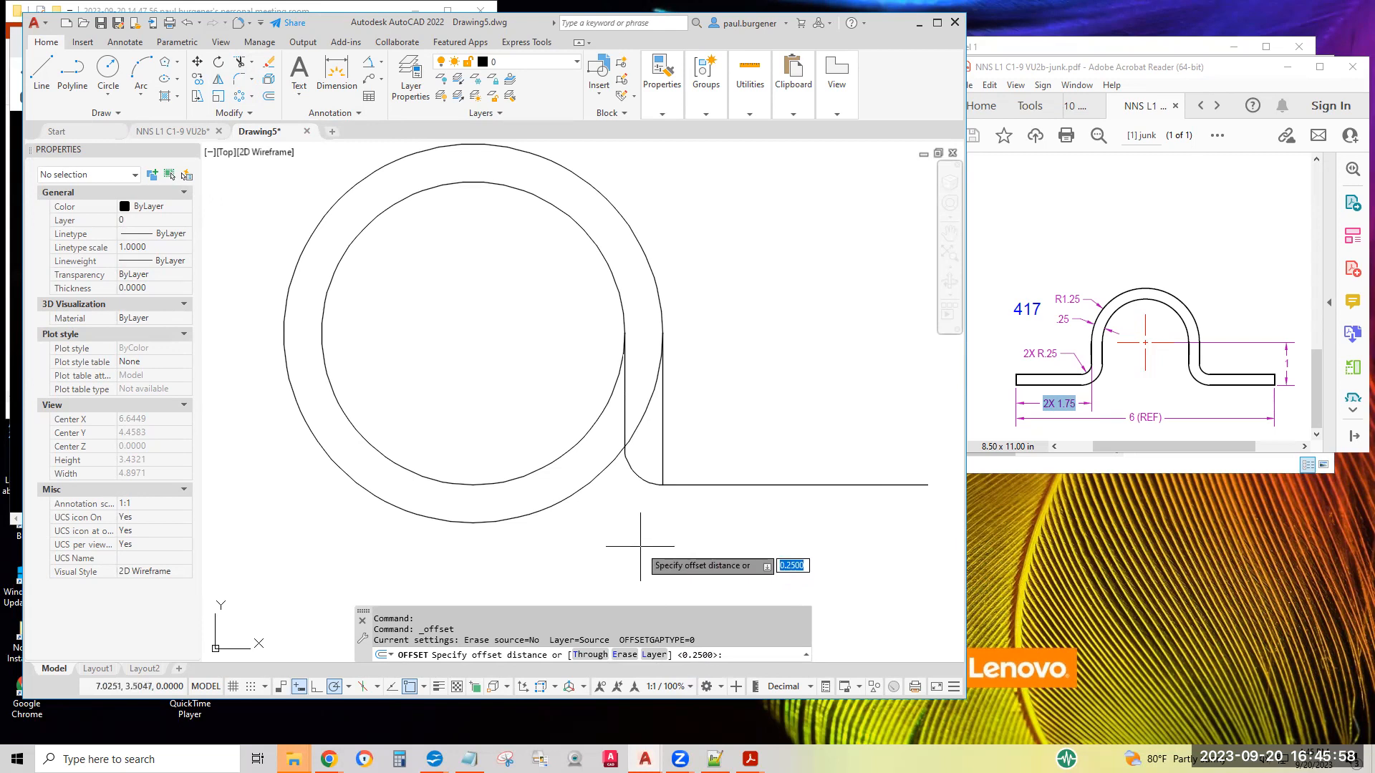
pyautogui.moveTo(640, 553)
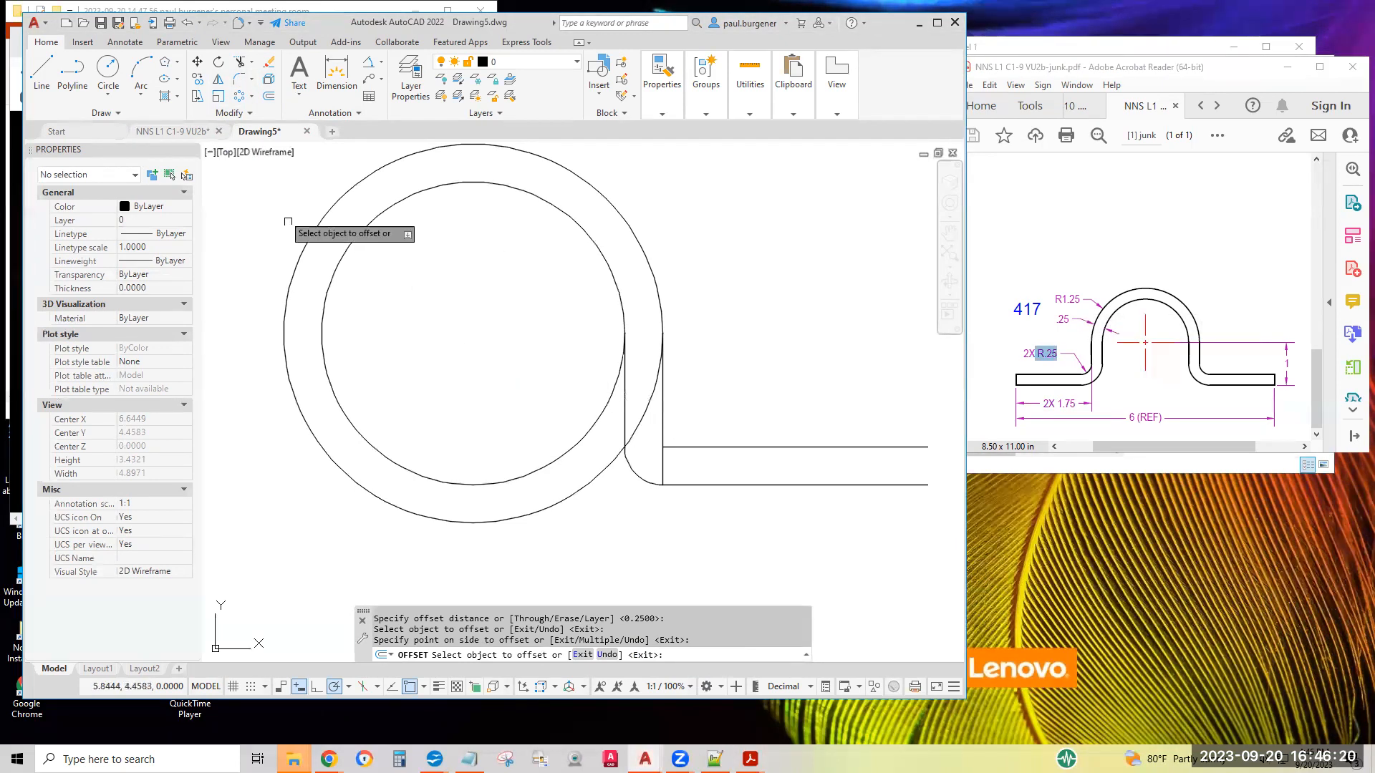
# Step: Fillet the outer vertical line into the upper foot line with a 0.25 radius
pyautogui.click(241, 80)
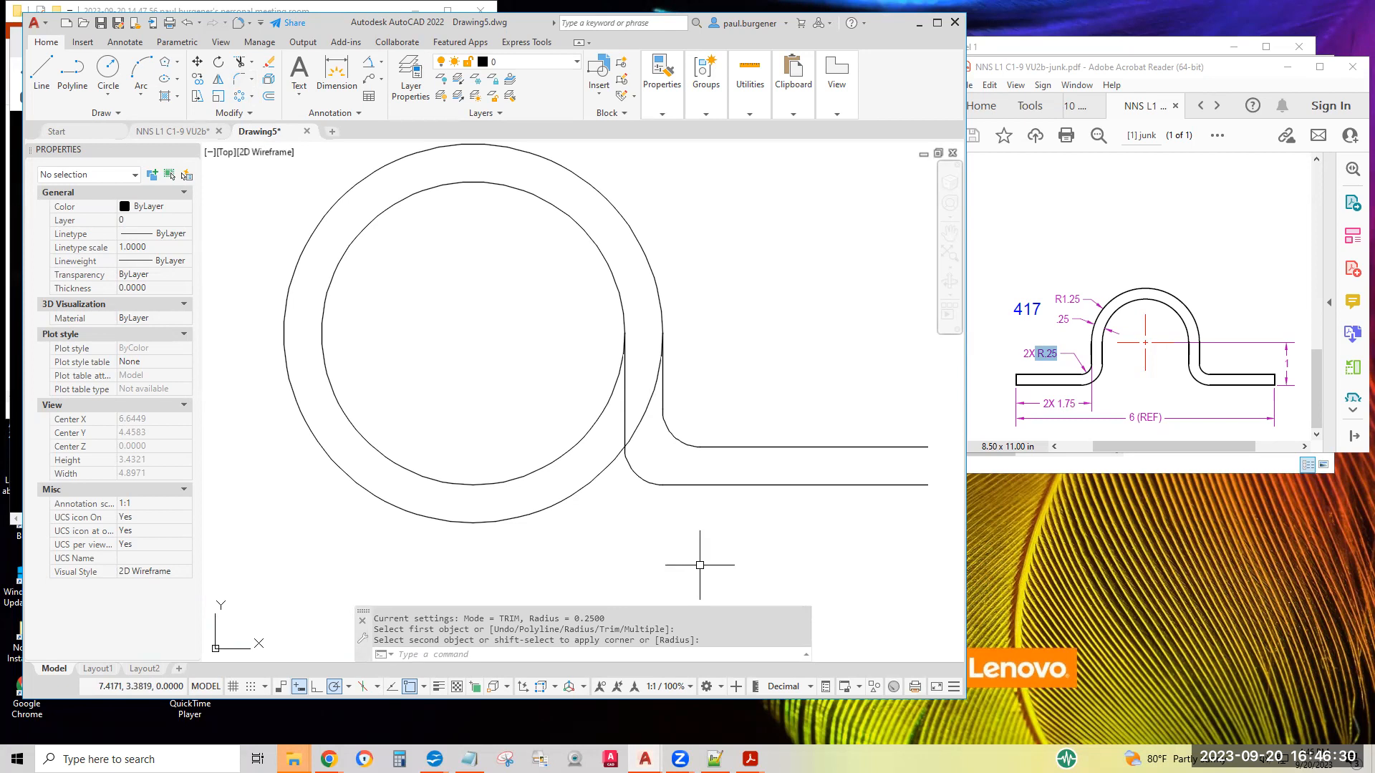
pyautogui.moveTo(637, 477)
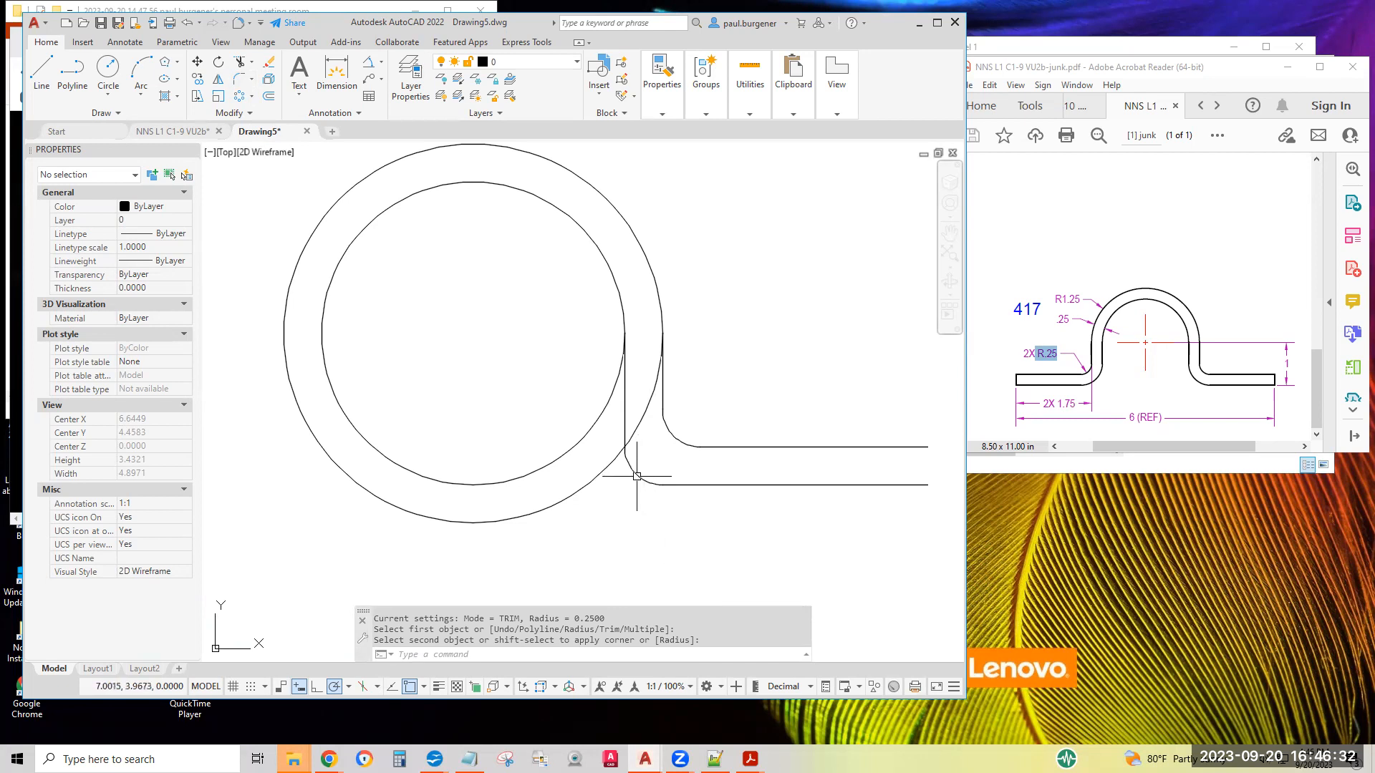
pyautogui.moveTo(636, 474)
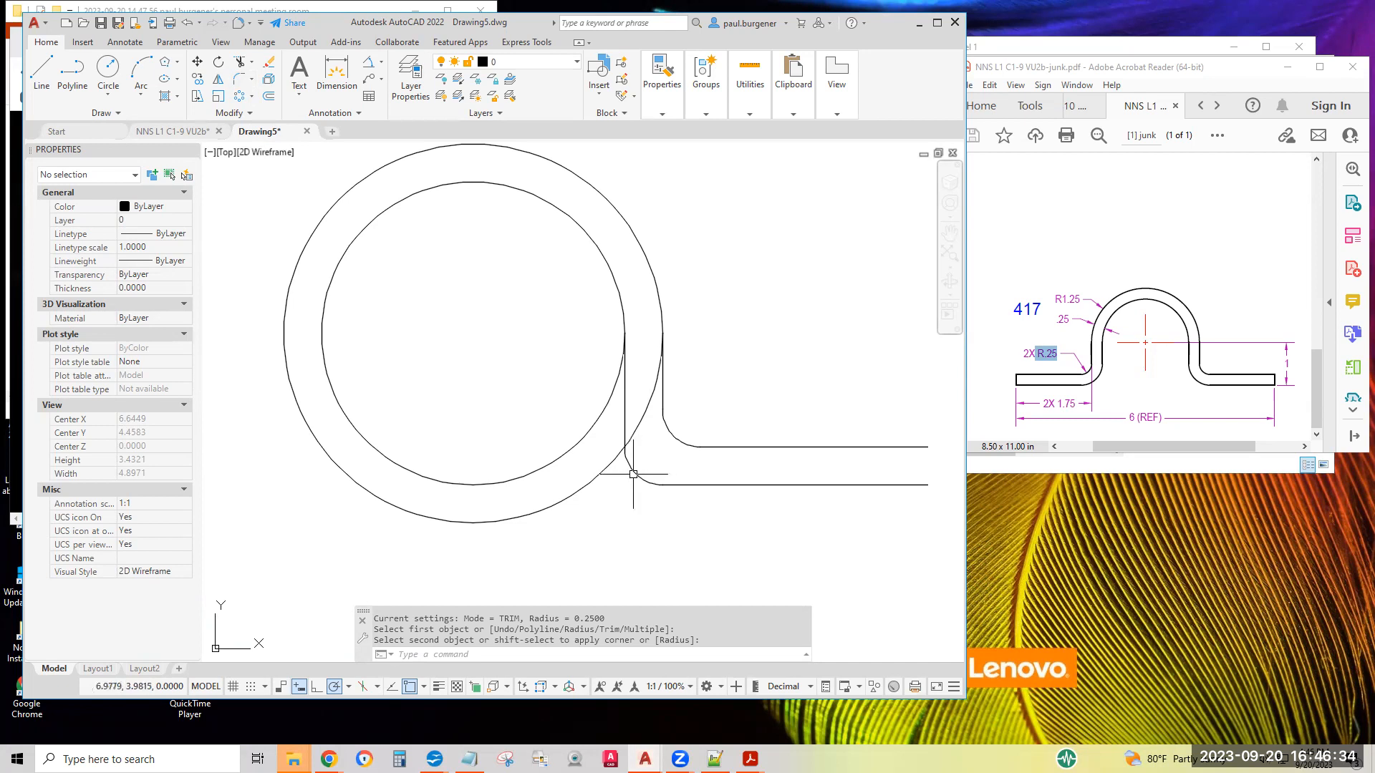
pyautogui.moveTo(633, 476)
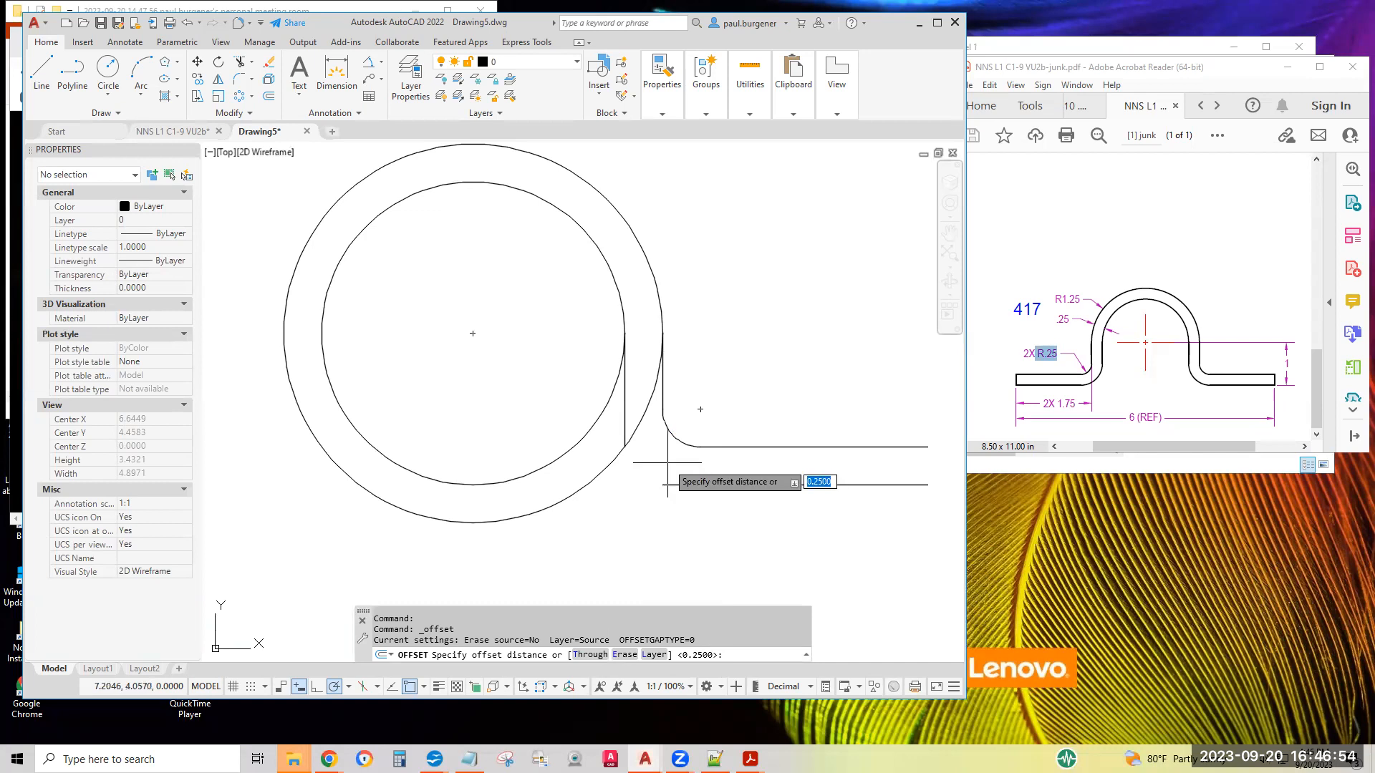
# Step: Offset the rounded leg bend outward by 0.25 to join the inner leg to the foot
pyautogui.press('enter')
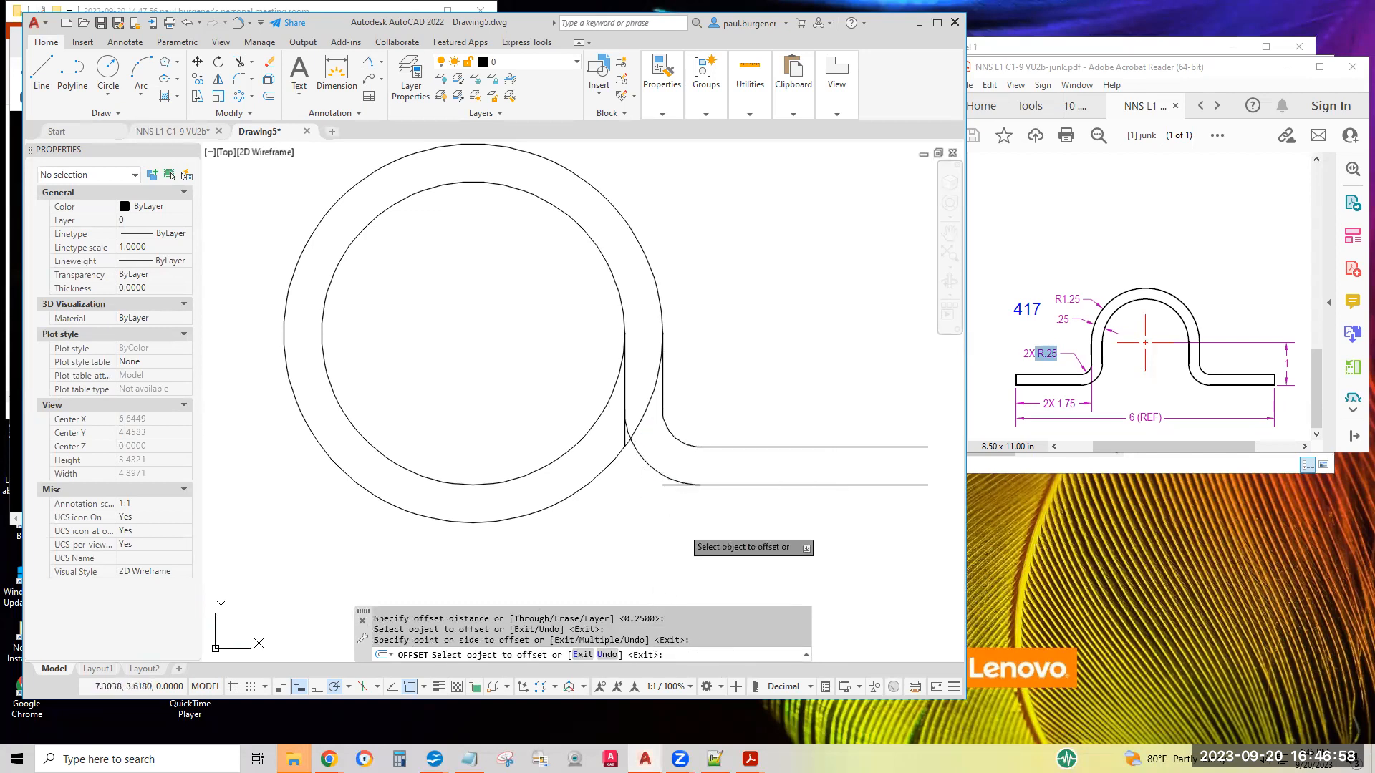
pyautogui.moveTo(624, 435)
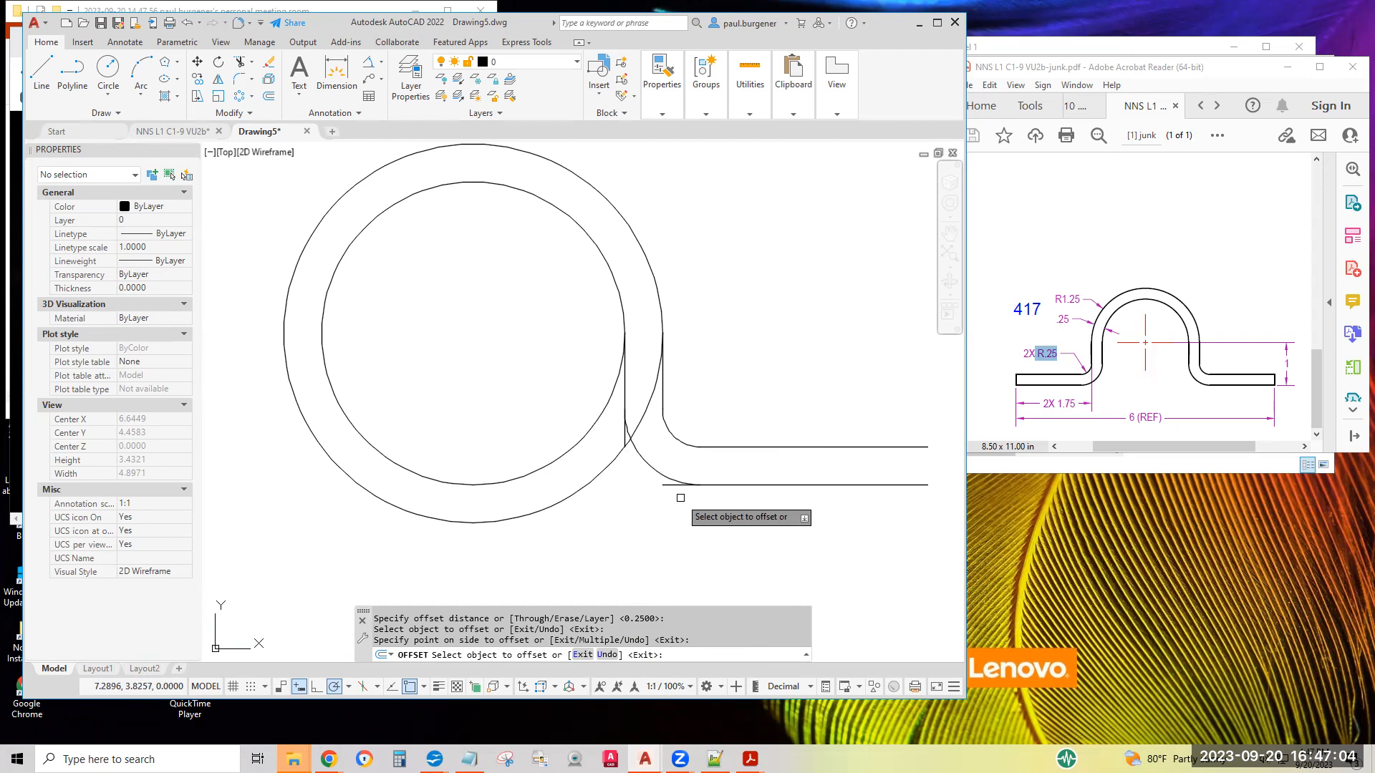
pyautogui.scroll(-3)
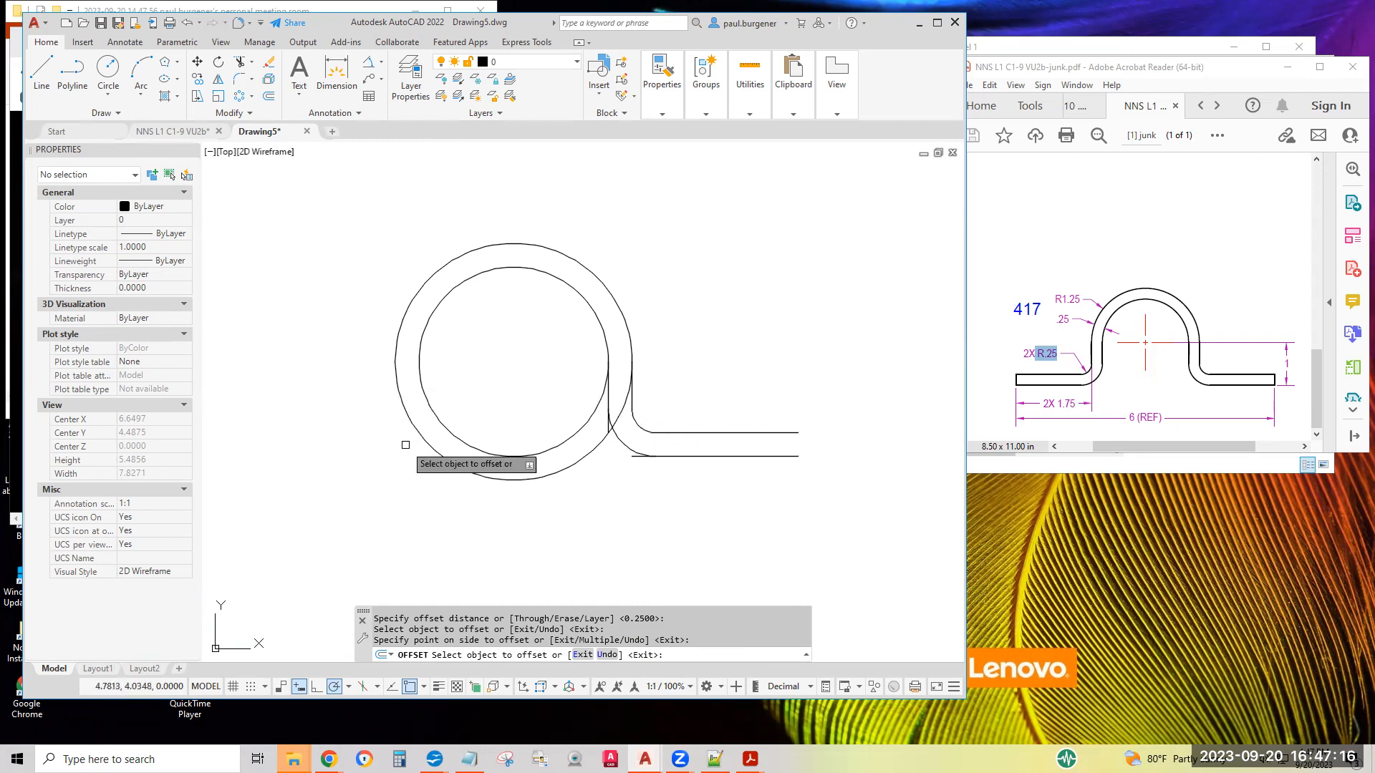
pyautogui.moveTo(390, 428)
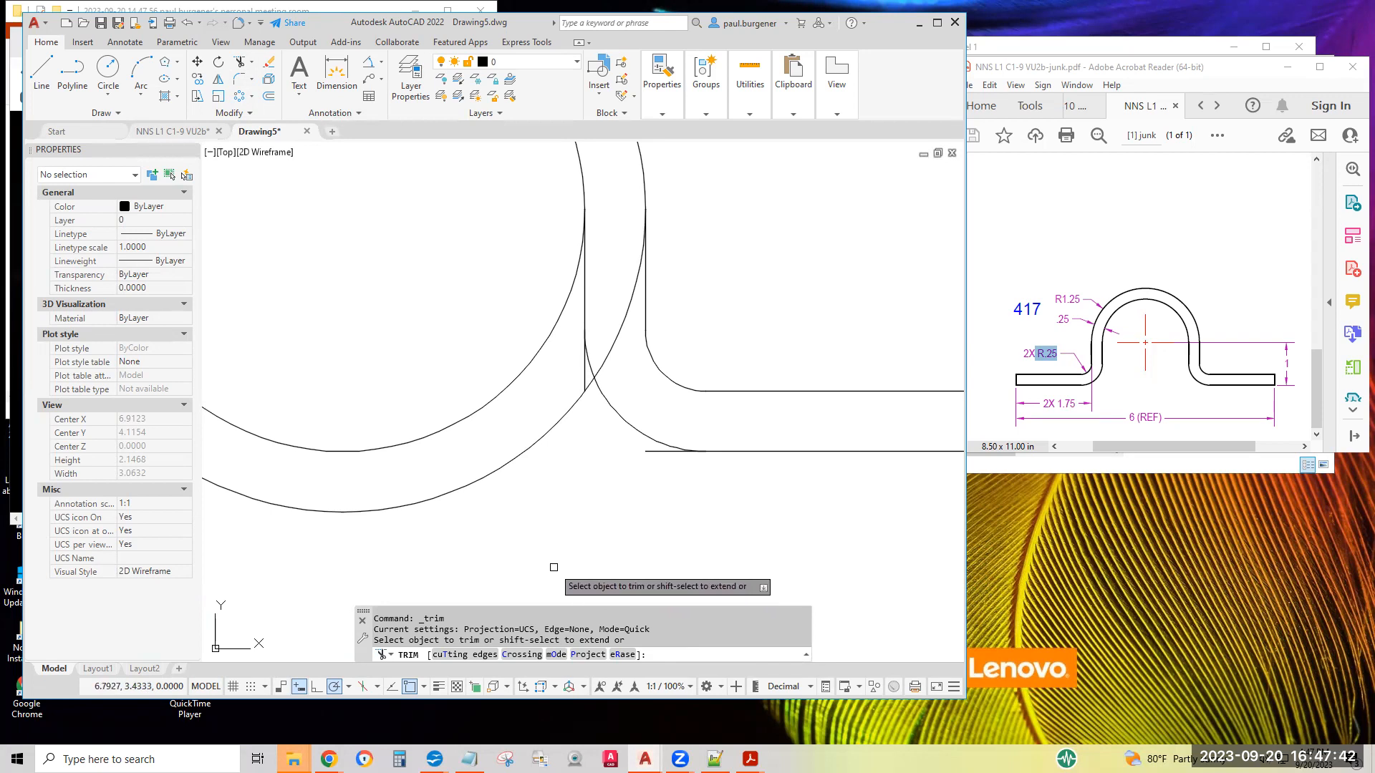
pyautogui.moveTo(669, 650)
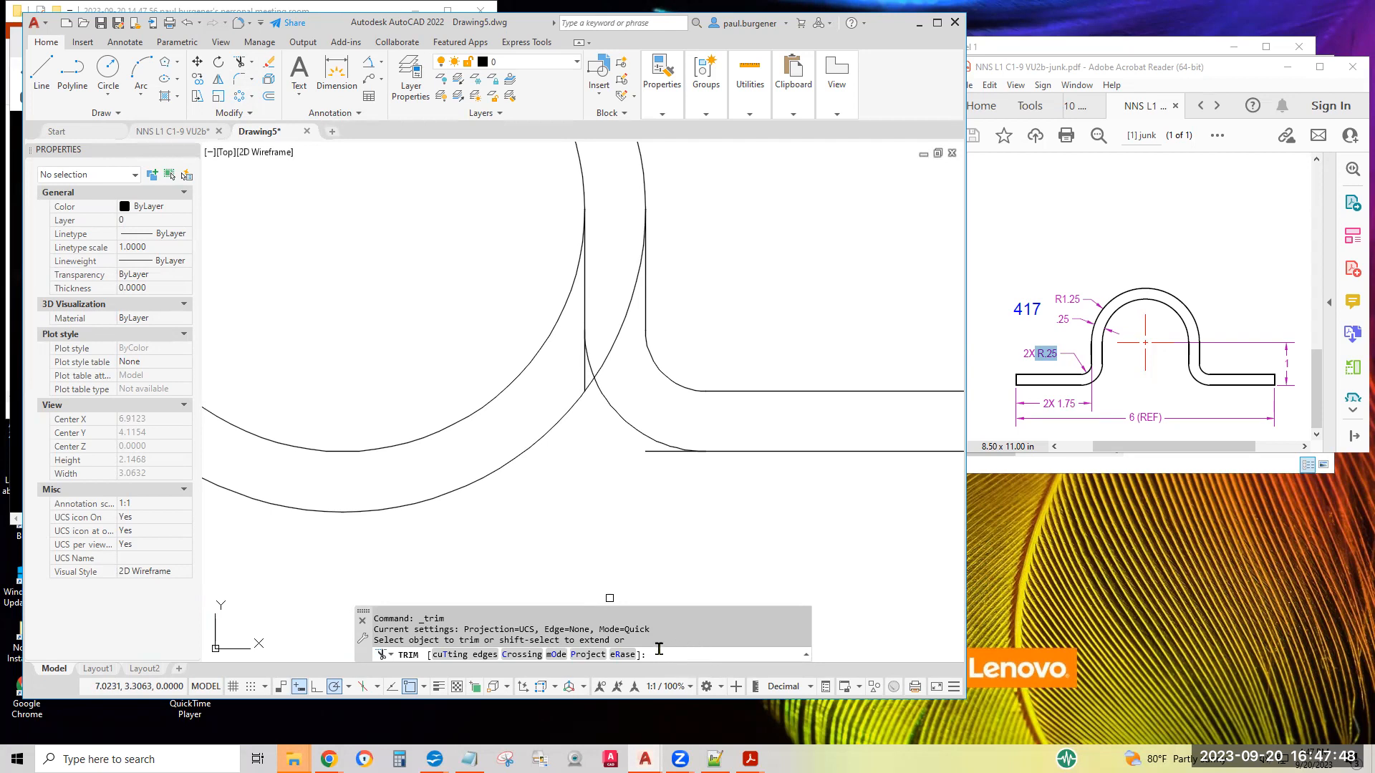
pyautogui.moveTo(693, 650)
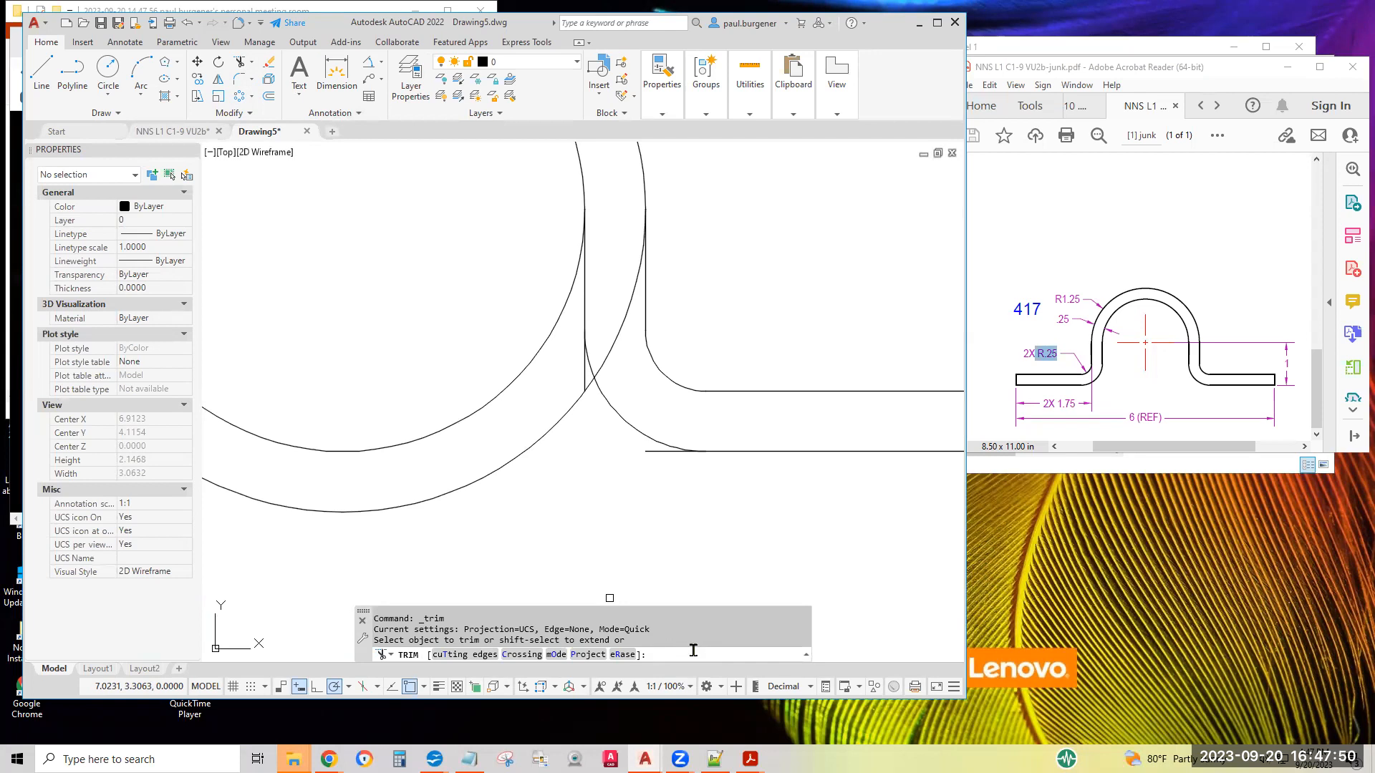
pyautogui.moveTo(573, 546)
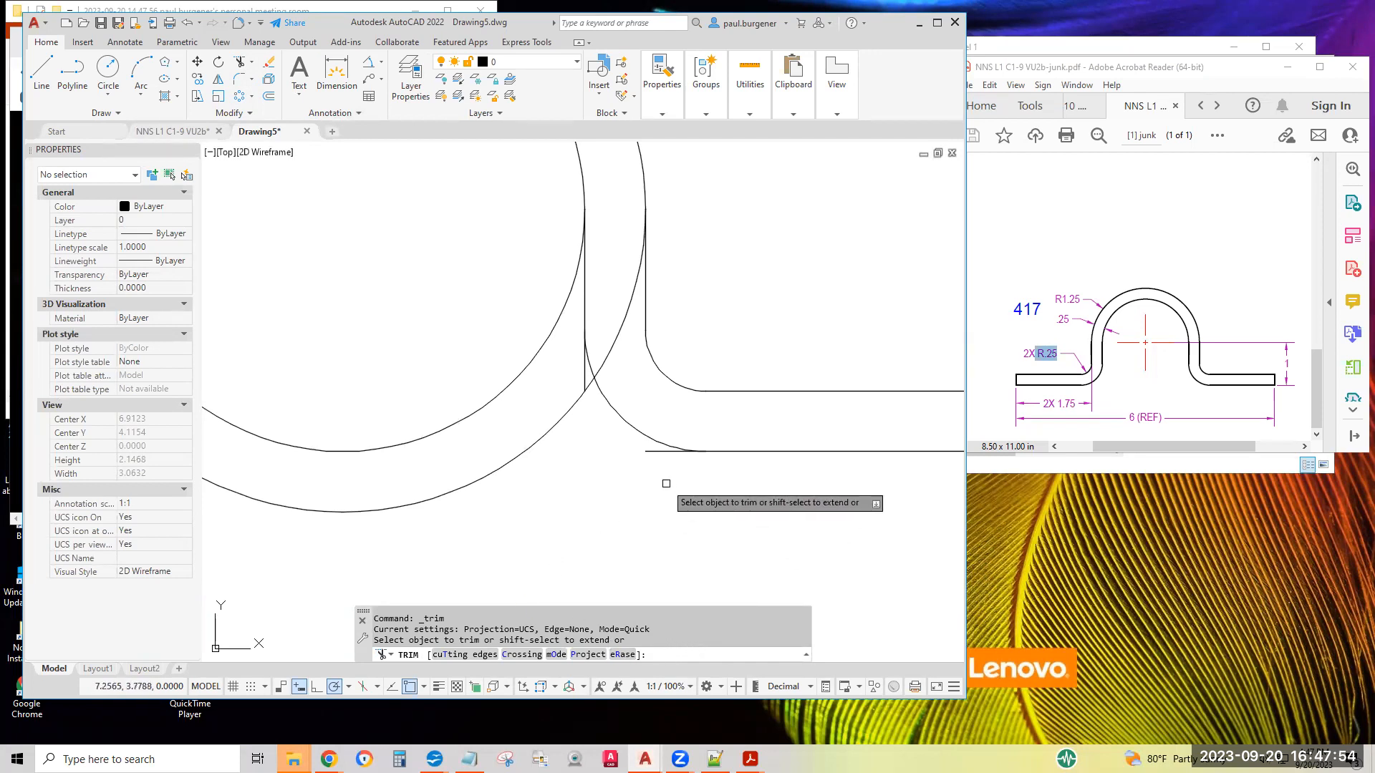
pyautogui.moveTo(664, 492)
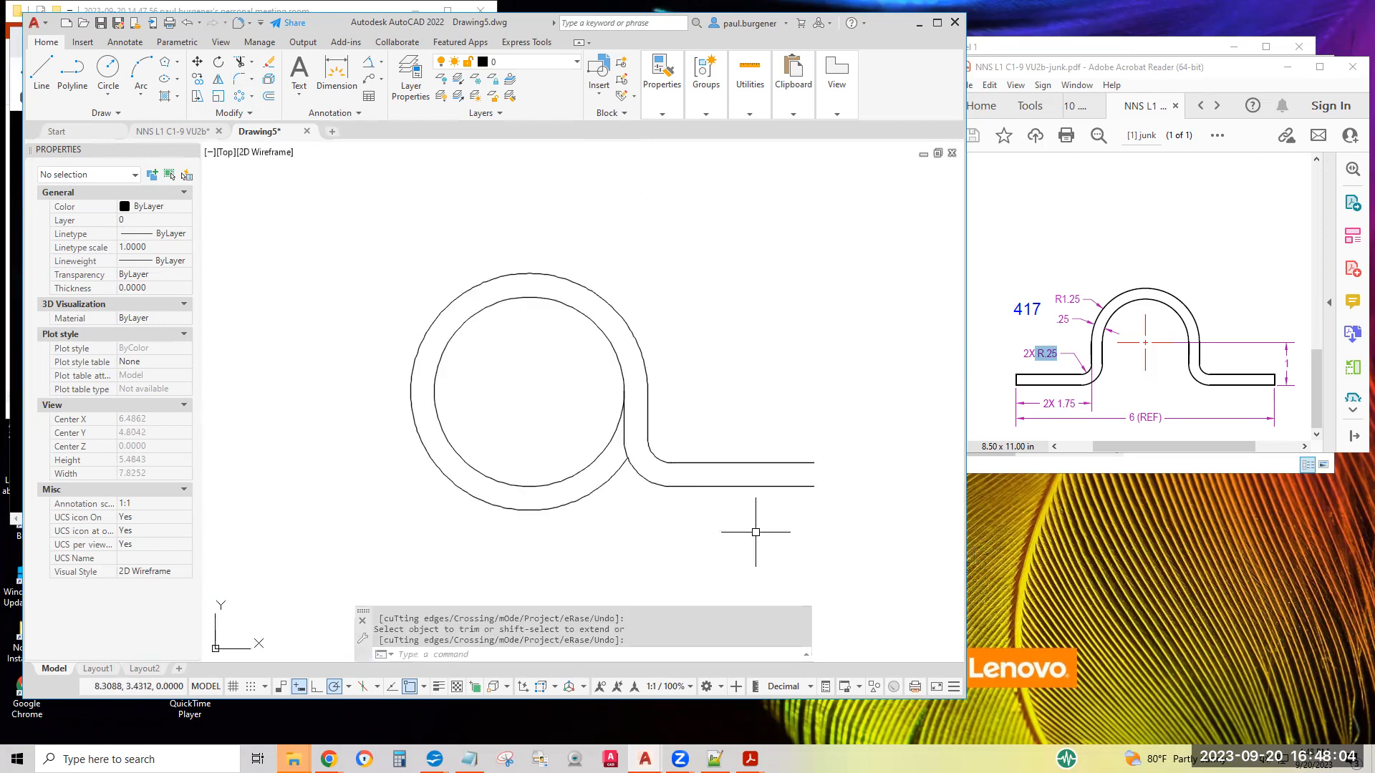
pyautogui.moveTo(748, 530)
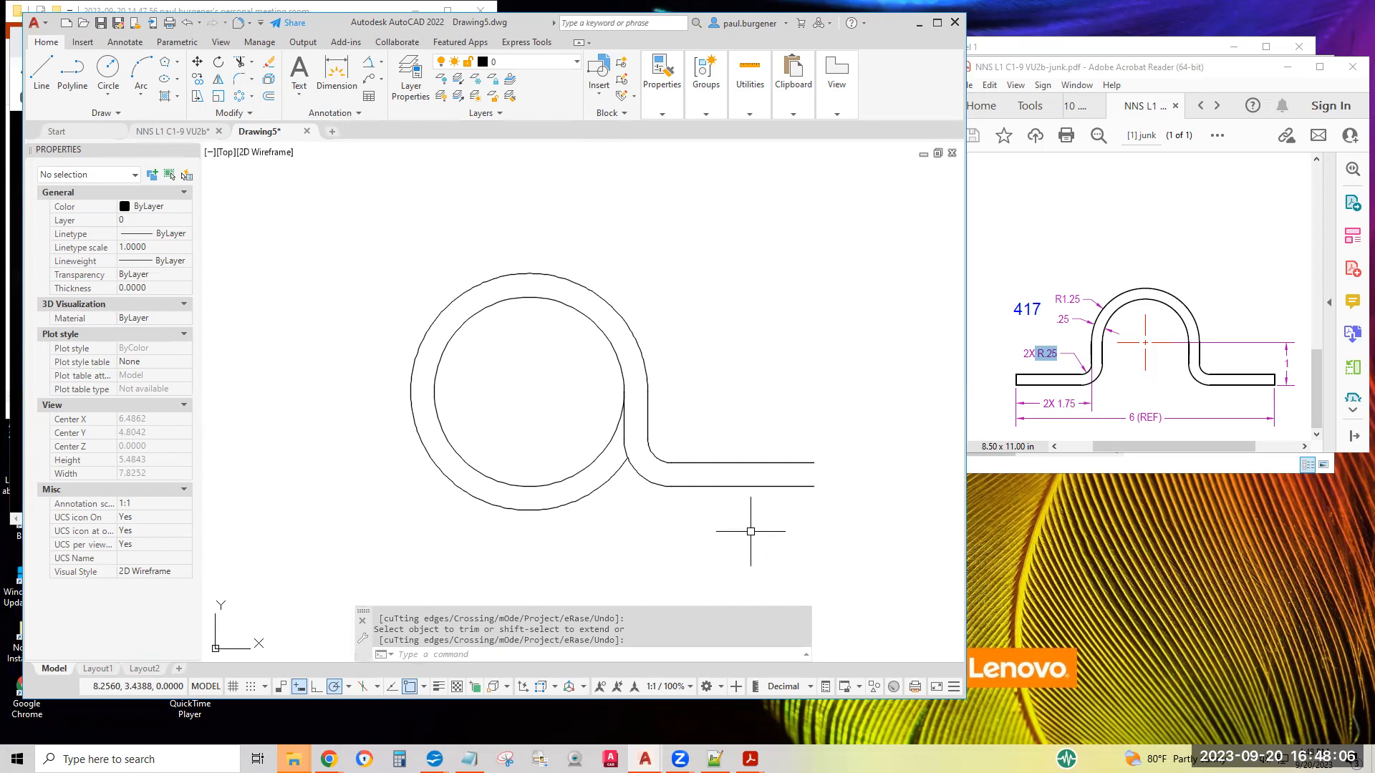
pyautogui.moveTo(735, 529)
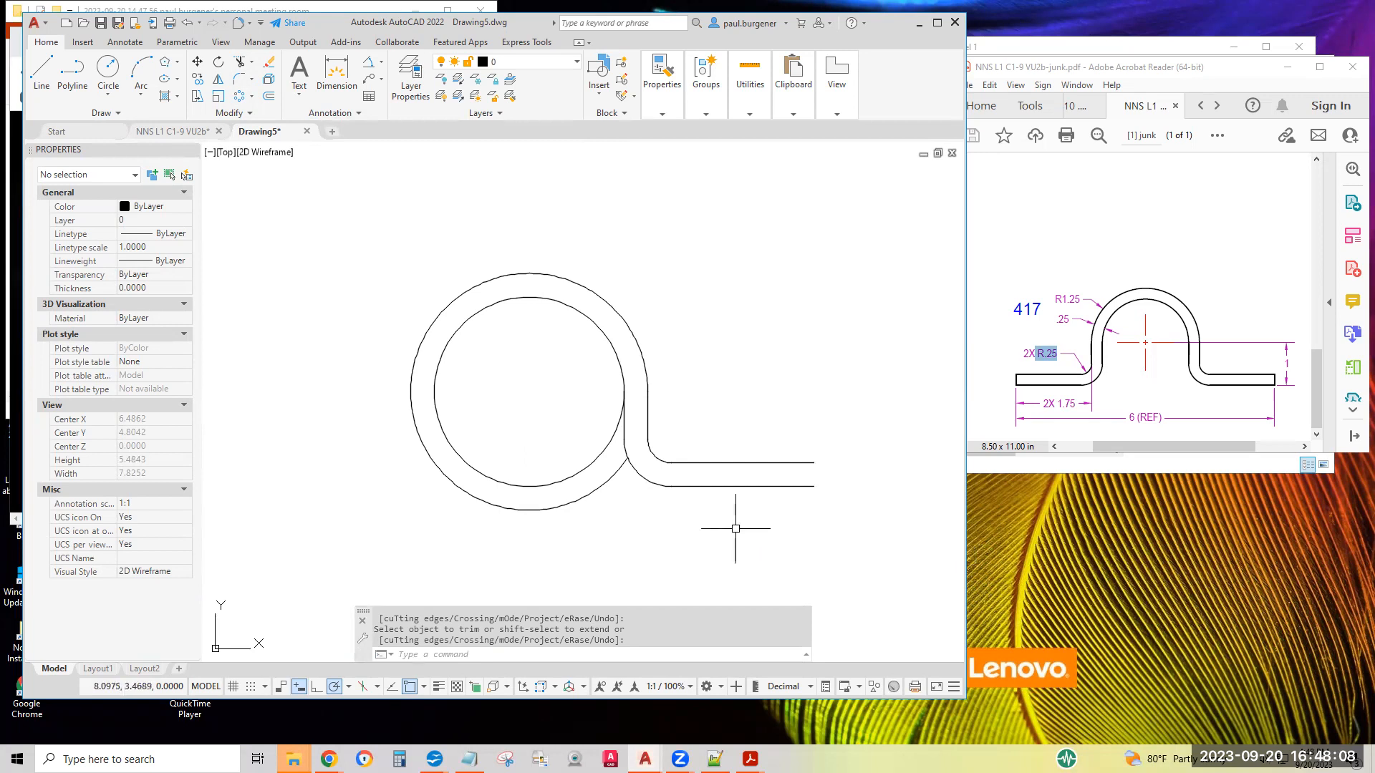
pyautogui.moveTo(436, 388)
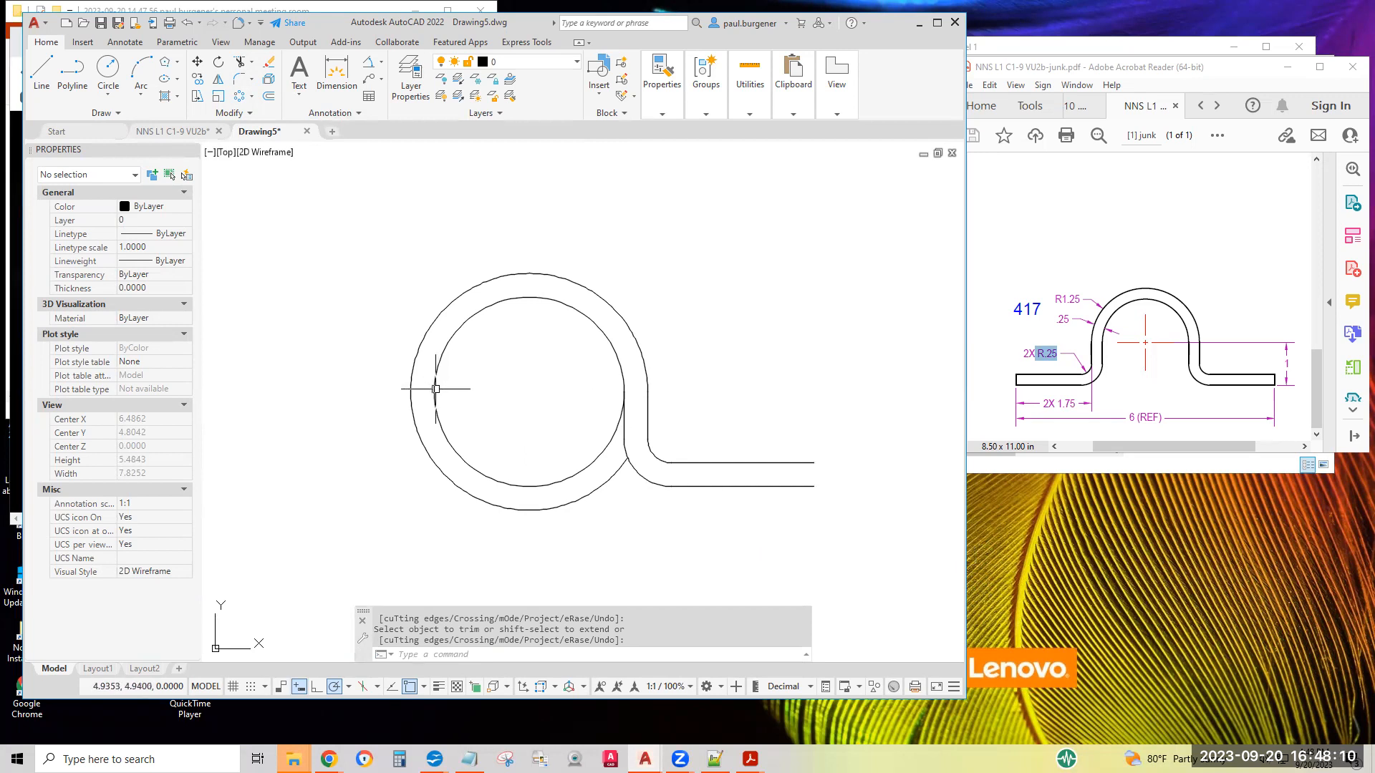
pyautogui.moveTo(404, 395)
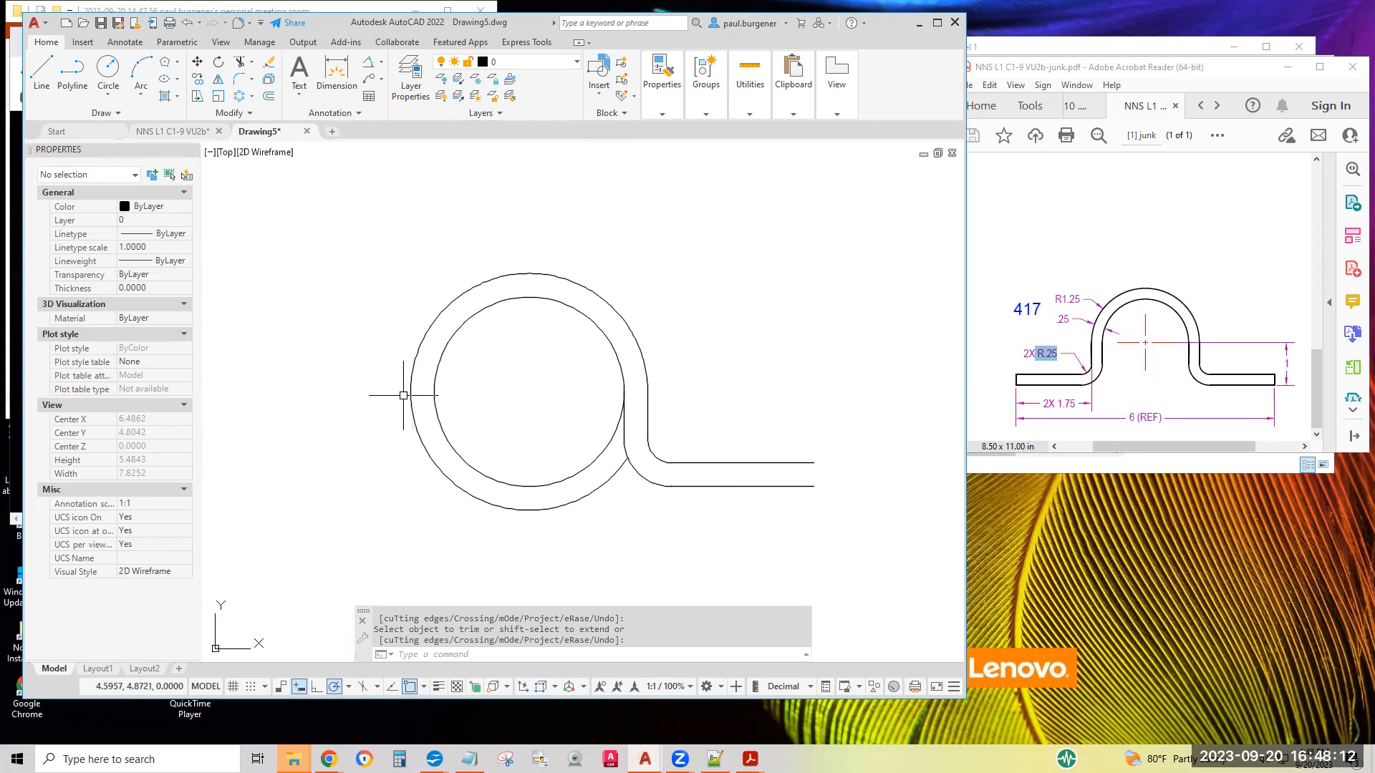
pyautogui.moveTo(353, 486)
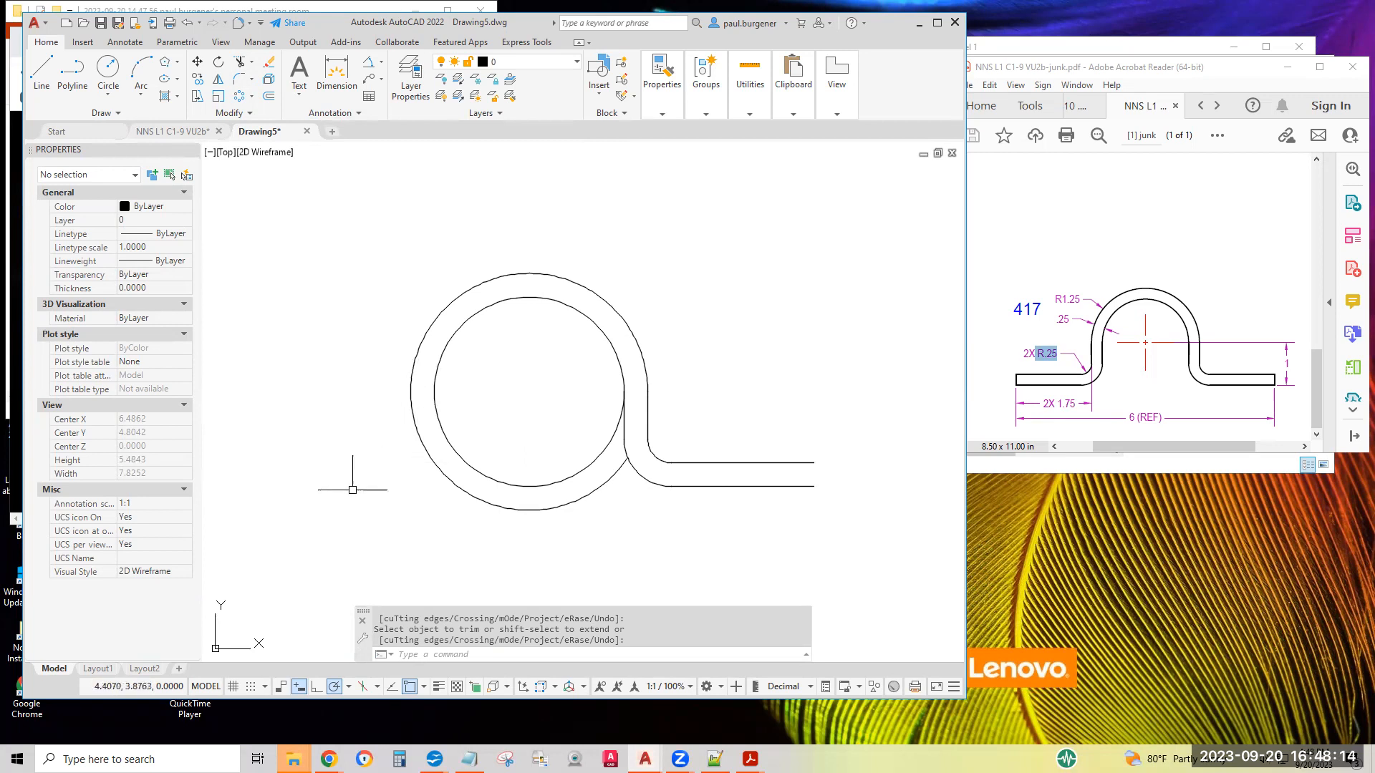
pyautogui.moveTo(411, 455)
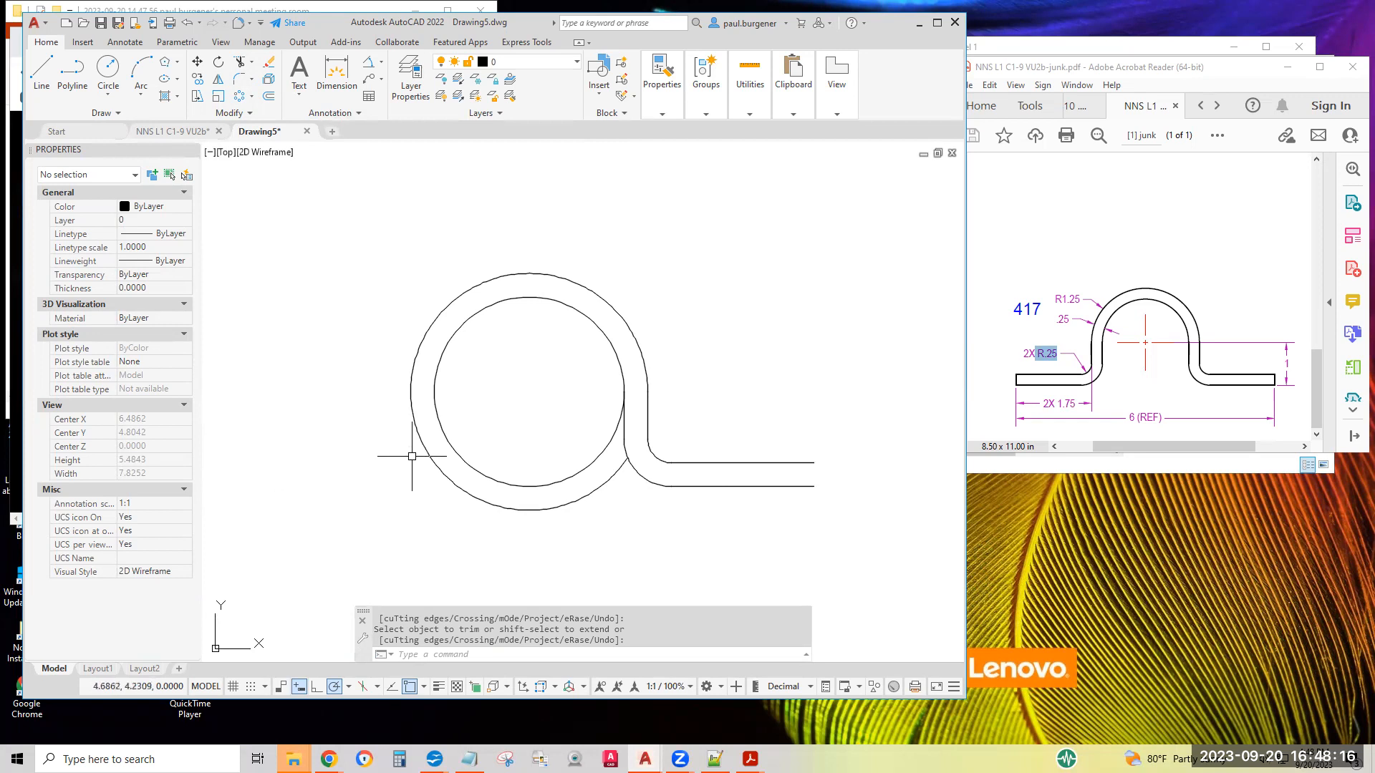
pyautogui.moveTo(424, 436)
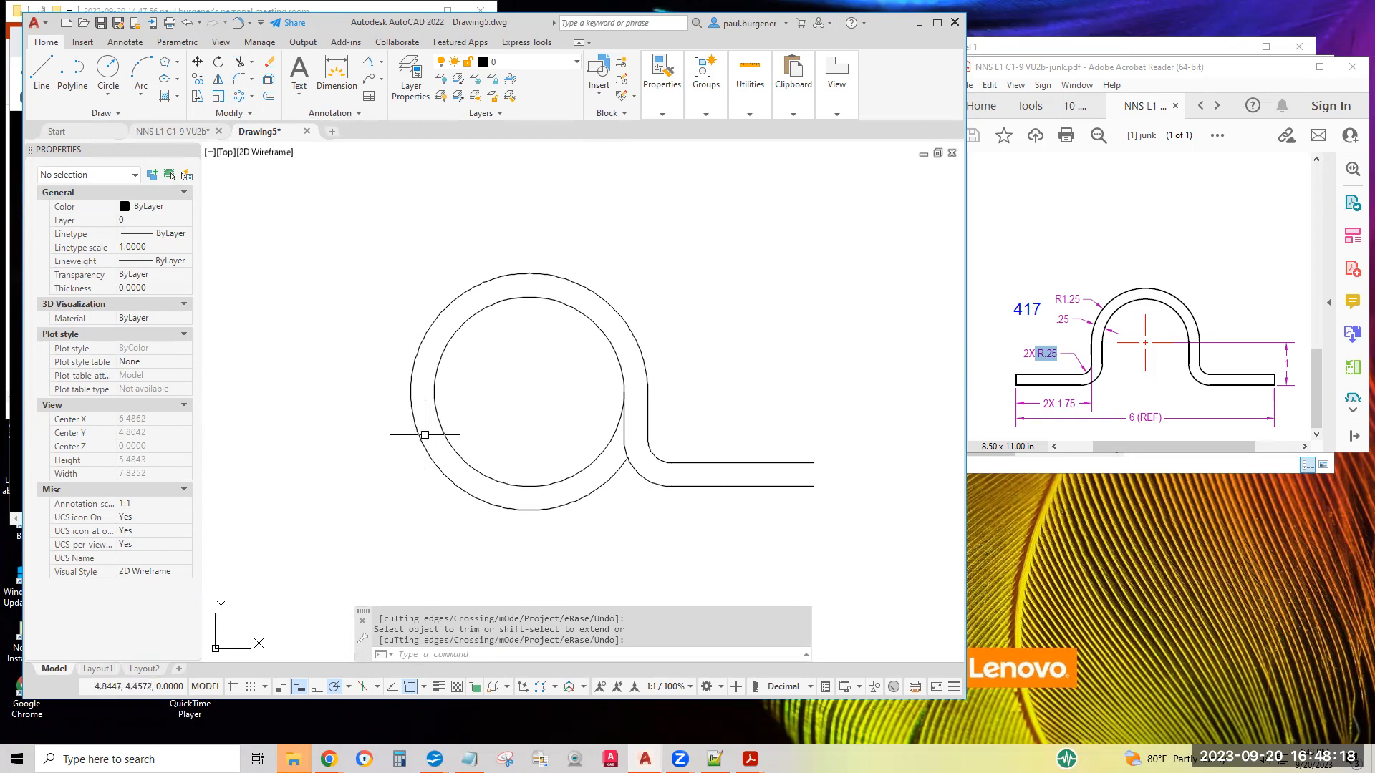
pyautogui.moveTo(405, 447)
pyautogui.write('1')
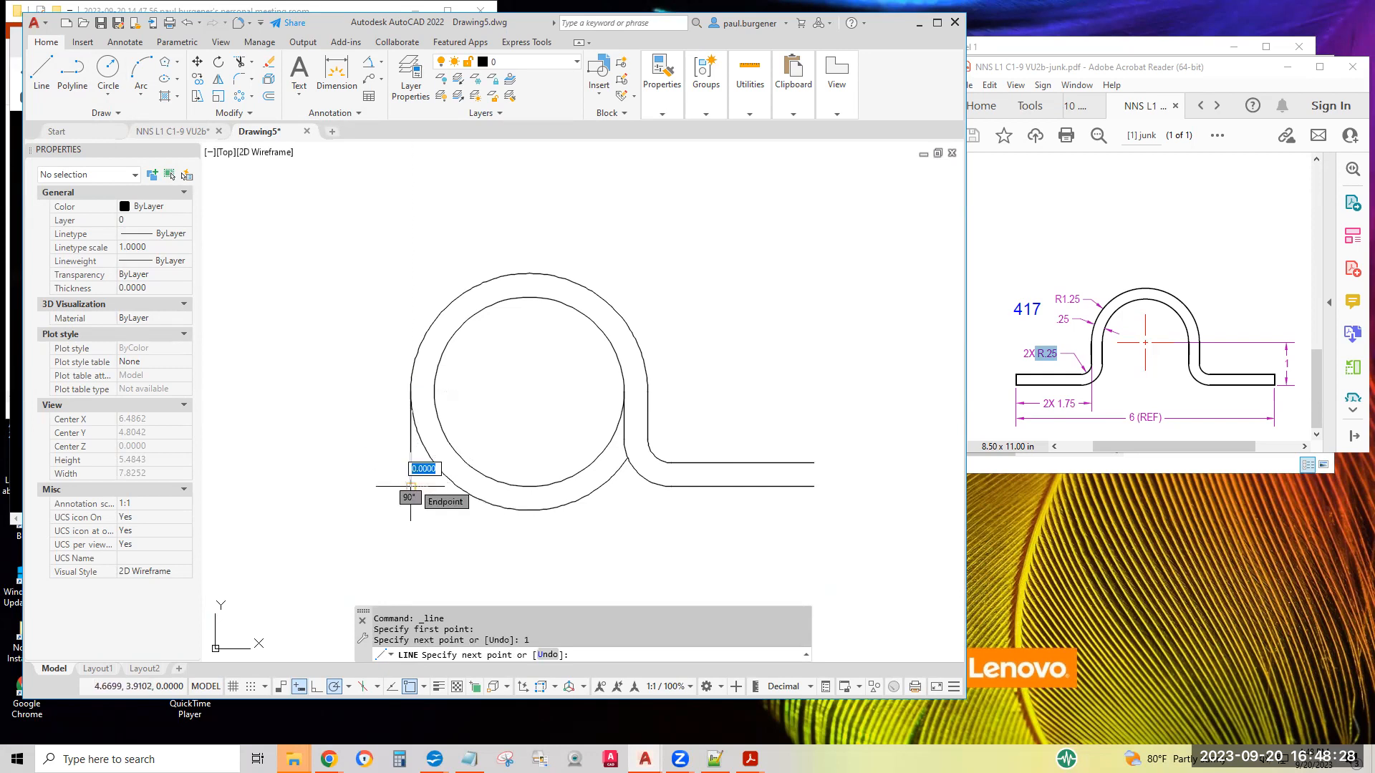
pyautogui.moveTo(385, 464)
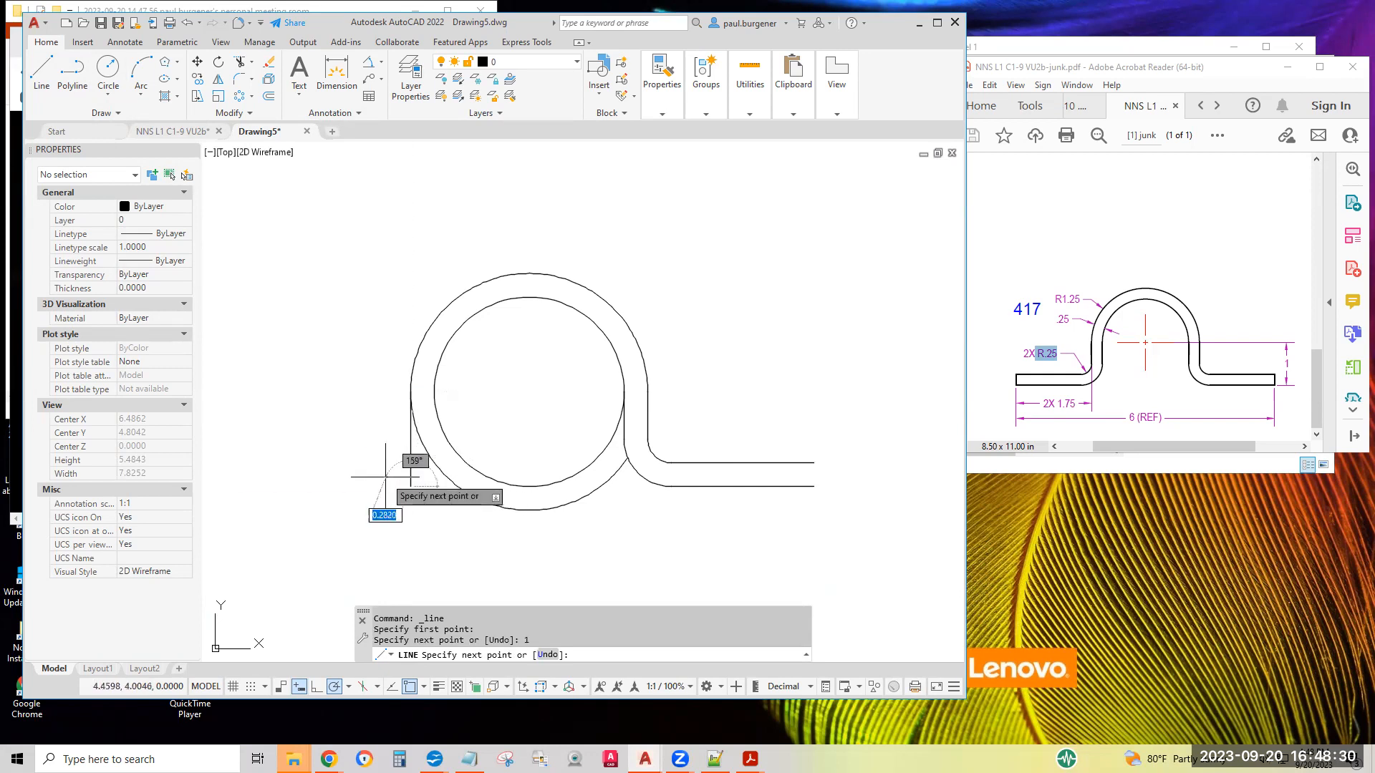
pyautogui.moveTo(329, 487)
pyautogui.write('1')
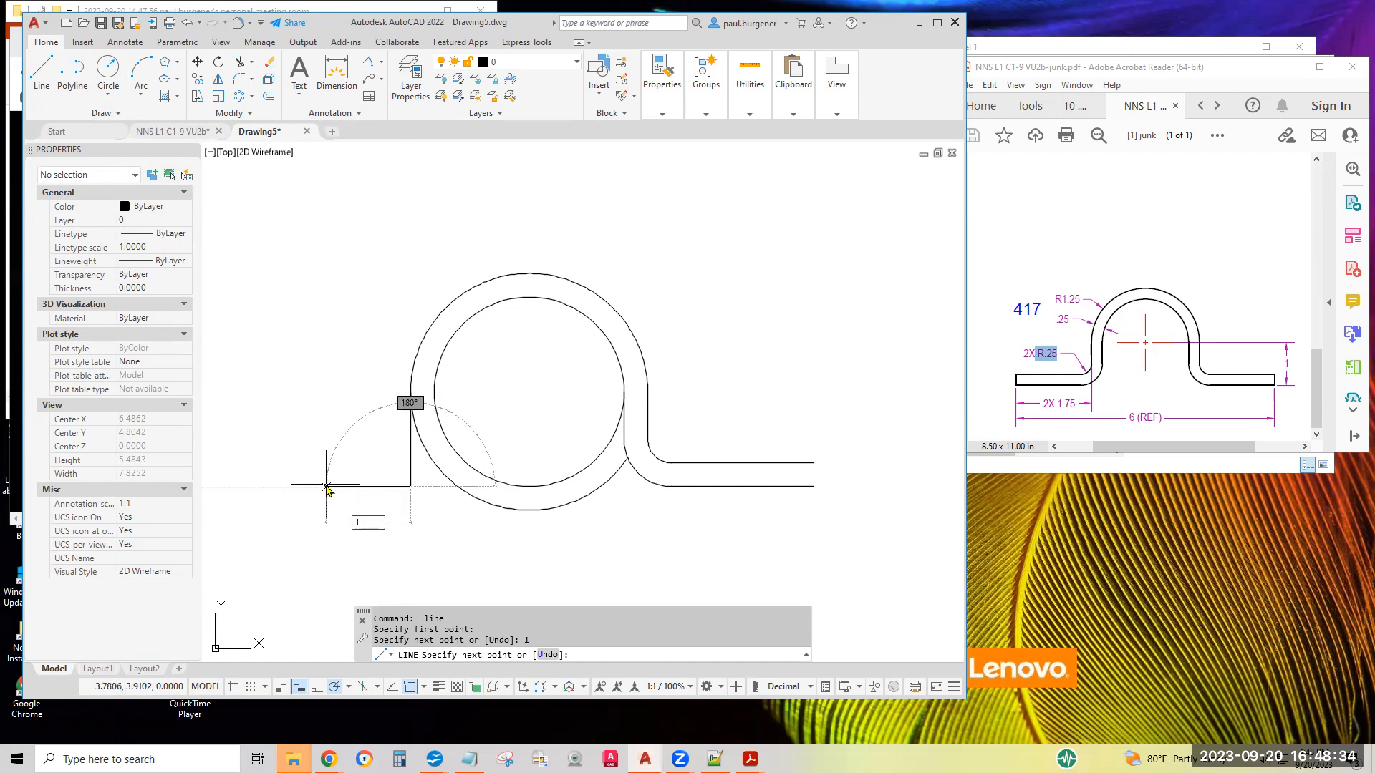
# Step: Draw the left vertical drop and the leftward foot line, entering a 0.7 length
pyautogui.write('.7')
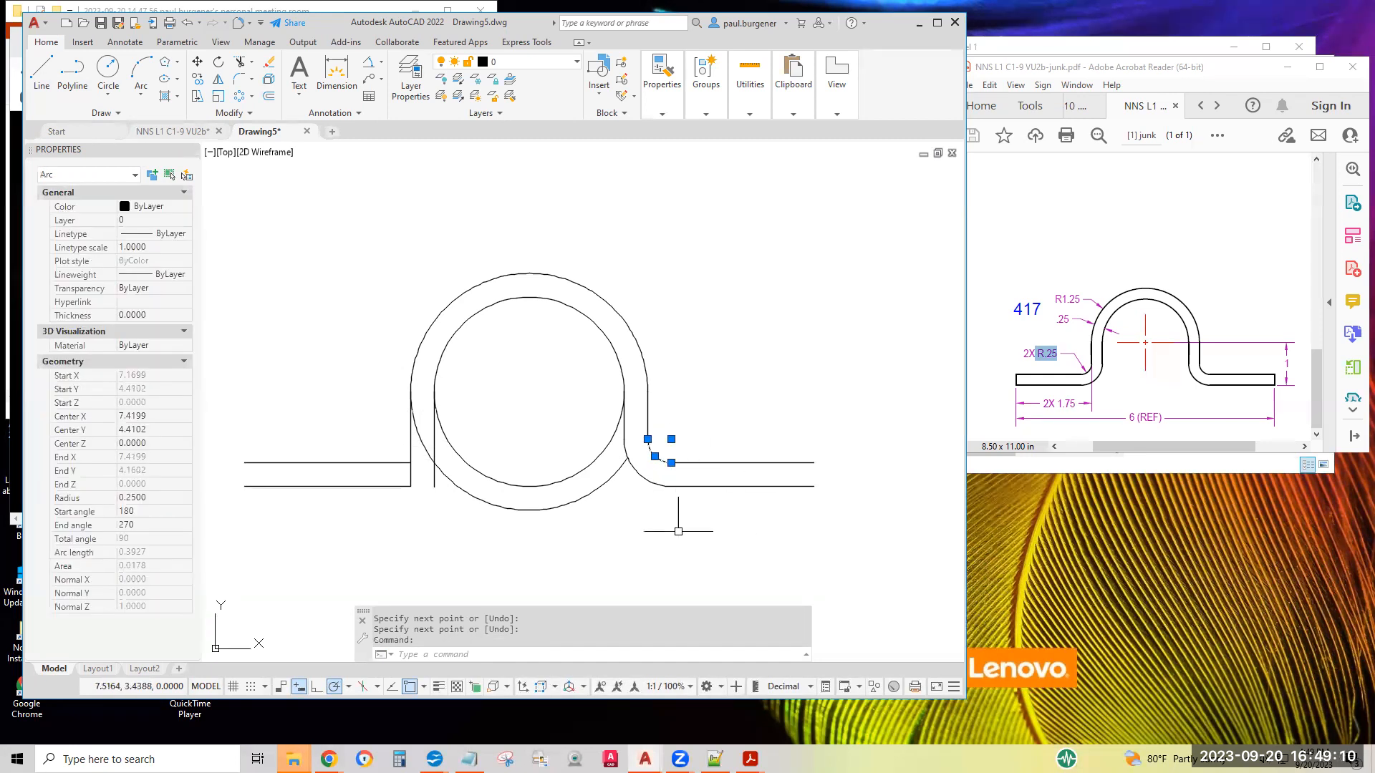
# Step: Offset the left foot line by 0.25 and fillet the left bend at radius 0.25
pyautogui.press('Escape')
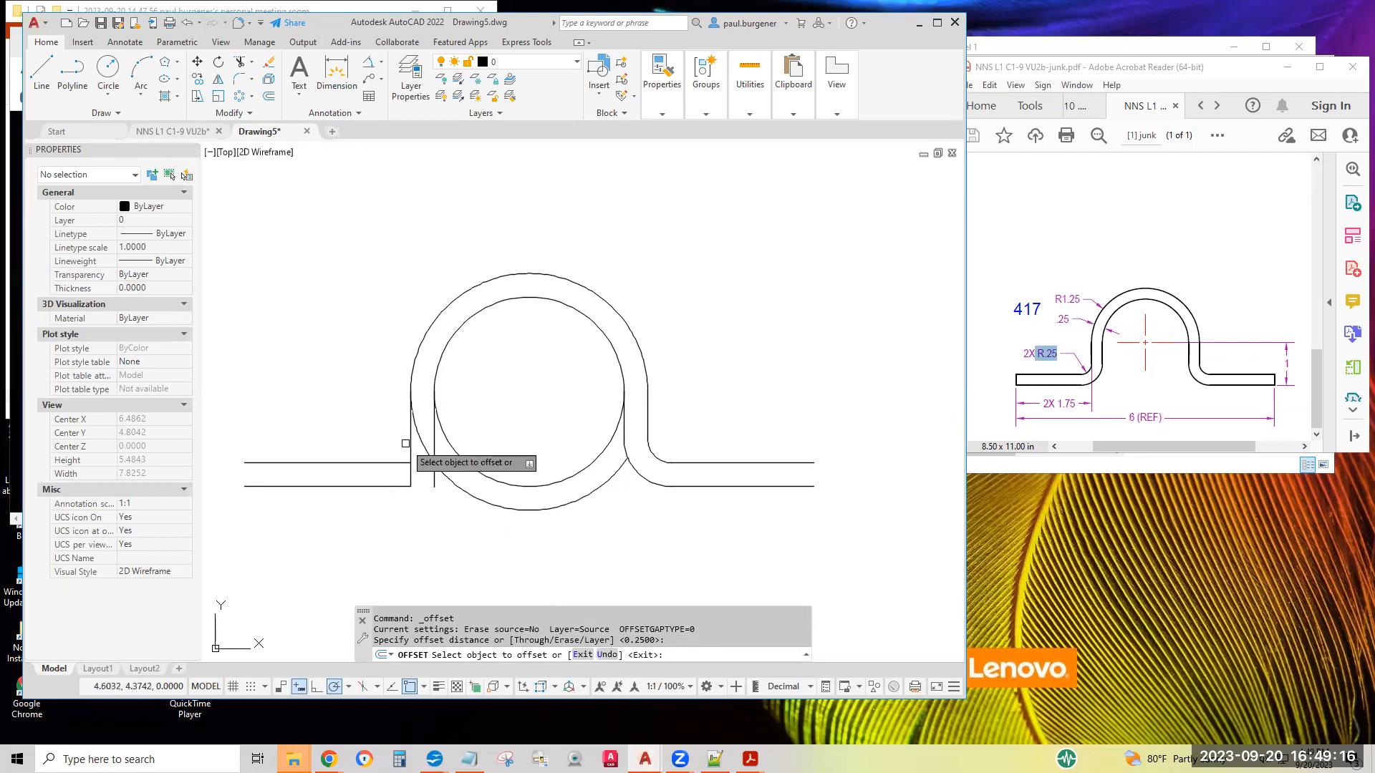
pyautogui.click(405, 442)
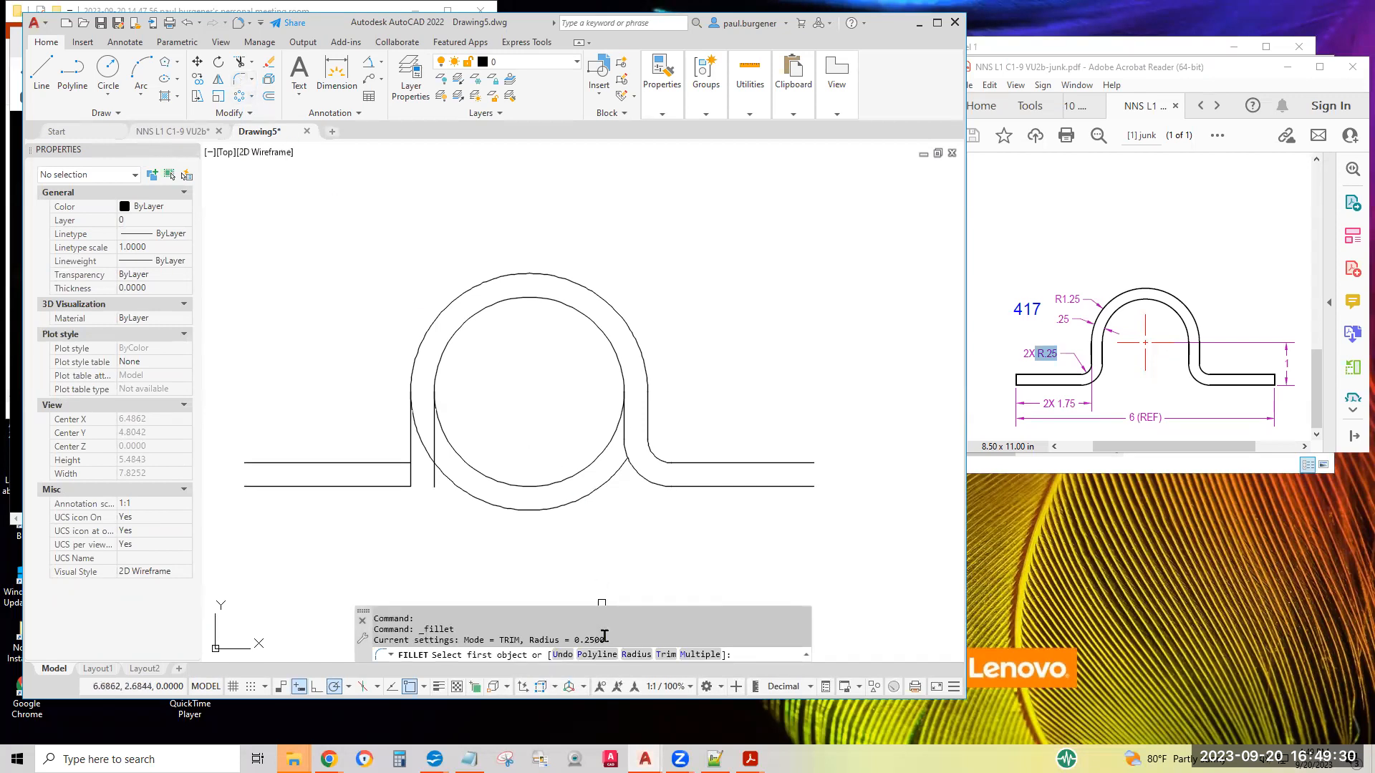
pyautogui.moveTo(368, 420)
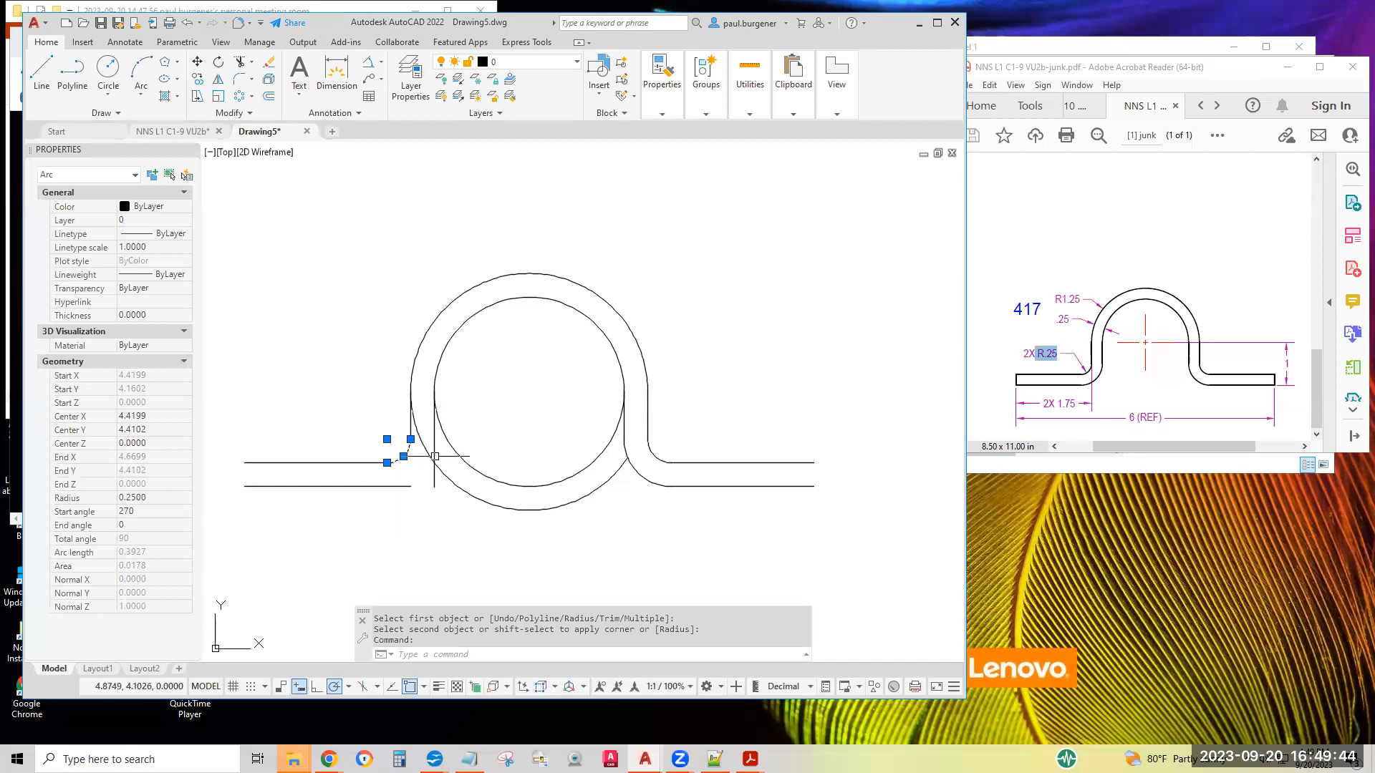
pyautogui.press('Escape')
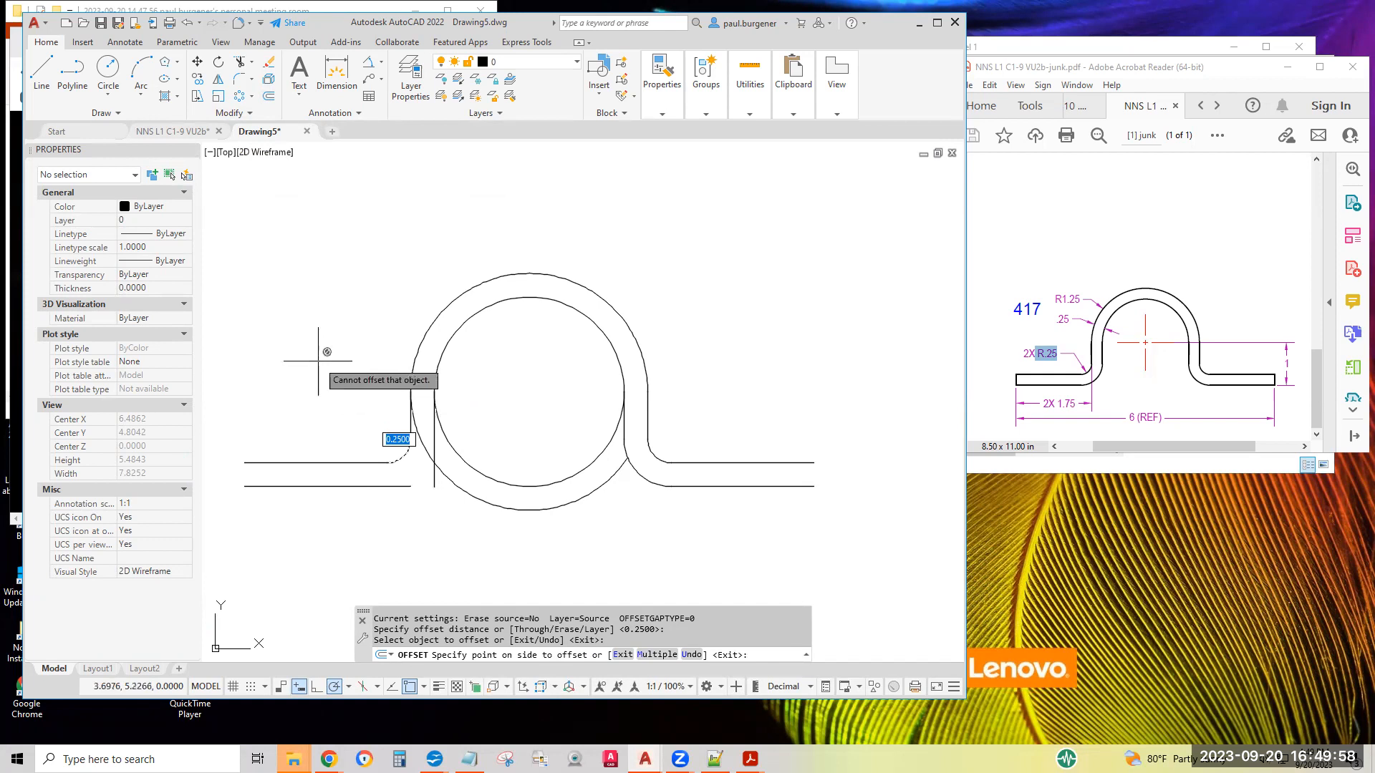
pyautogui.moveTo(314, 359)
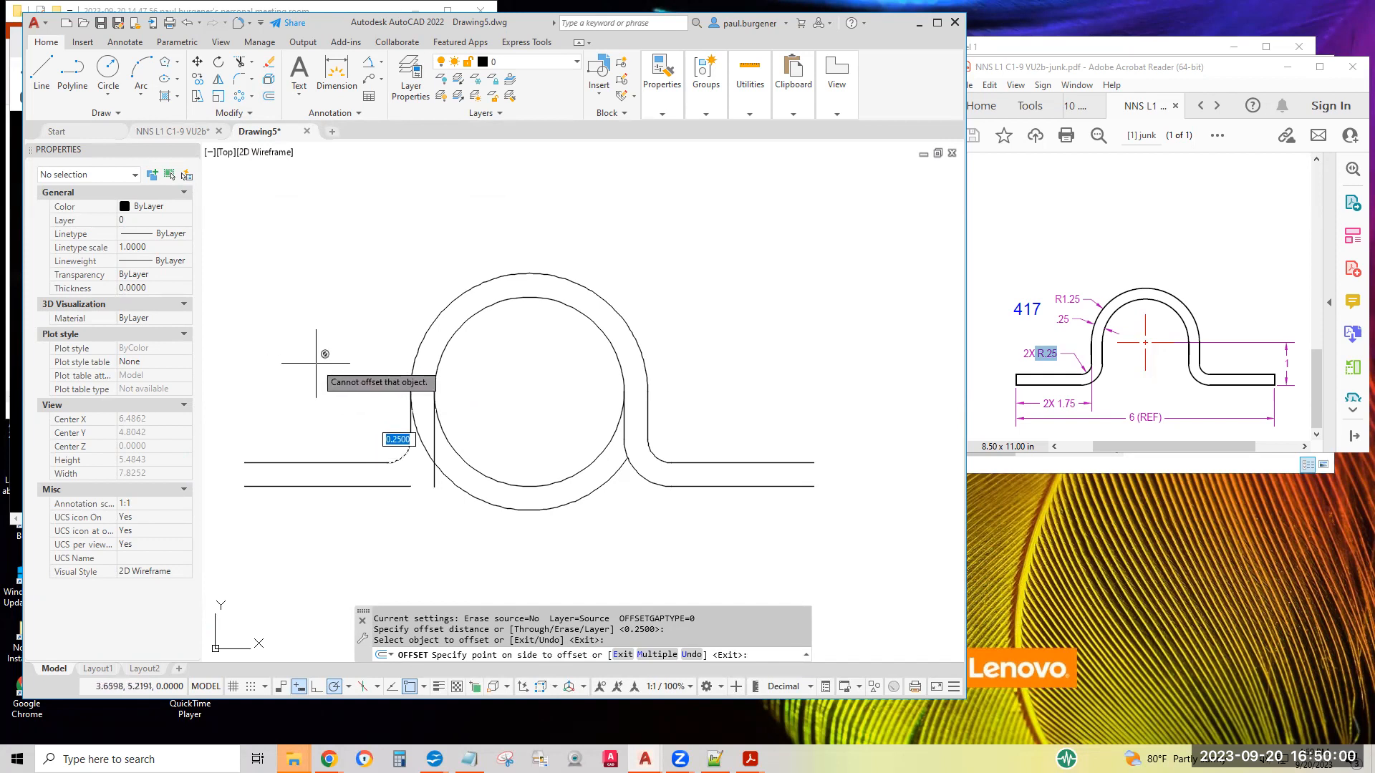
pyautogui.moveTo(322, 361)
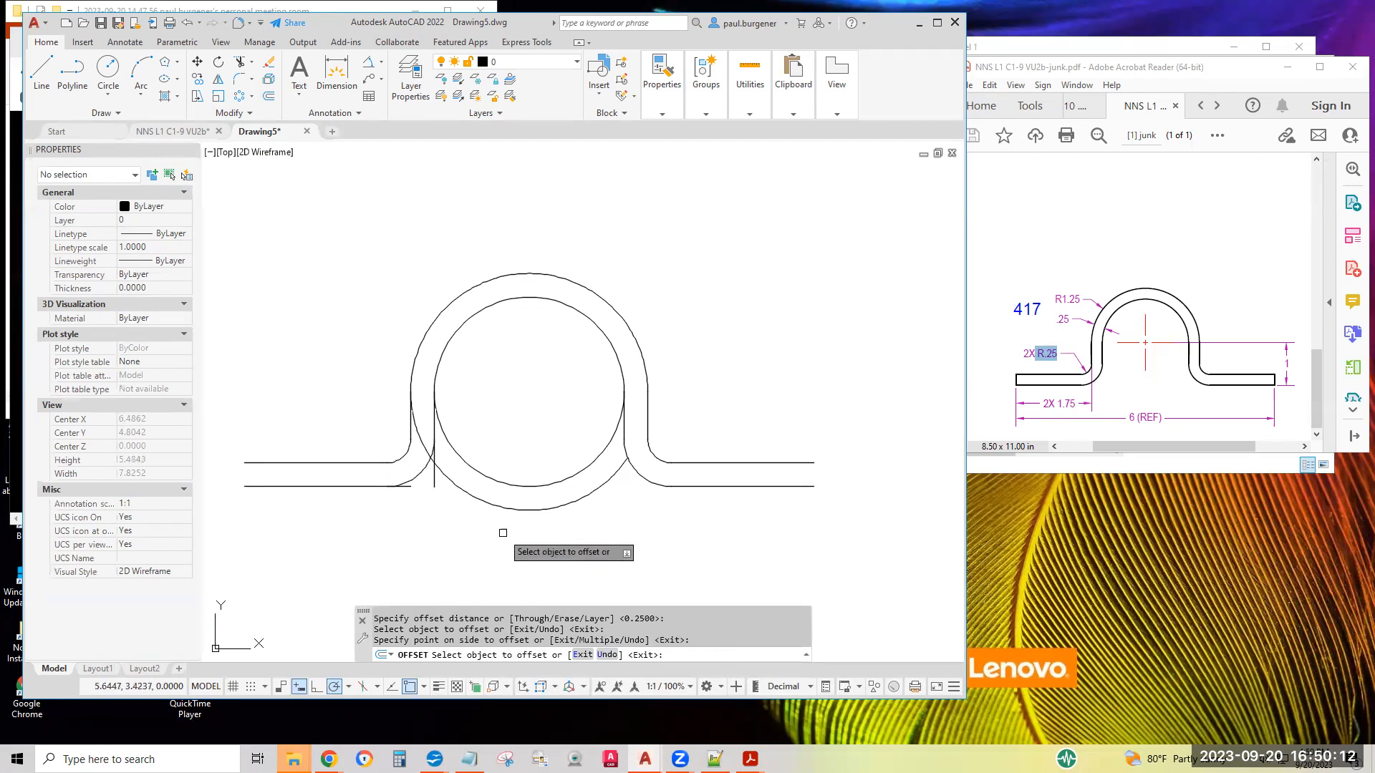
pyautogui.moveTo(254, 241)
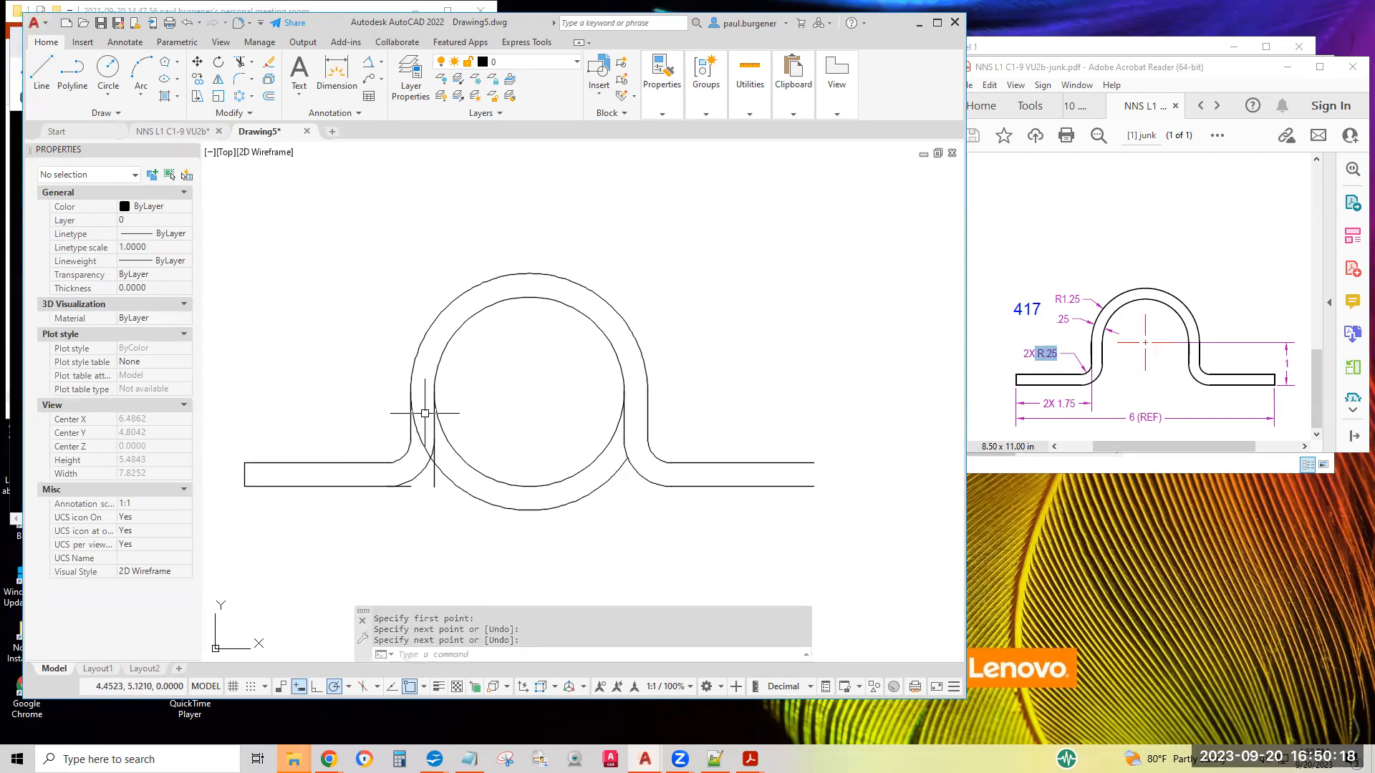
pyautogui.moveTo(416, 331)
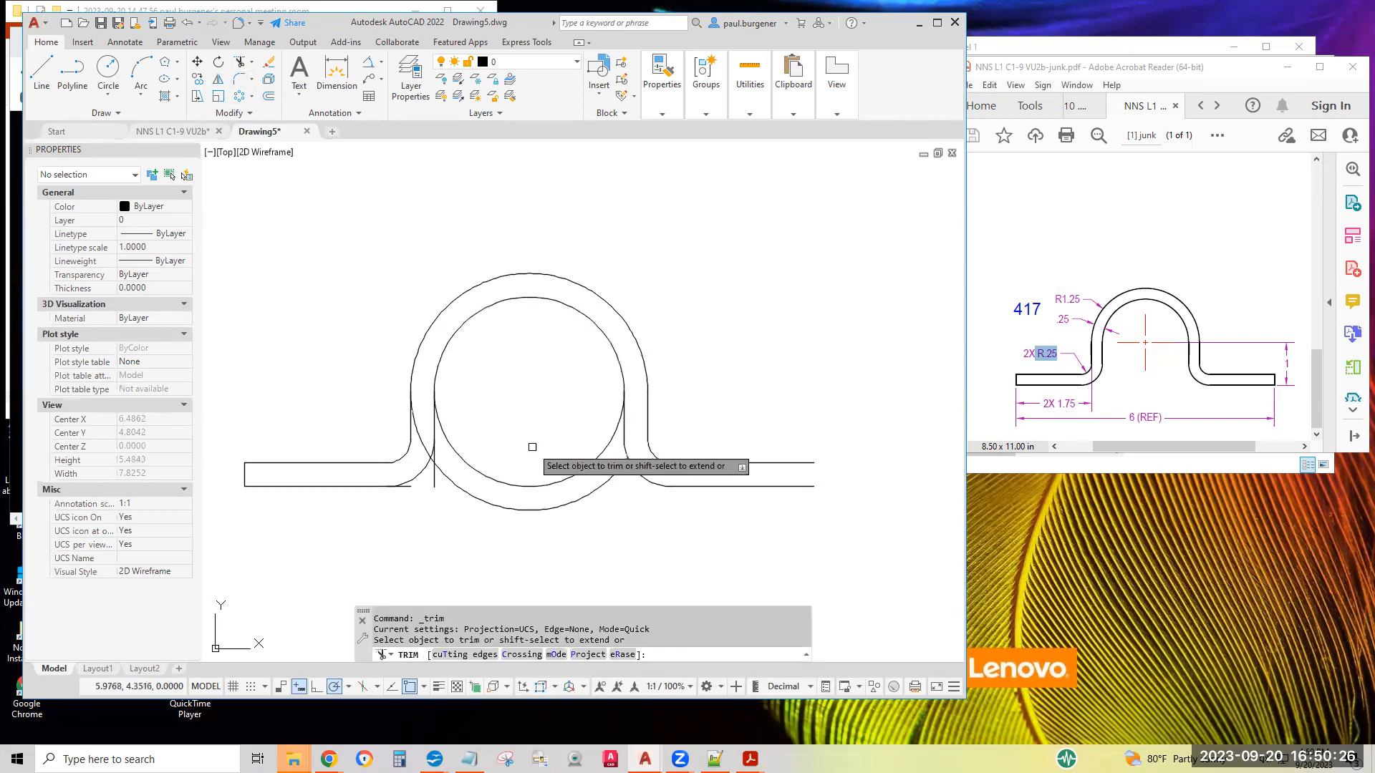
# Step: Trim away the unwanted lower segments of the outer and inner circles
pyautogui.click(533, 447)
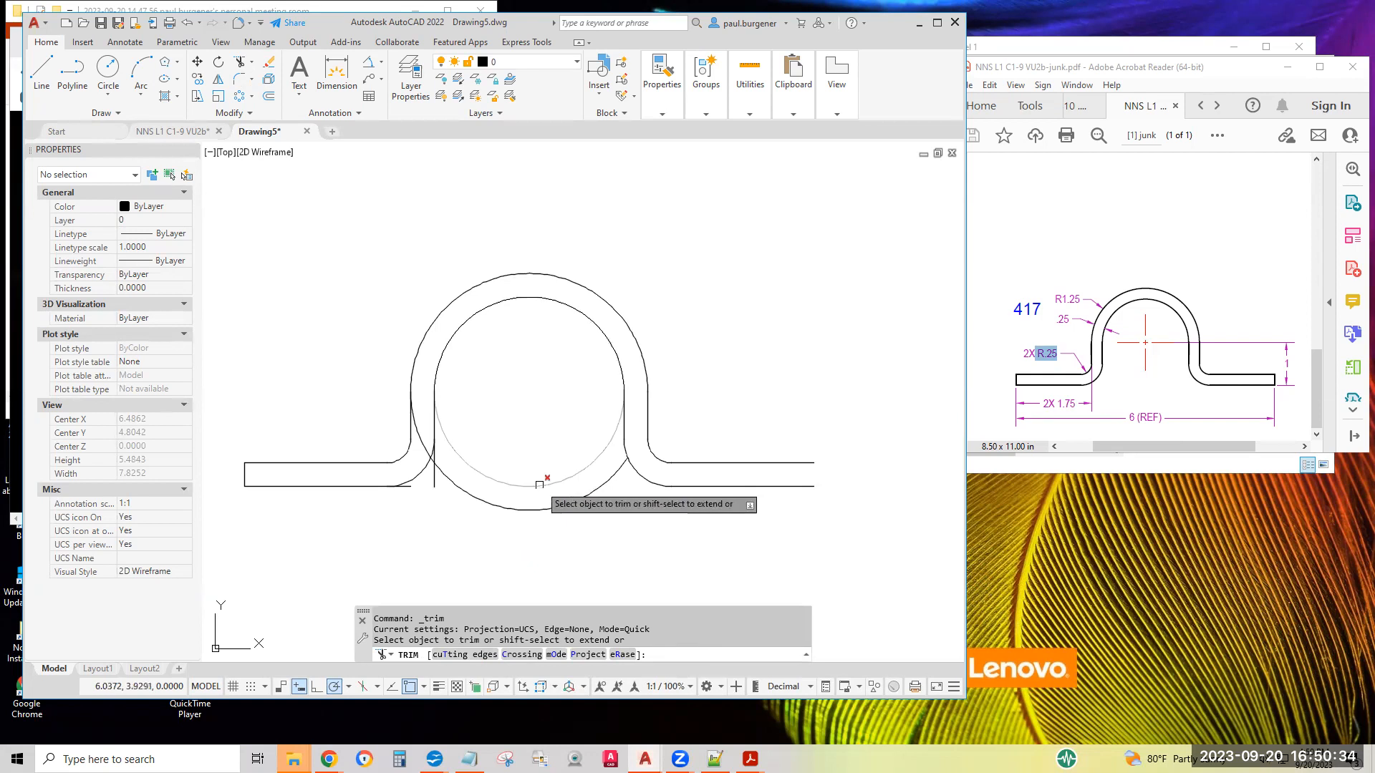
pyautogui.click(540, 482)
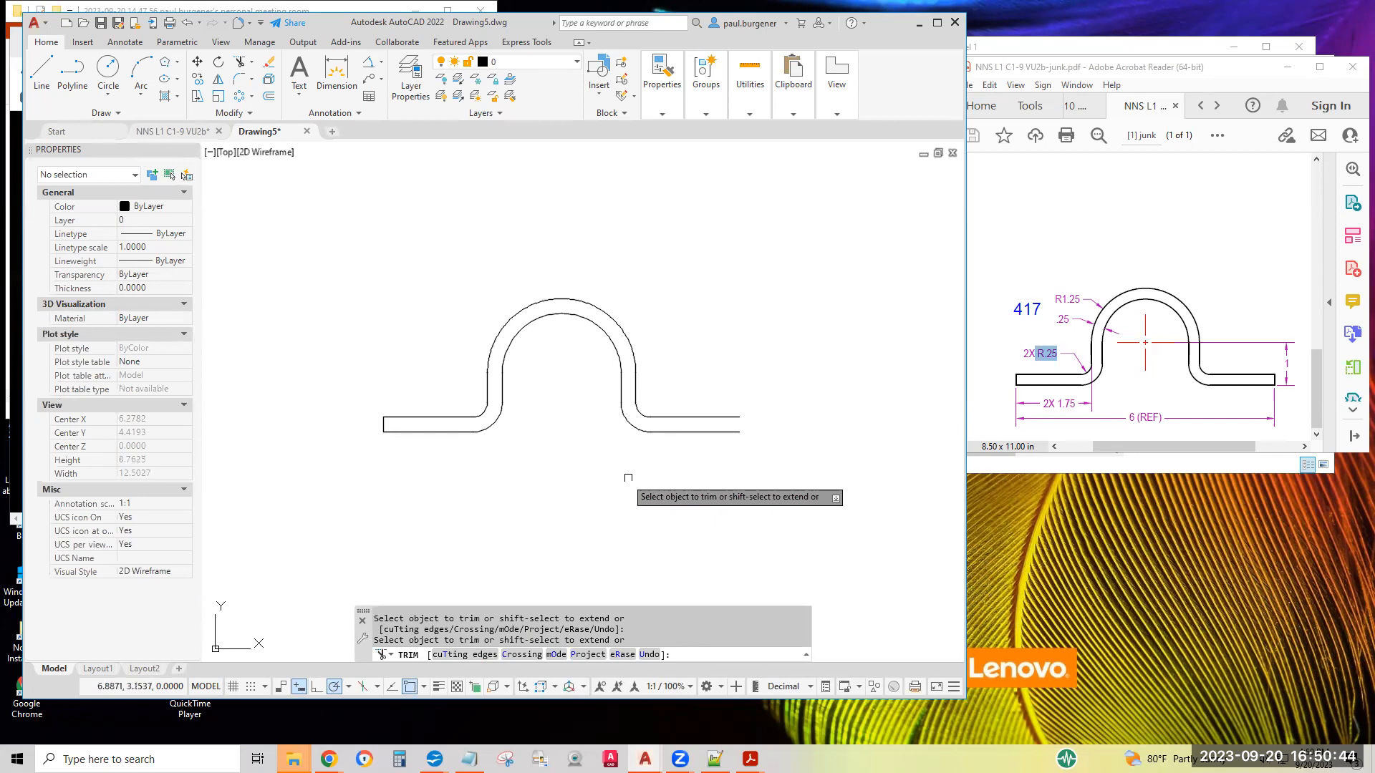
pyautogui.moveTo(600, 469)
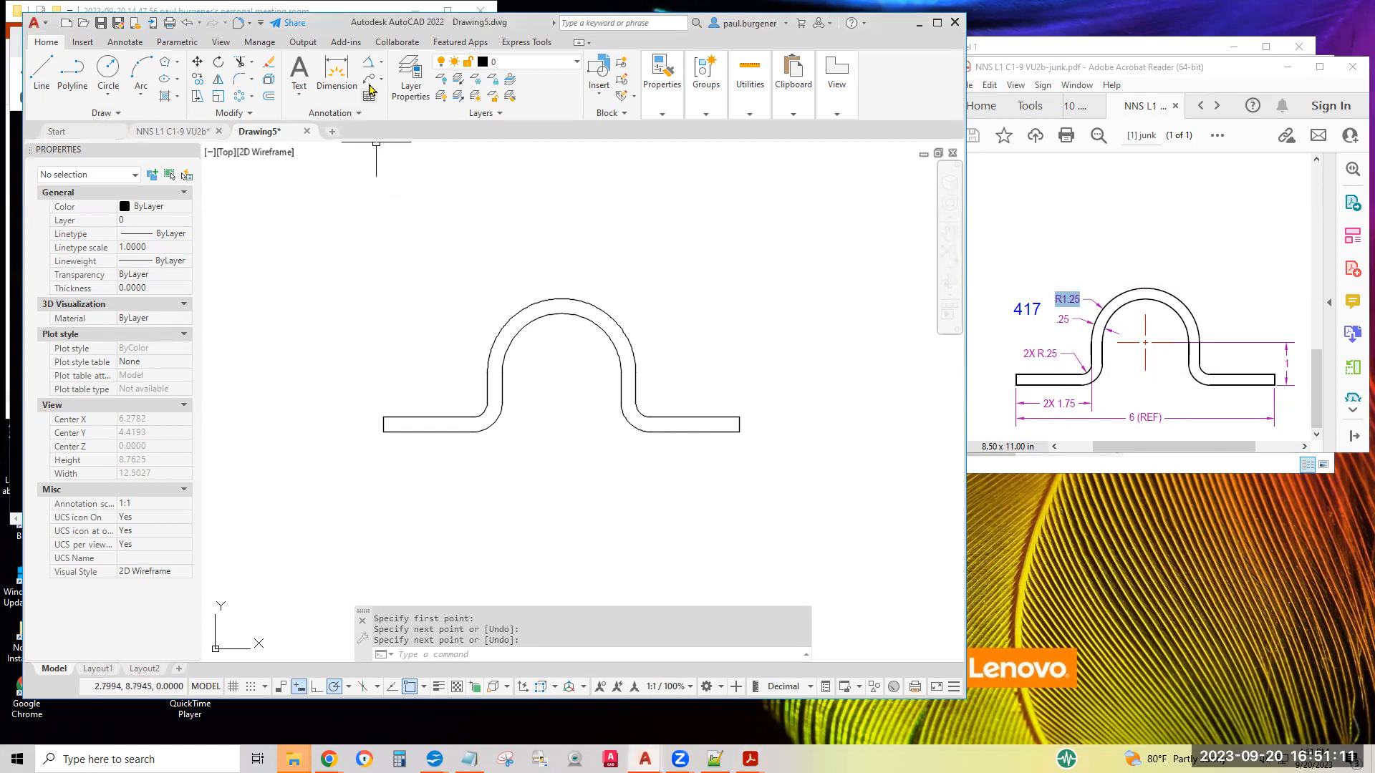
pyautogui.moveTo(456, 299)
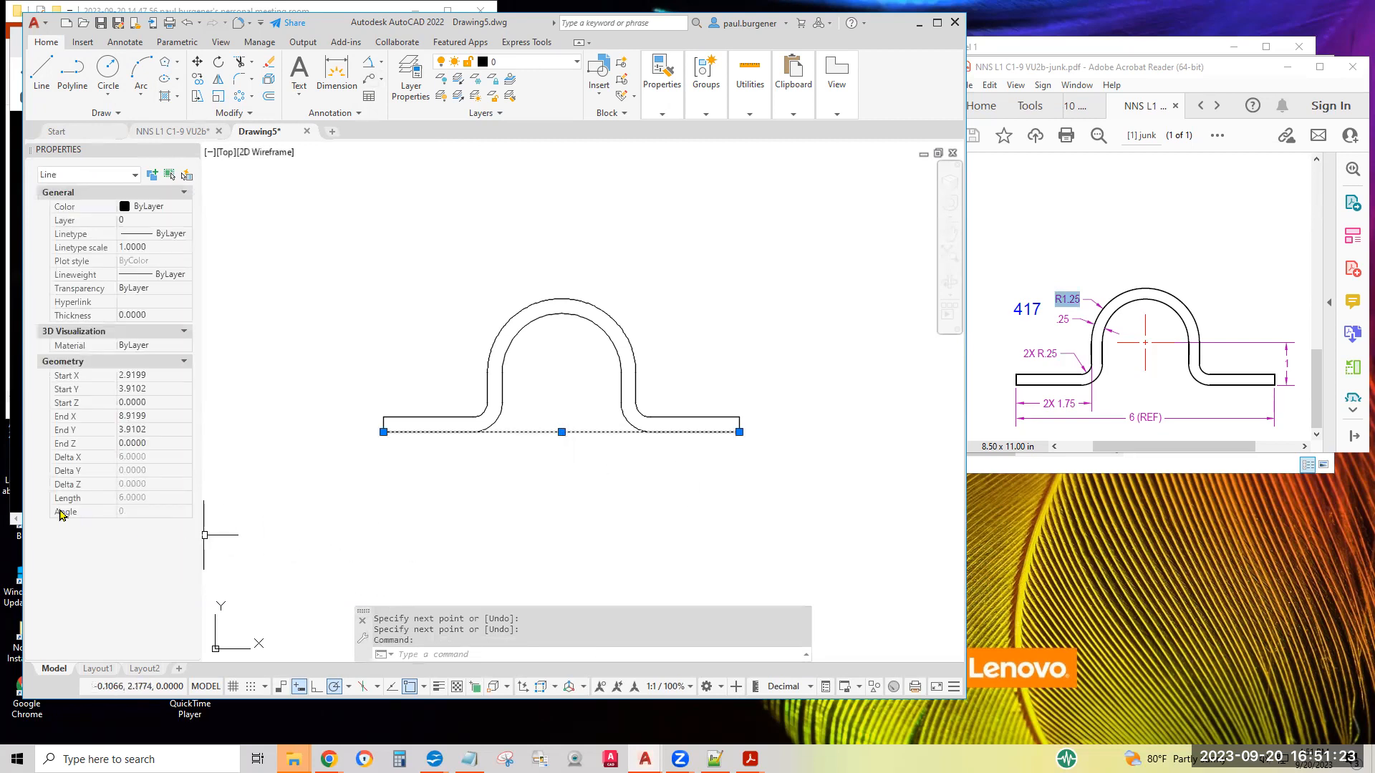
pyautogui.moveTo(137, 507)
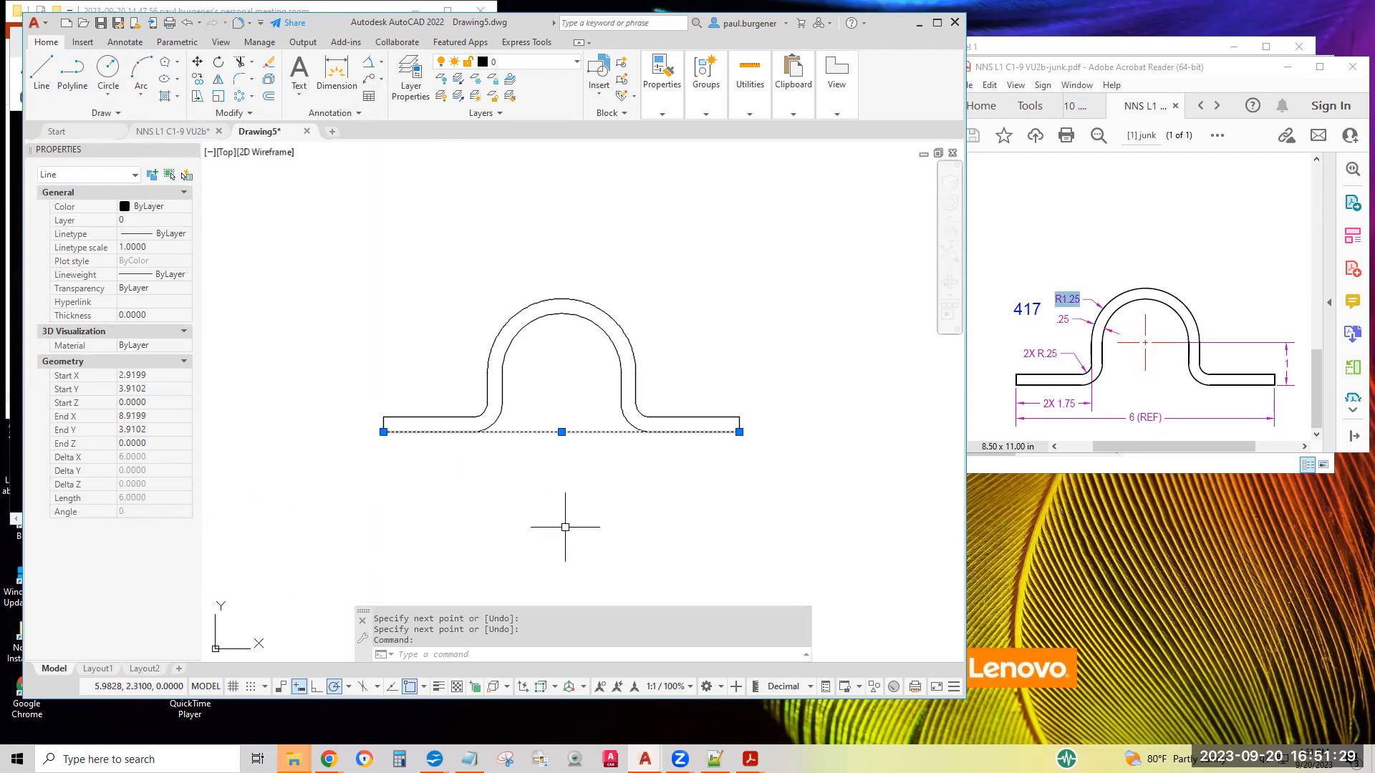
pyautogui.moveTo(606, 572)
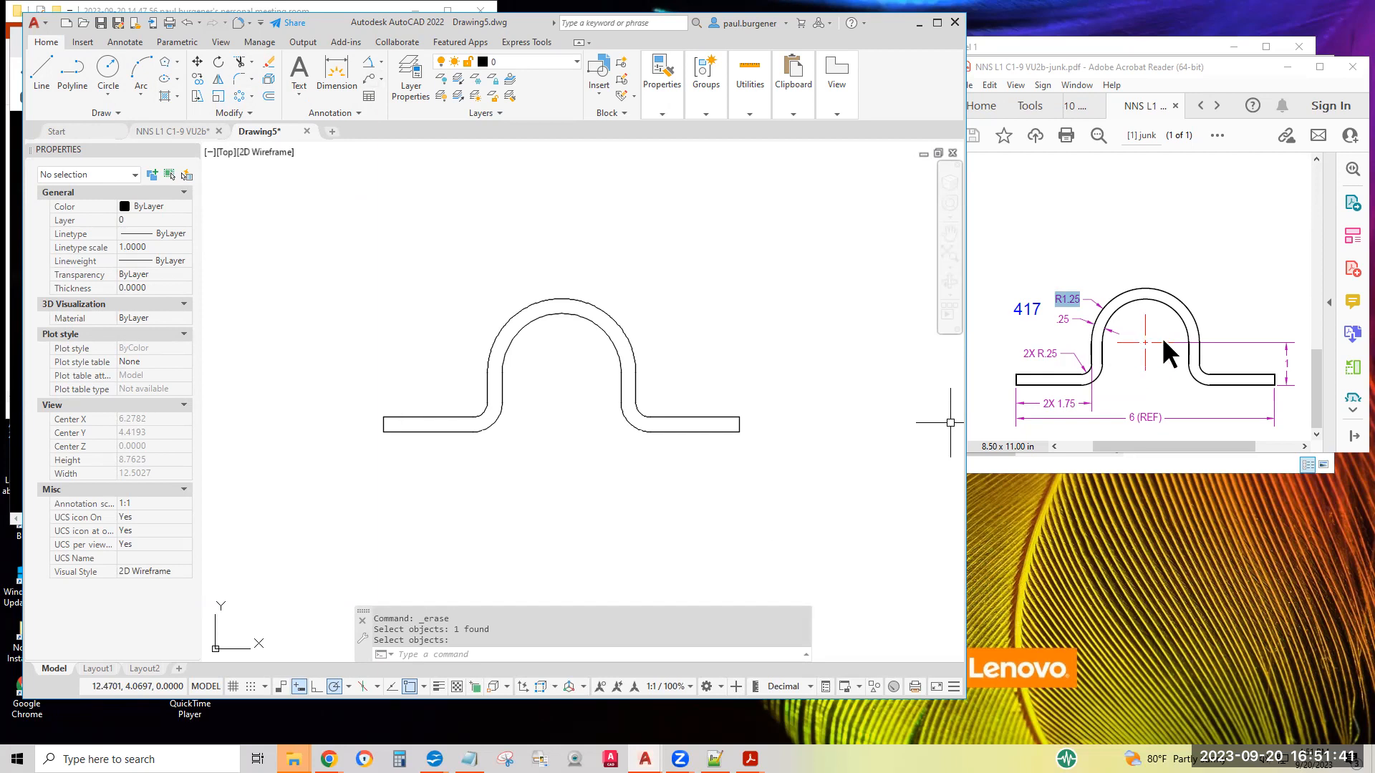
pyautogui.moveTo(783, 518)
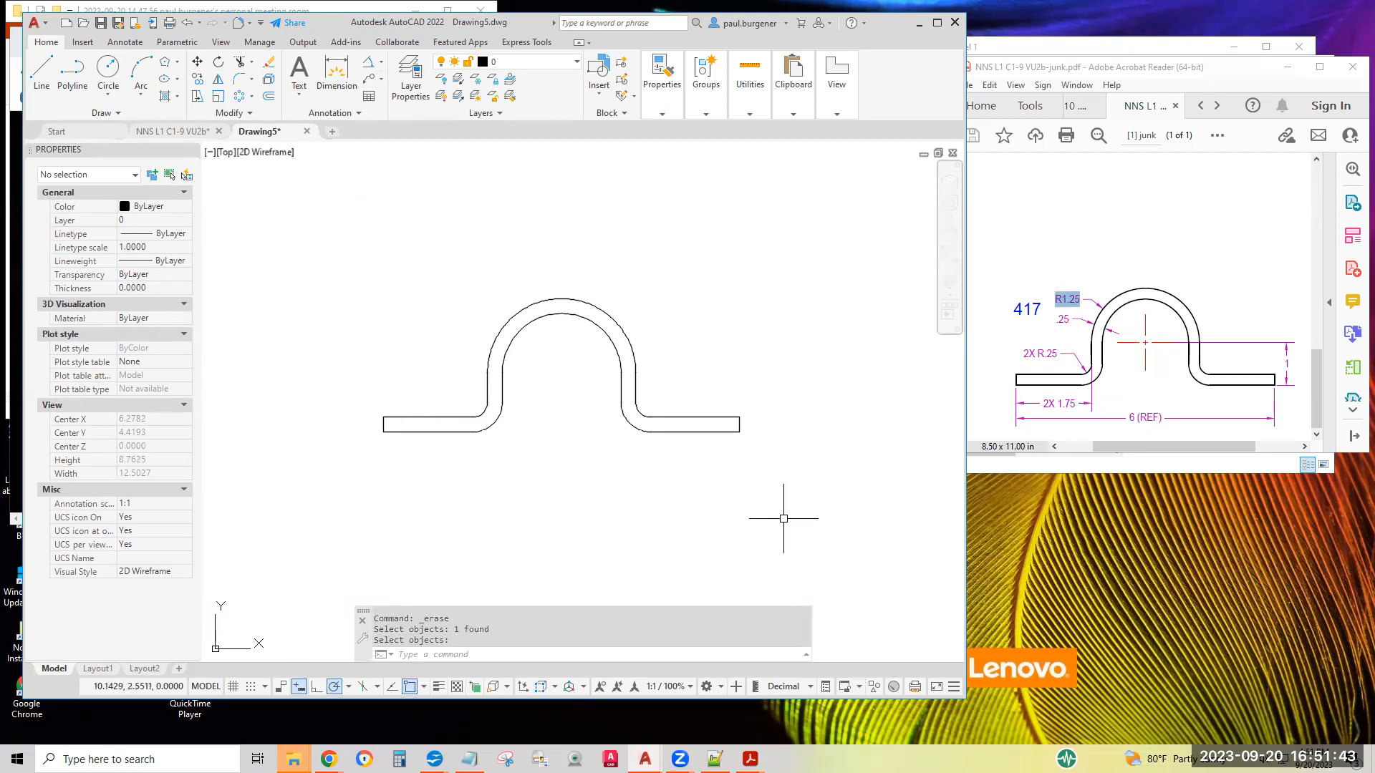
pyautogui.moveTo(945, 500)
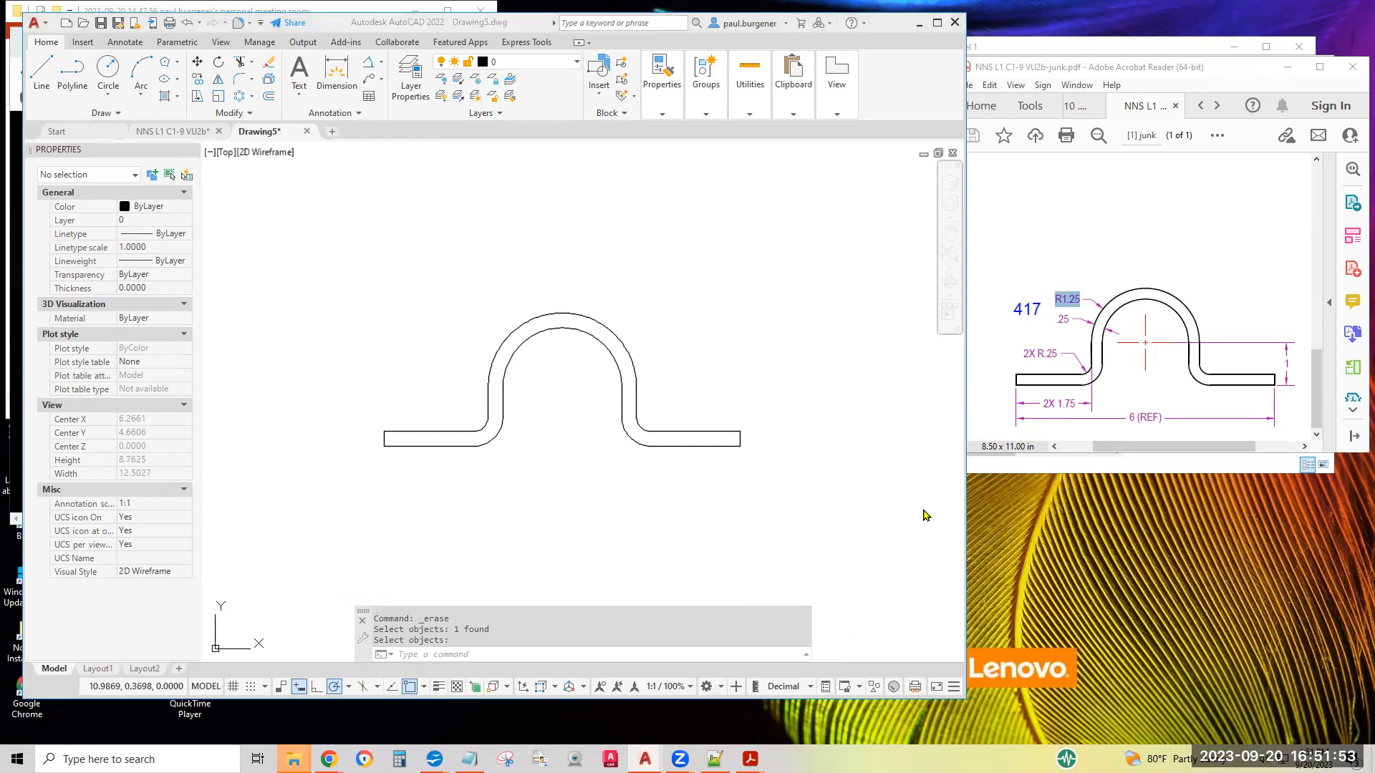
pyautogui.moveTo(793, 479)
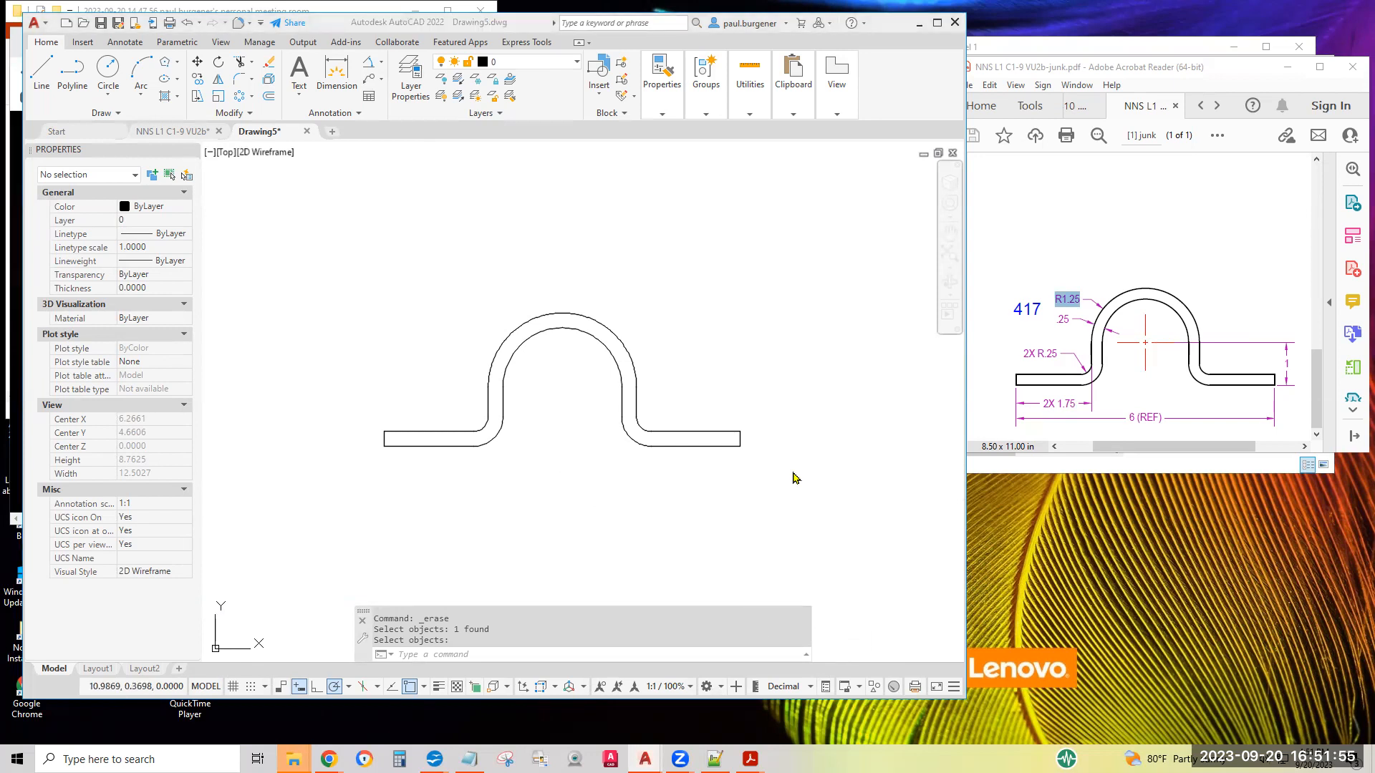